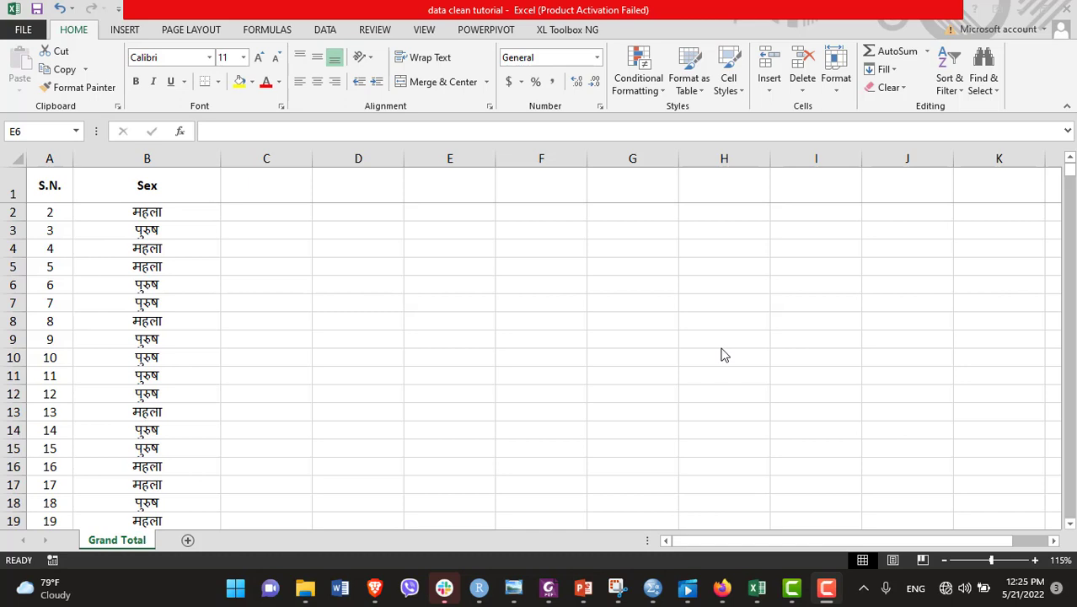
Step: Select the Sex heading cell B1 on the Grand Total sheet
left_click(147, 185)
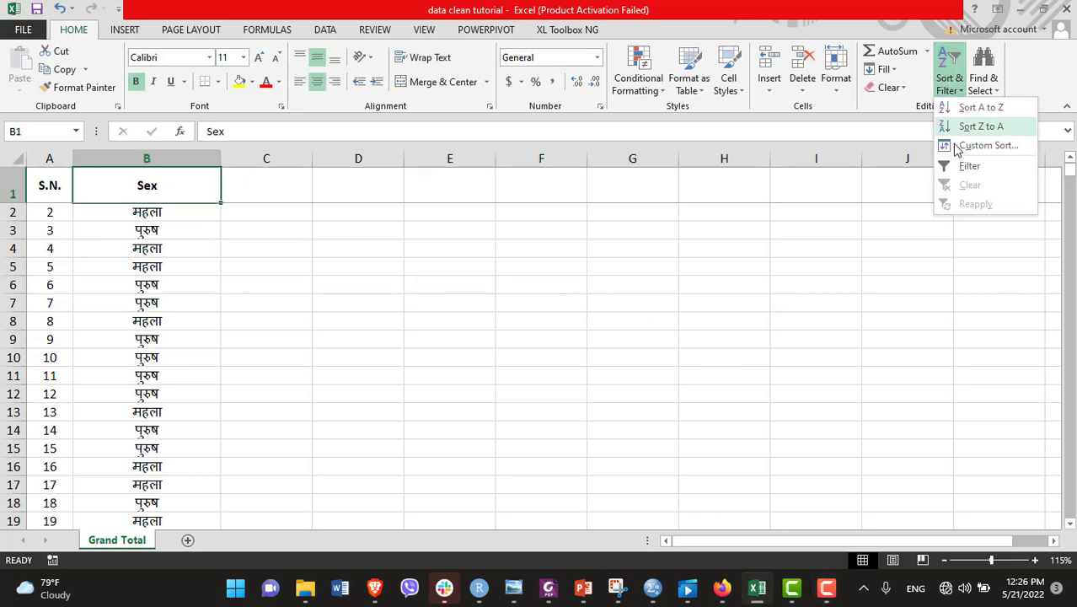
Step: Enable header filters and browse the Sex dropdown's inconsistent values without applying a filter
left_click(969, 165)
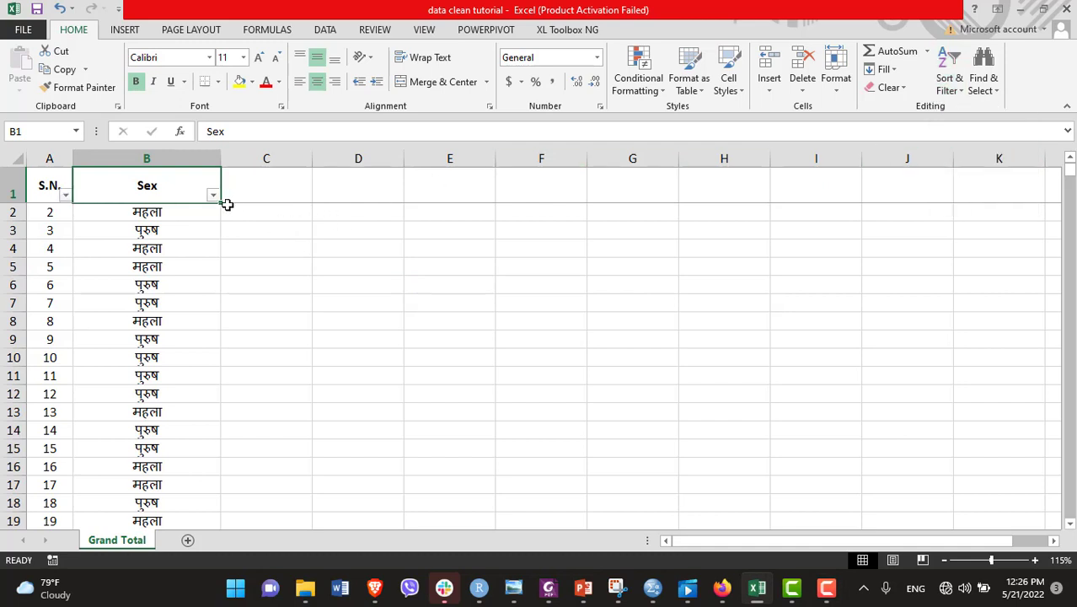
left_click(212, 194)
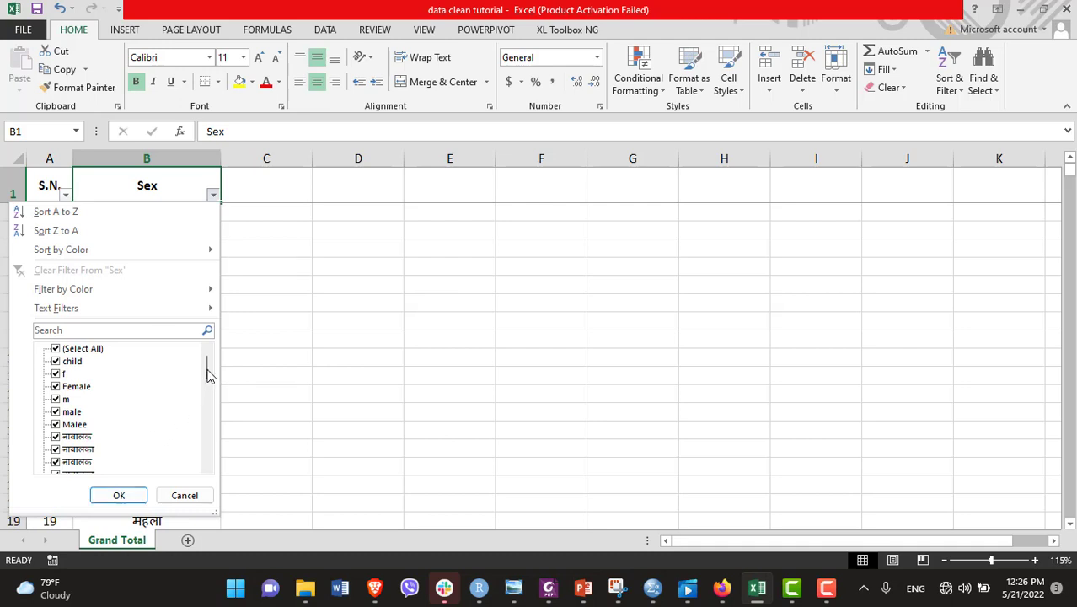
scroll("down", 3)
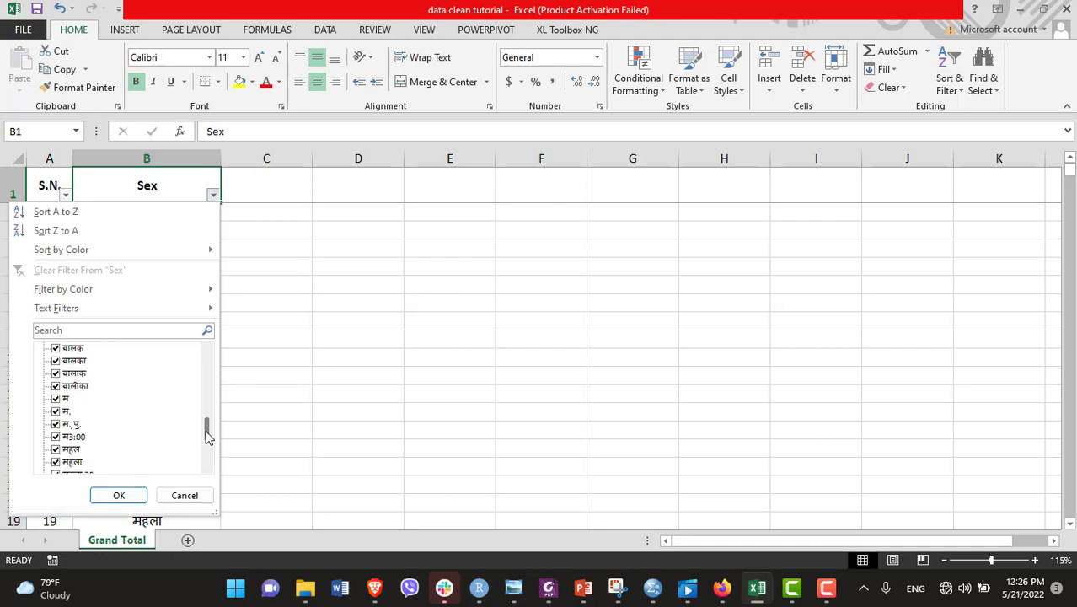
left_click_drag(207, 425, 207, 455)
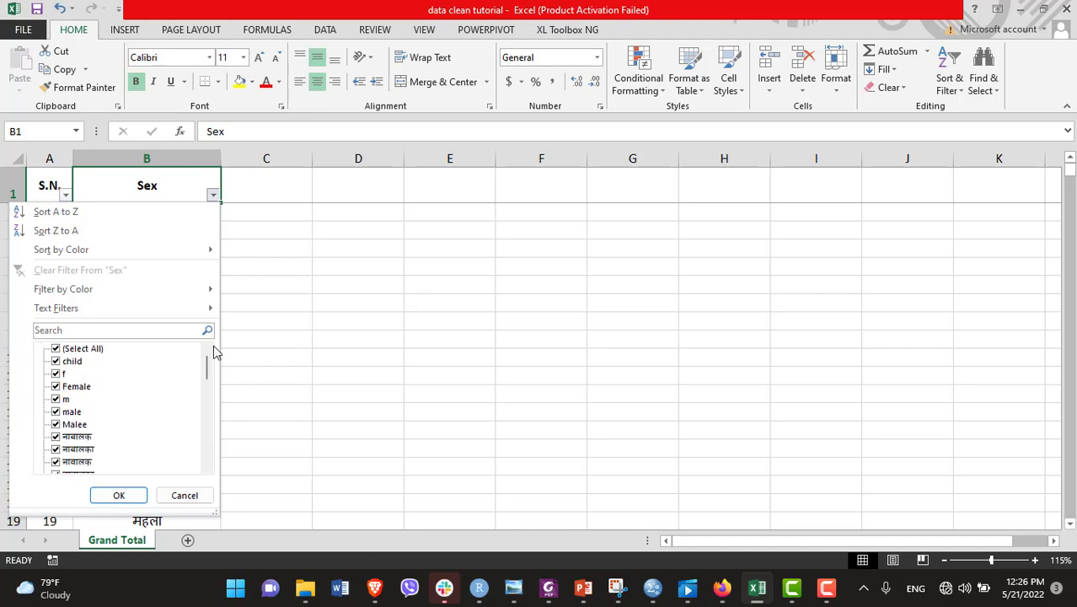
mouse_move(206, 388)
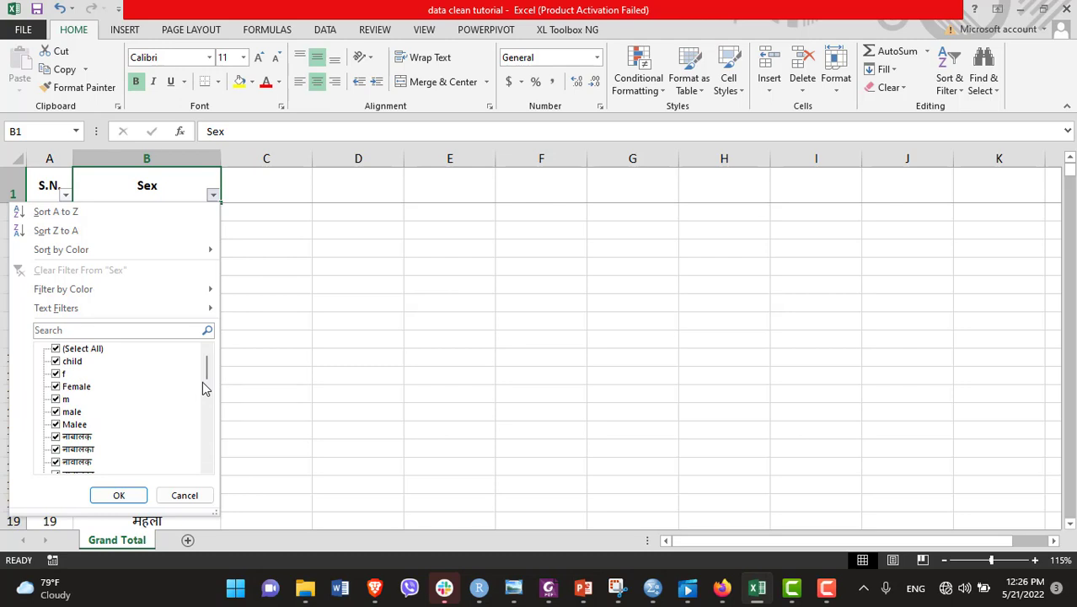
left_click(119, 495)
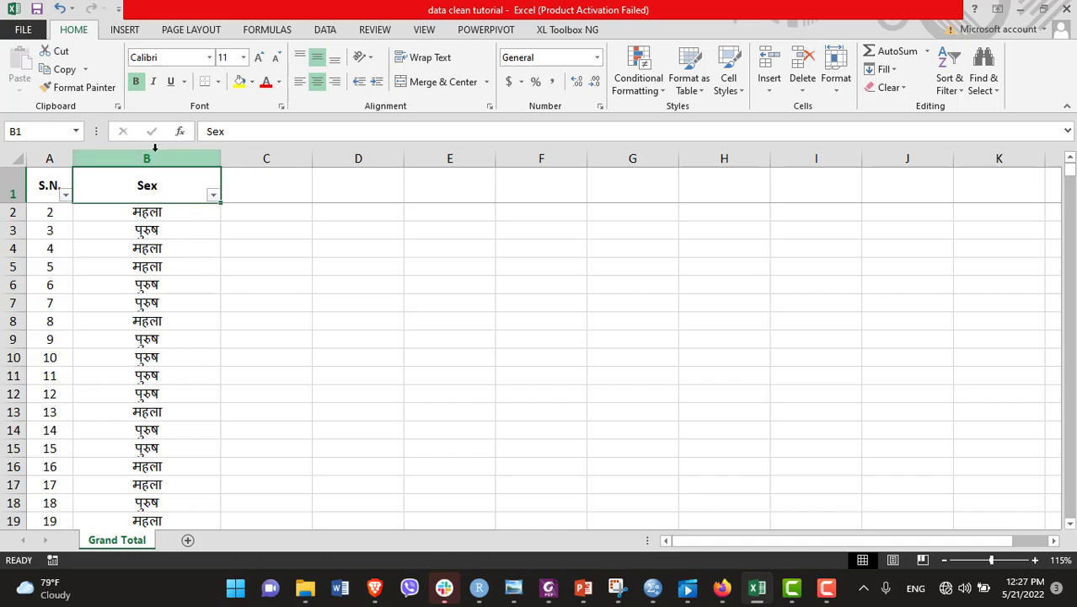
Step: Insert a PivotChart from column B on a new worksheet
left_click(146, 158)
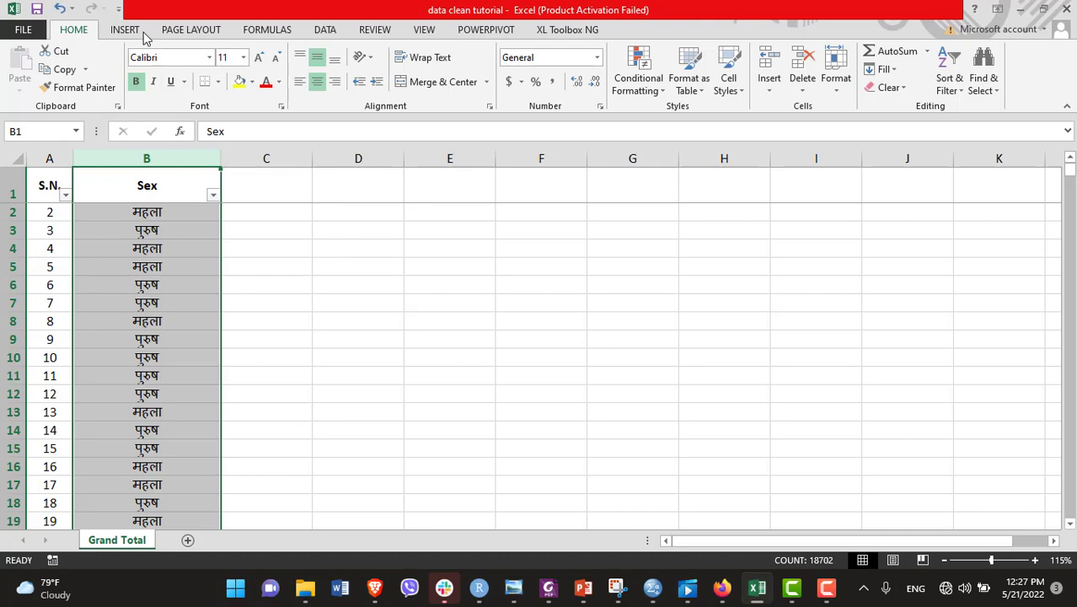
left_click(125, 29)
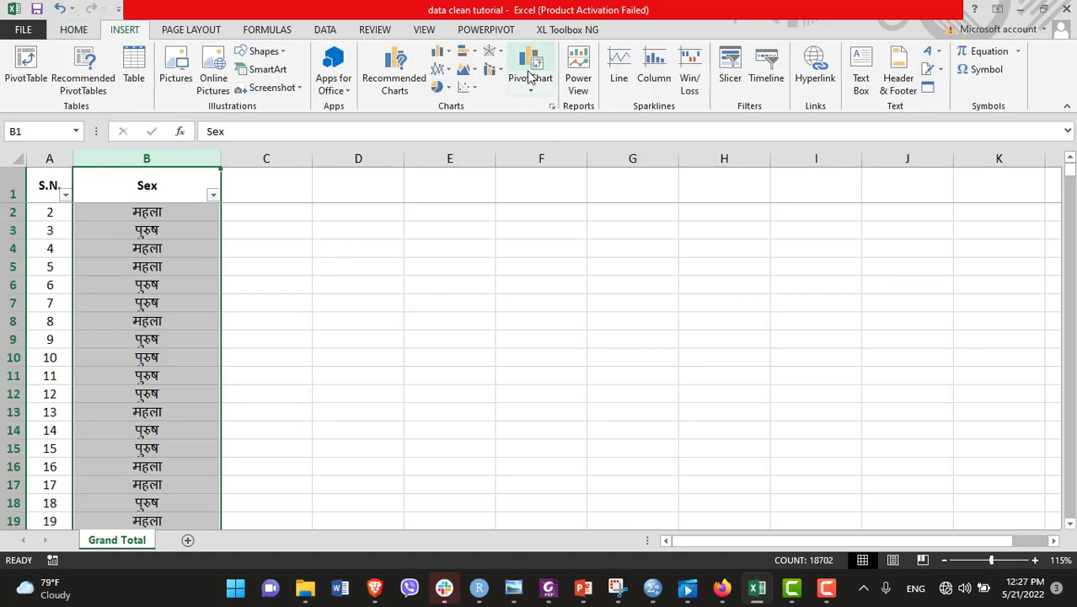
left_click(530, 63)
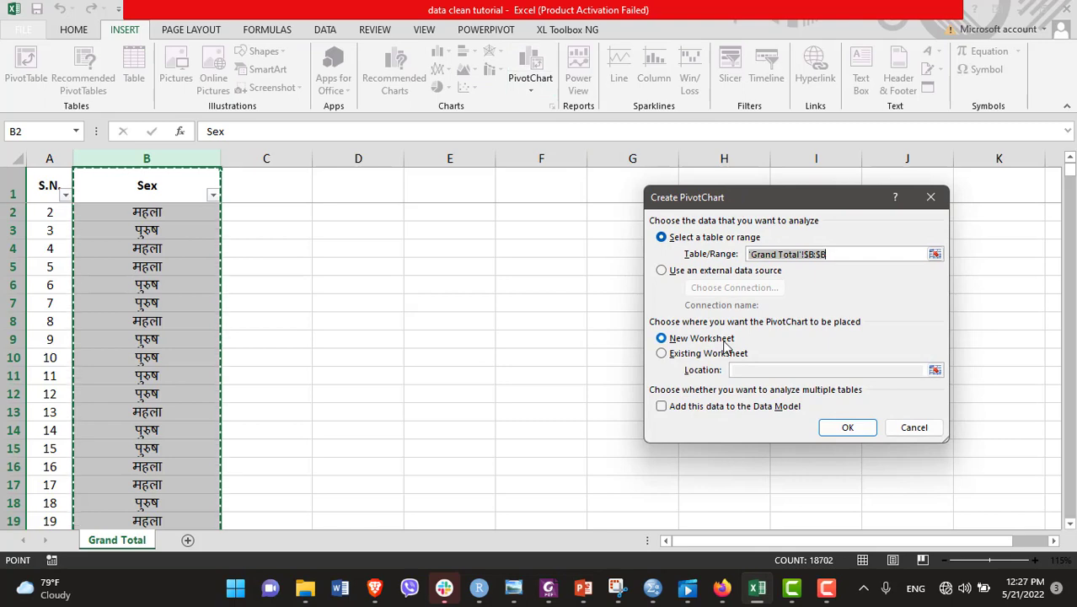
left_click(847, 428)
type("M")
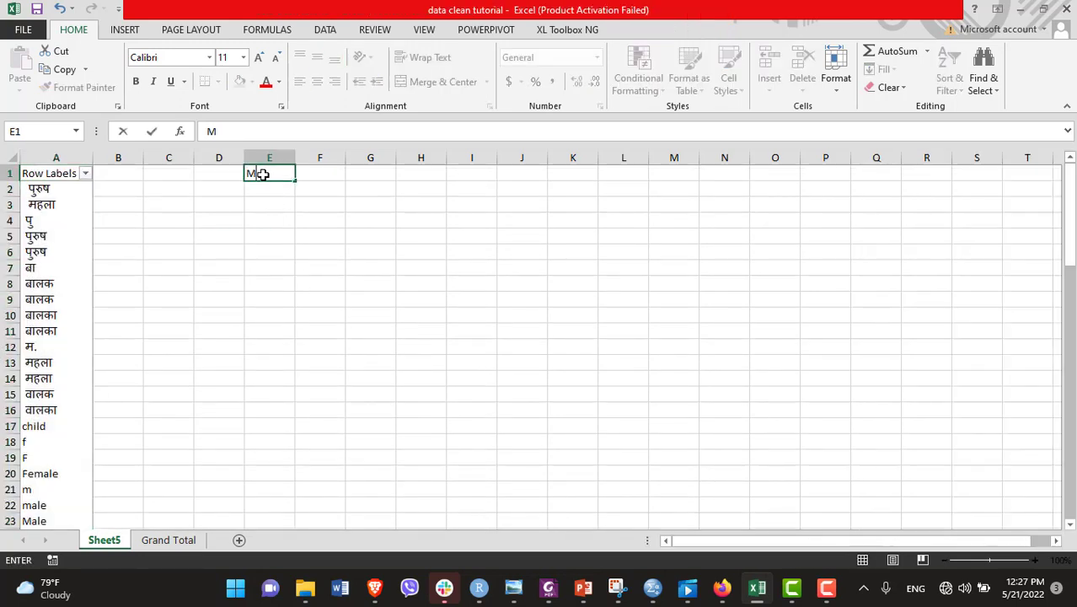
Step: Type the headings Male, Female and Other in E1, F1 and G1
type("ale")
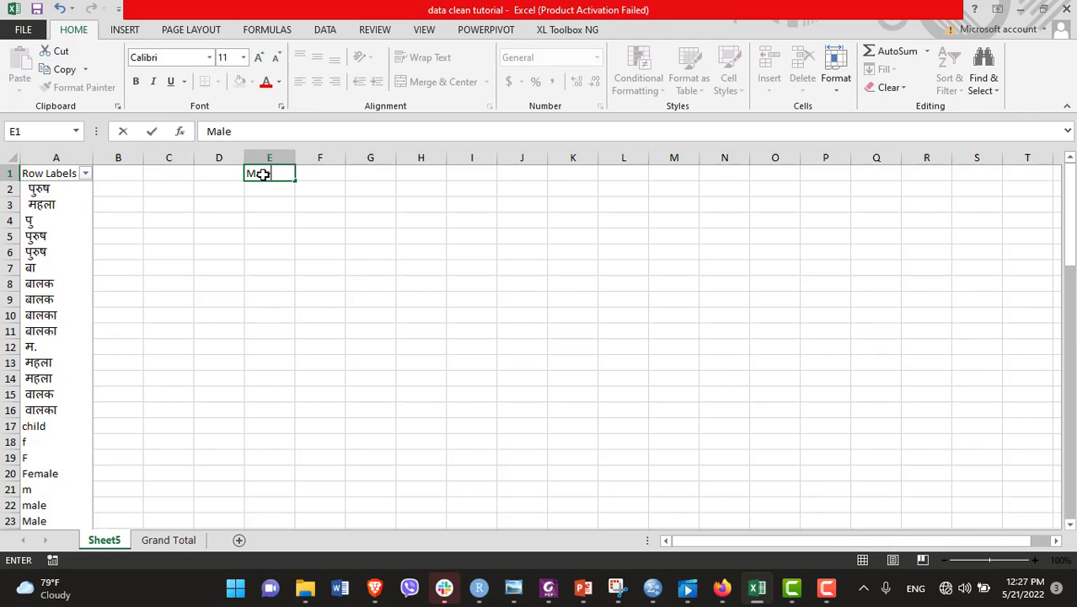
type("Female")
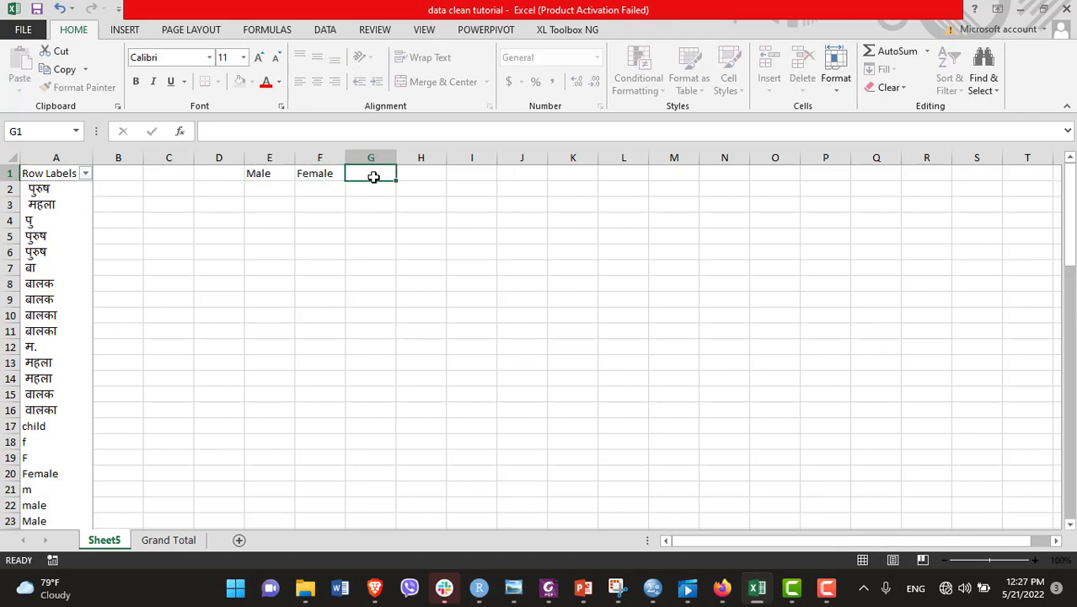
type("Othe")
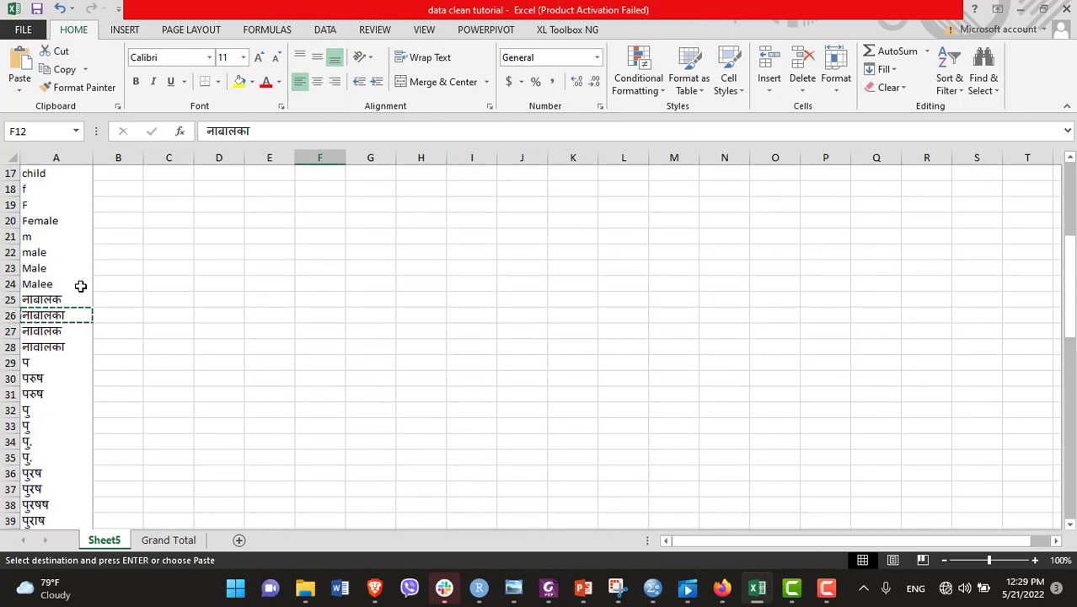
Step: Sort the pivot's Sex spellings into the Male and Female columns and remove the Other heading
scroll("down", 3)
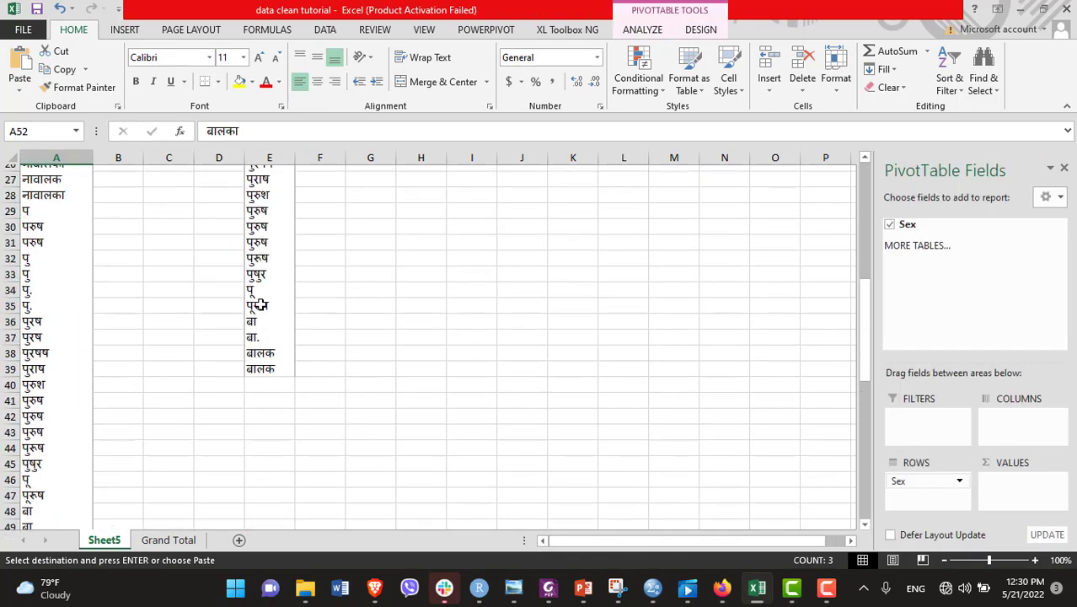
scroll("down", 3)
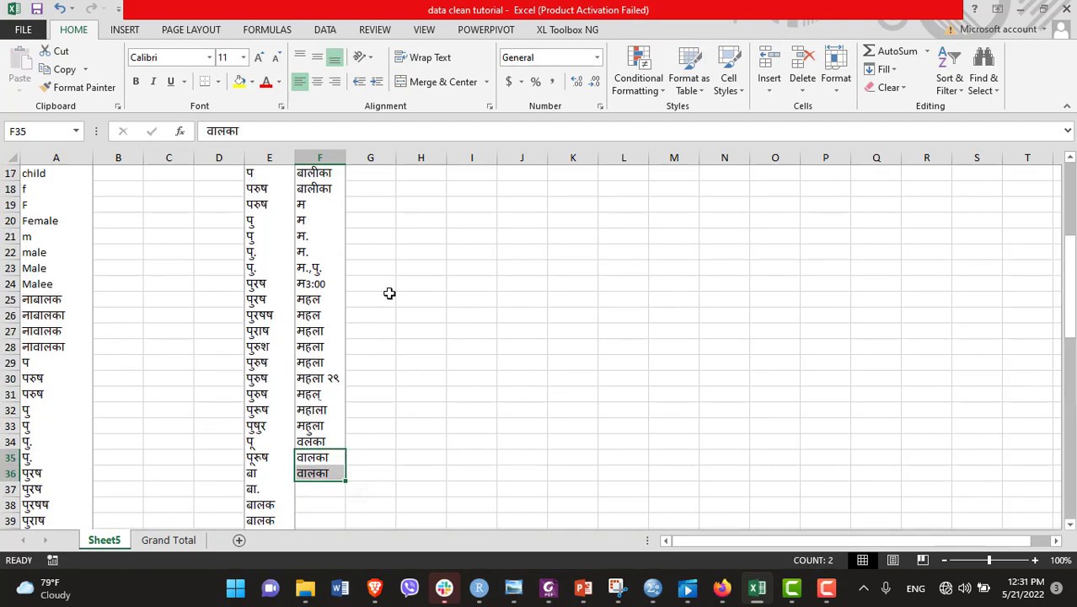
scroll("down", 3)
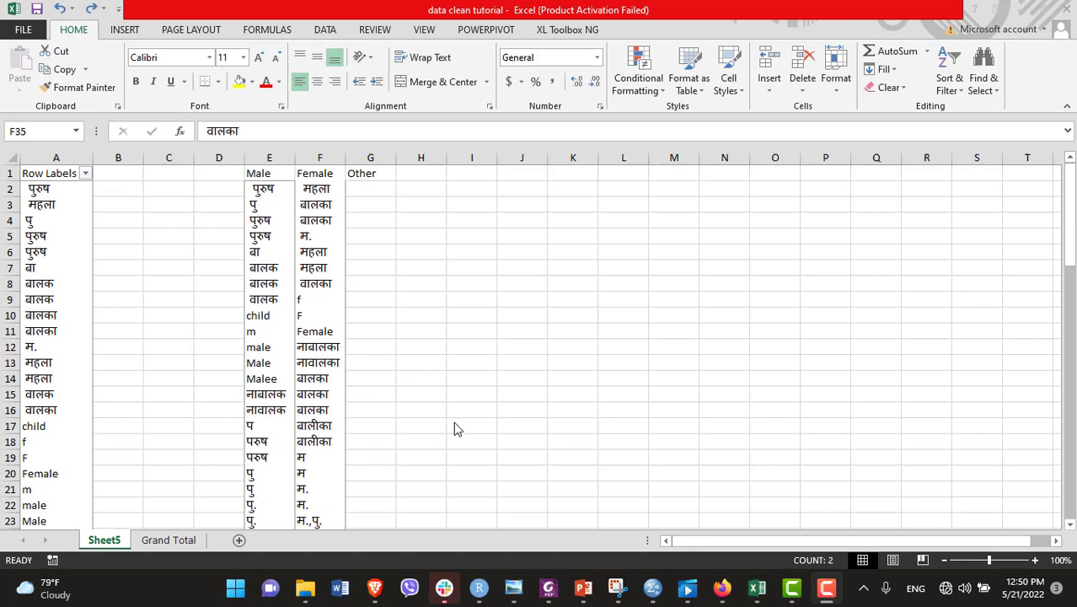
mouse_move(362, 196)
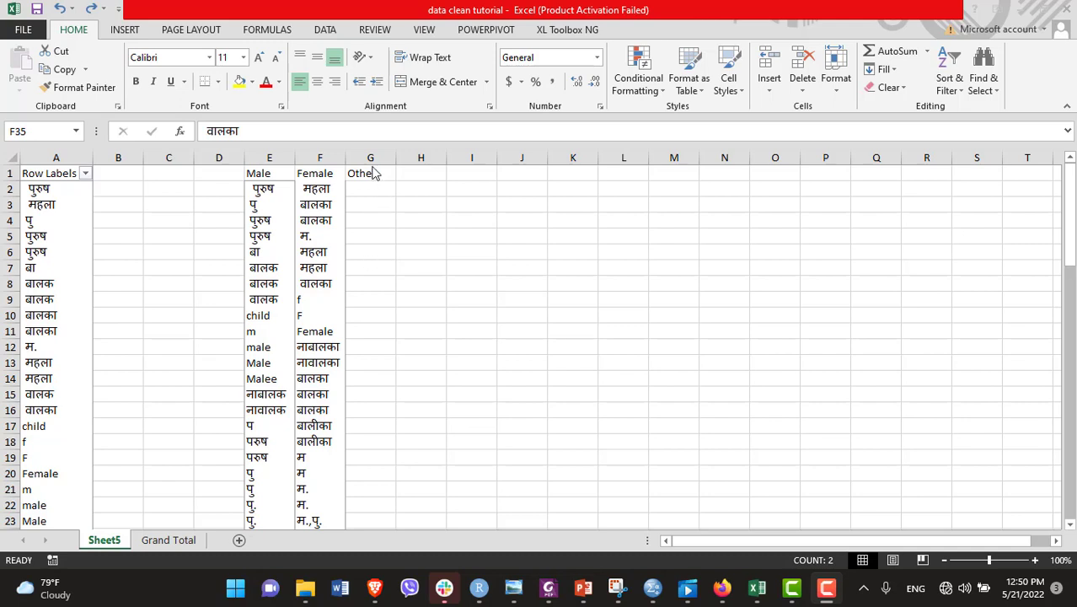
left_click(371, 173)
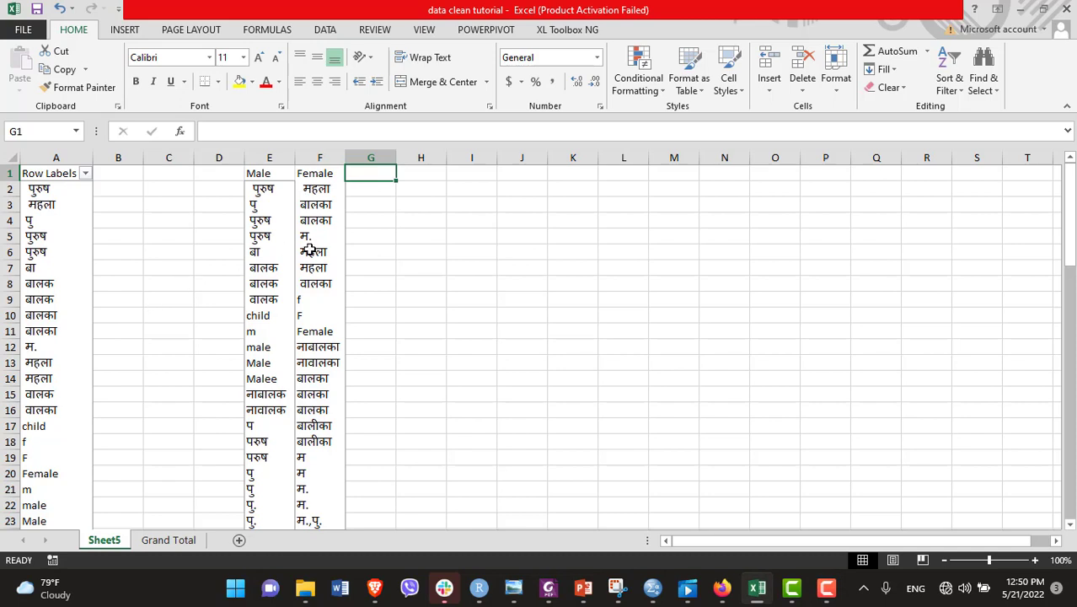
left_click(320, 172)
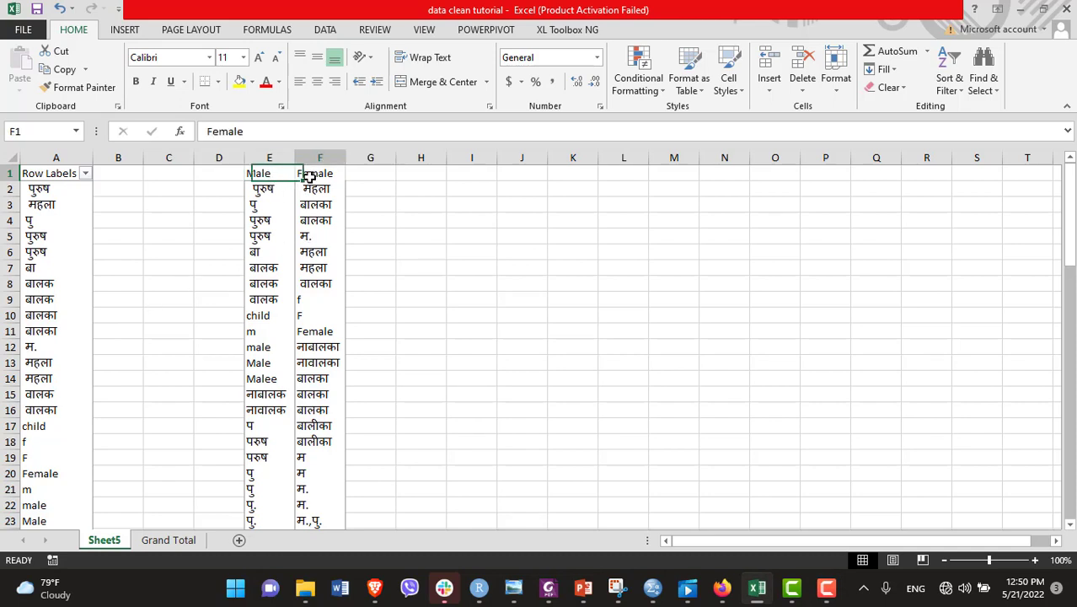
left_click(320, 173)
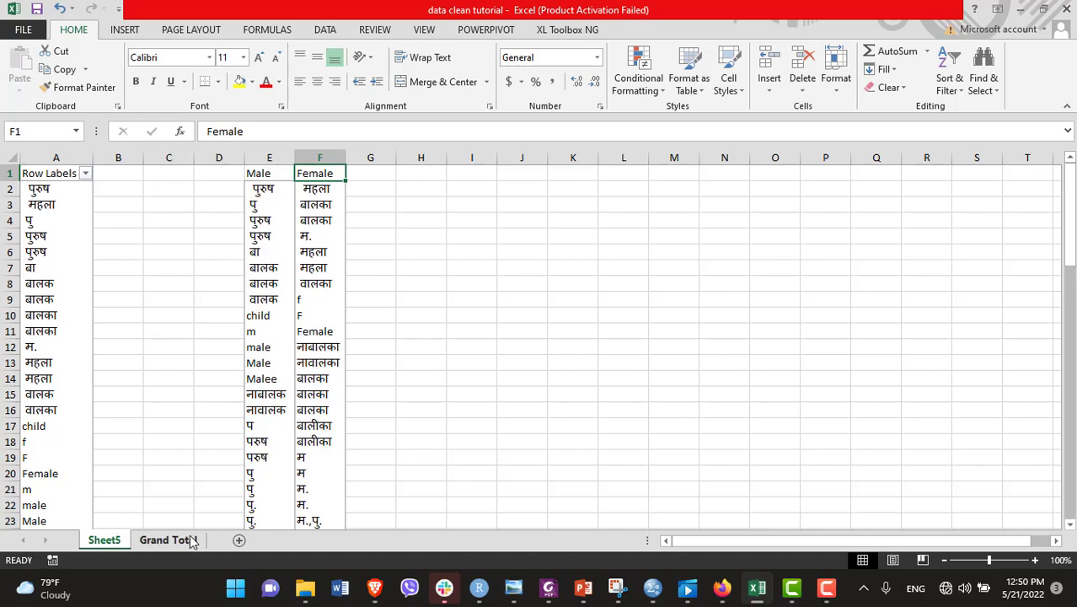
Step: Switch to the Grand Total sheet and select cell B1
left_click(167, 540)
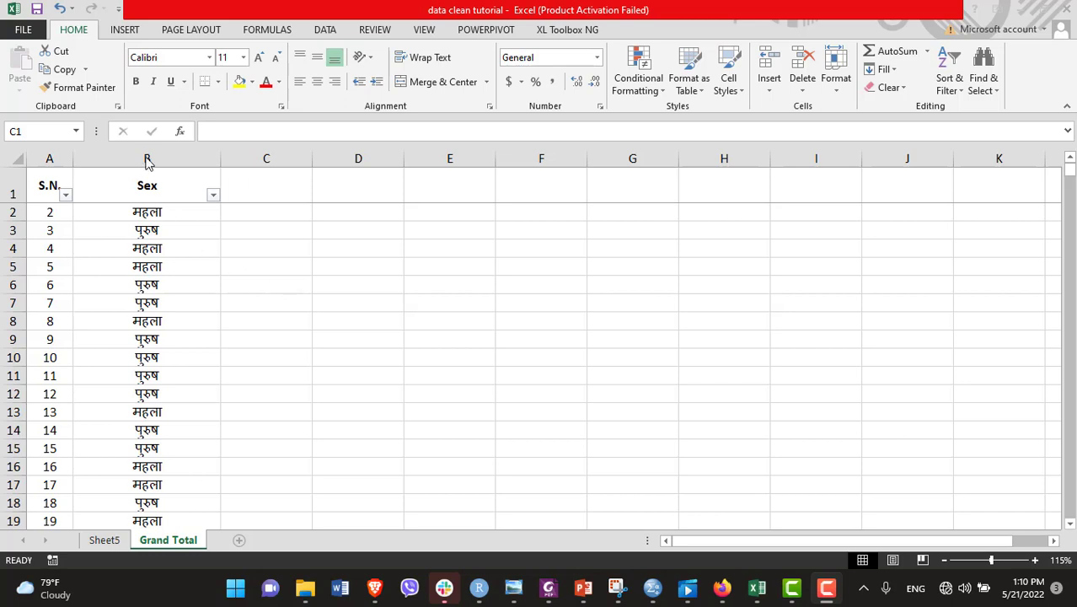
mouse_move(165, 190)
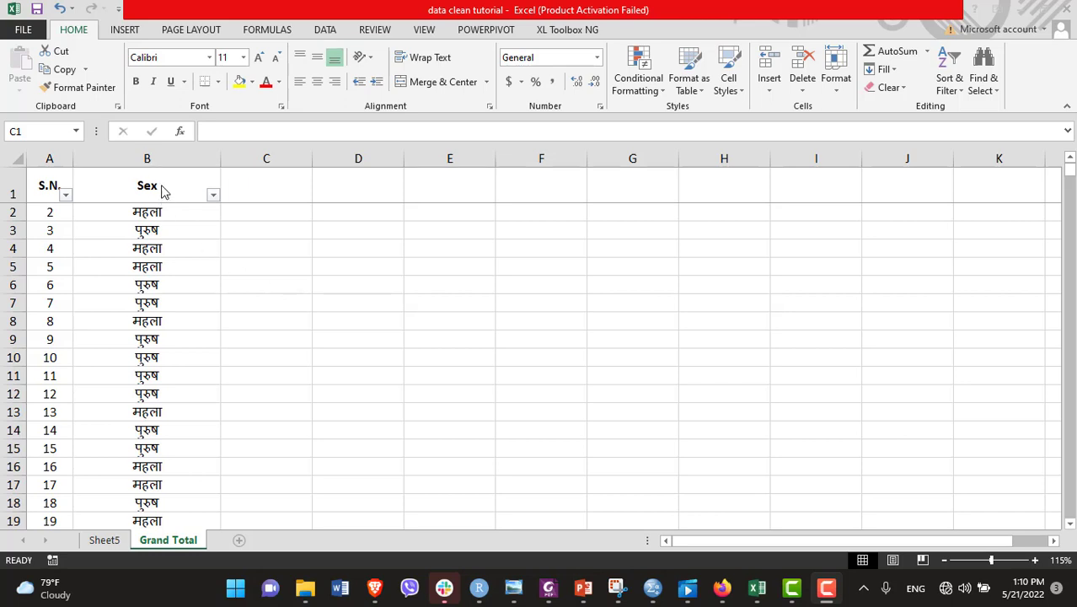
left_click(146, 185)
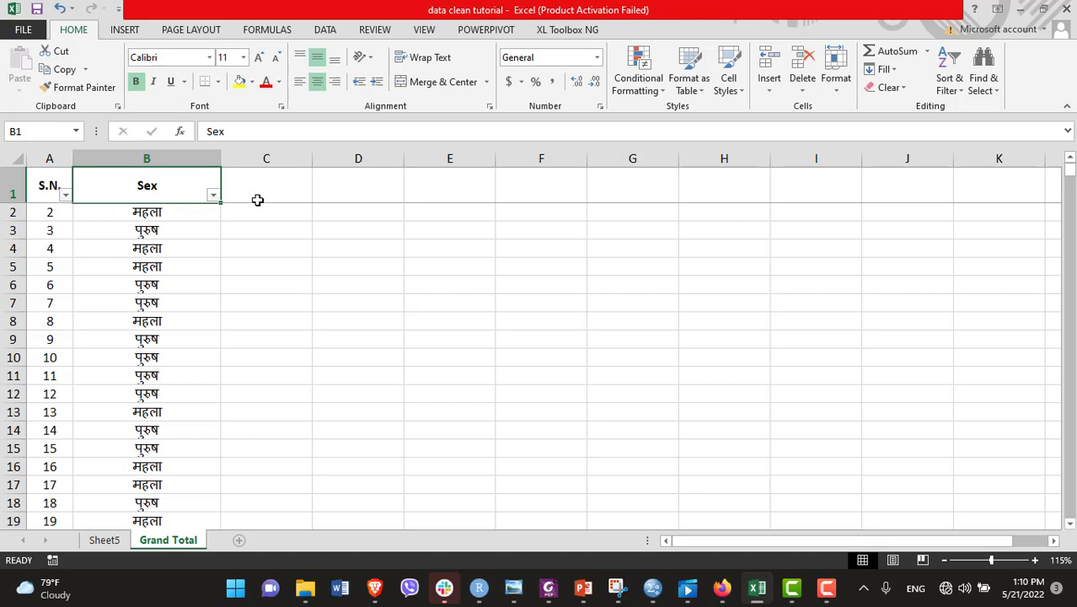
type("d")
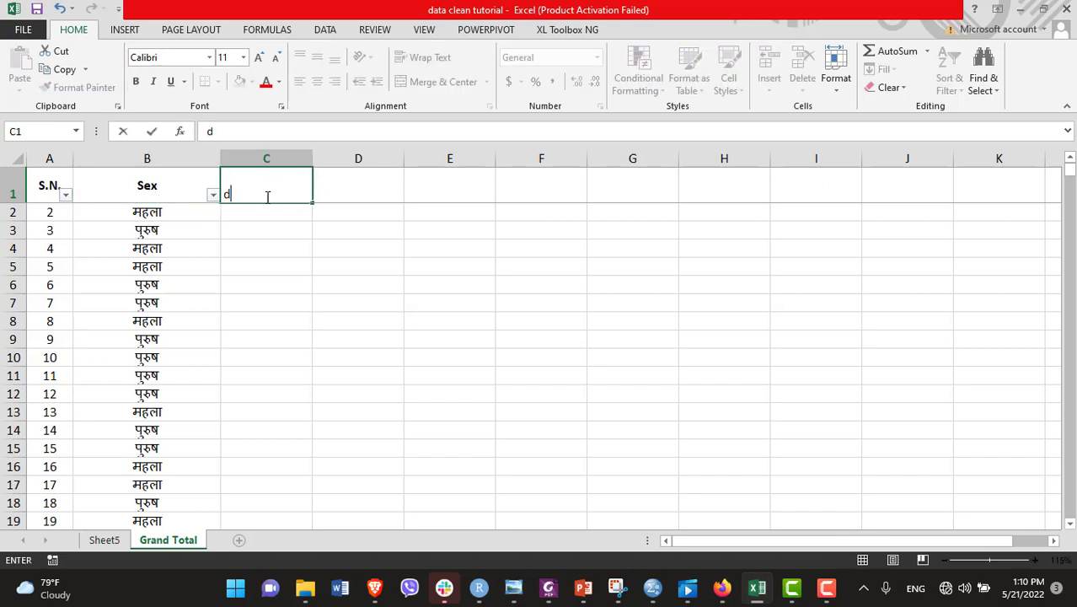
type("ummy_male")
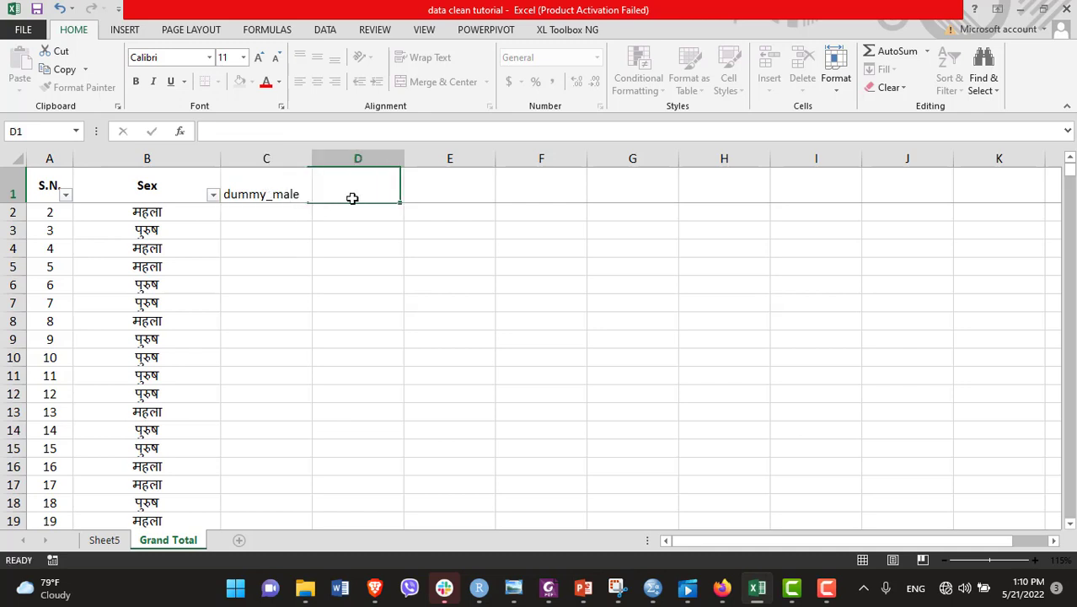
type("dummy_female")
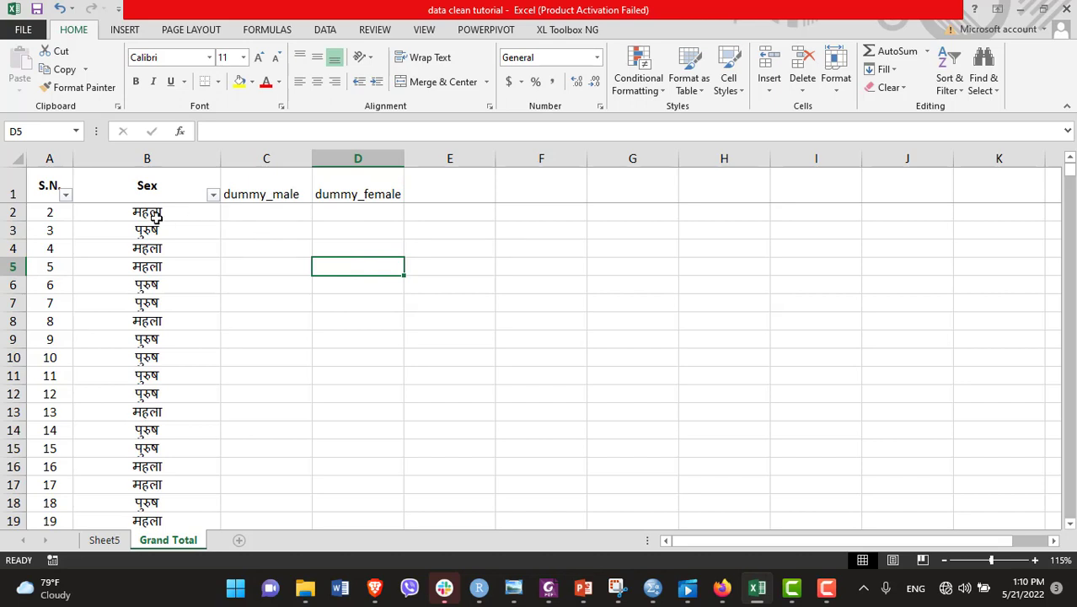
left_click(146, 211)
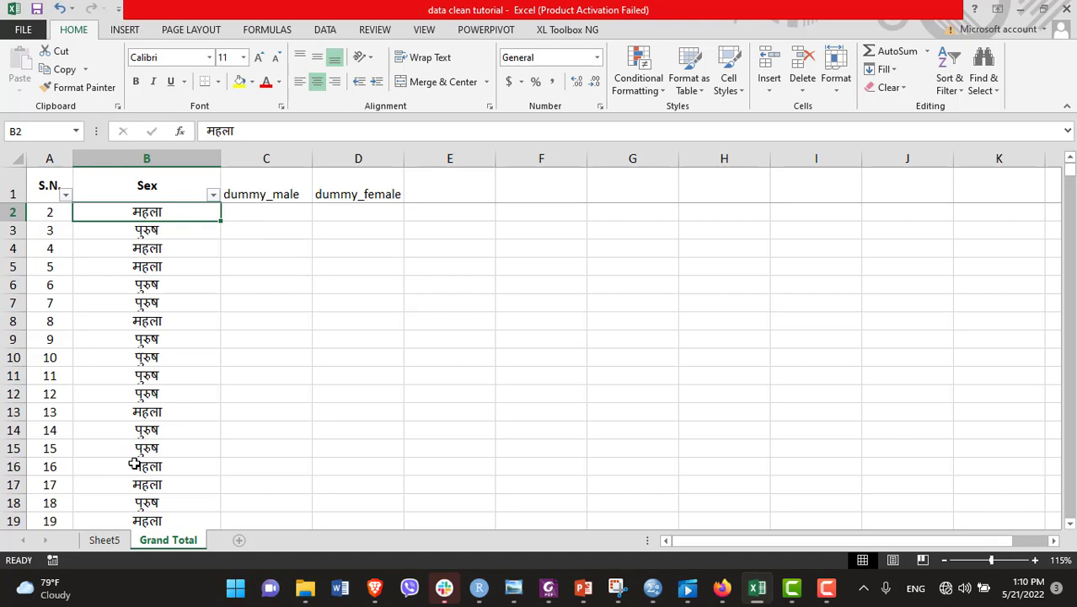
left_click(105, 540)
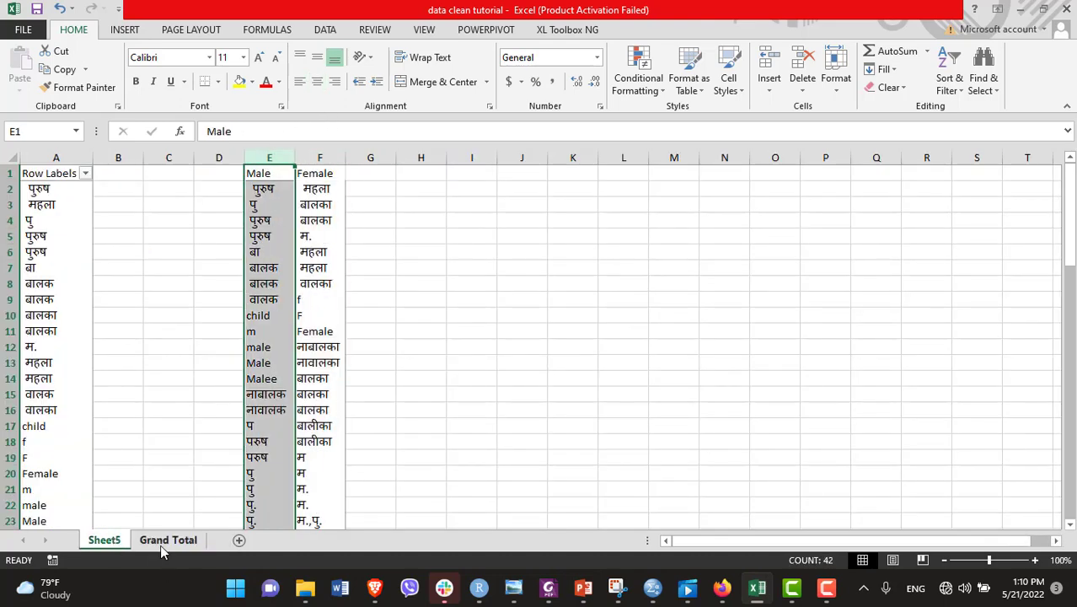
left_click(167, 539)
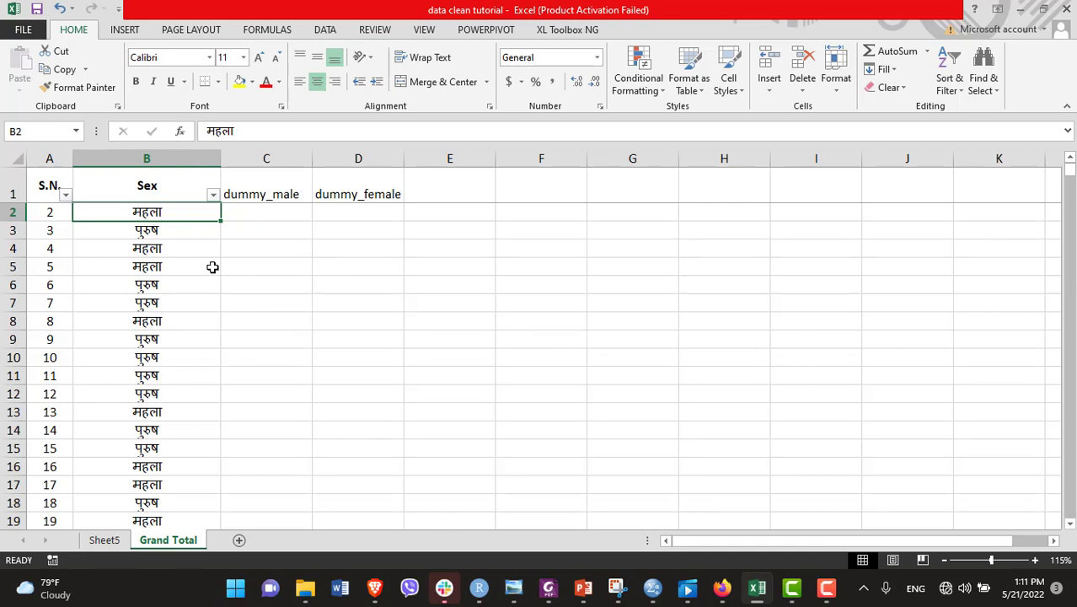
mouse_move(288, 251)
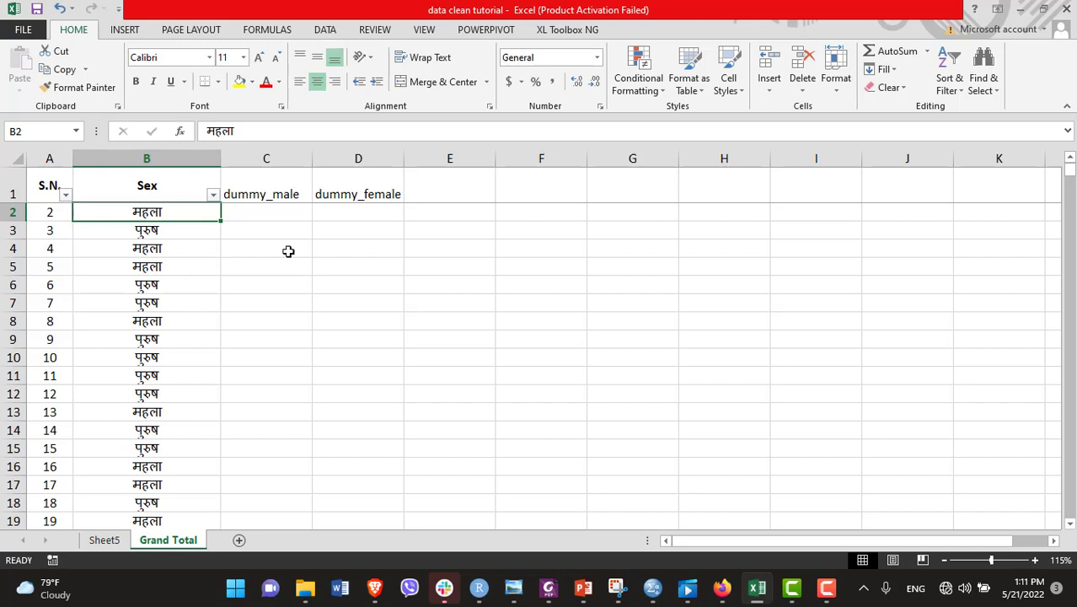
left_click(358, 231)
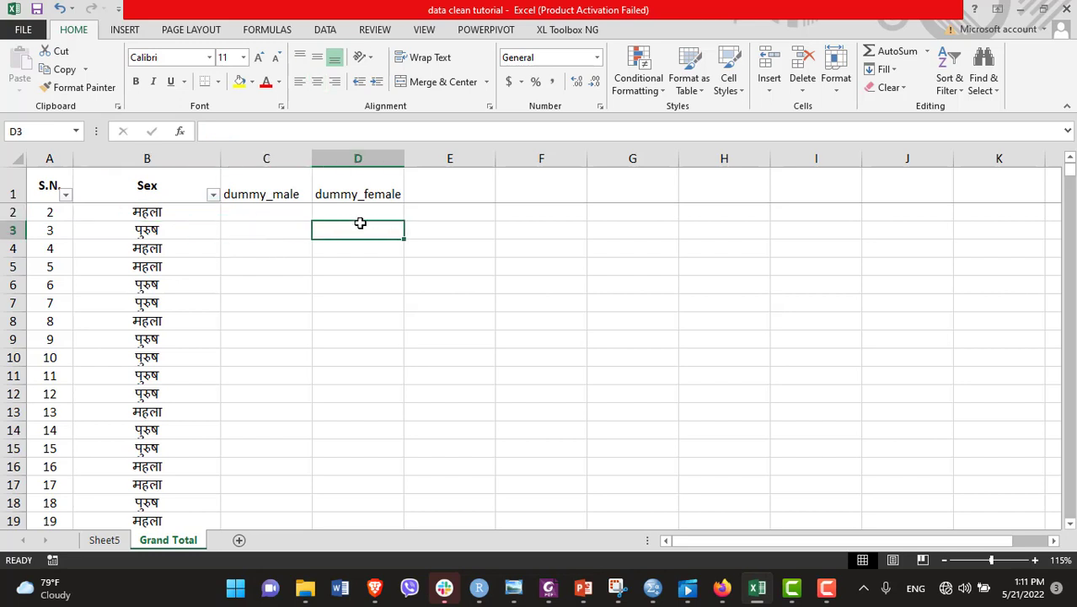
left_click(147, 212)
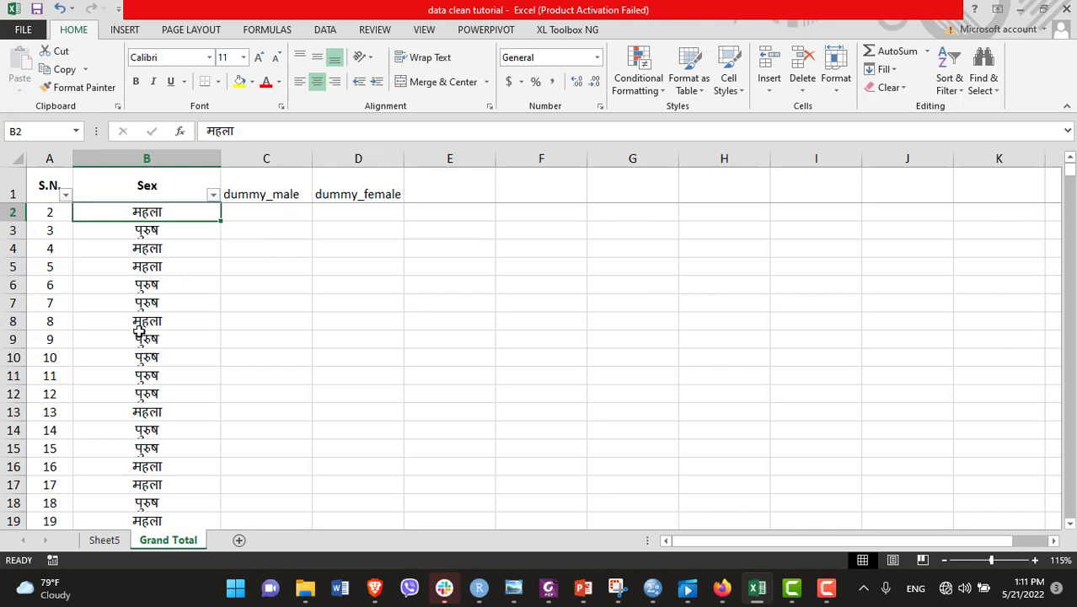
left_click(104, 539)
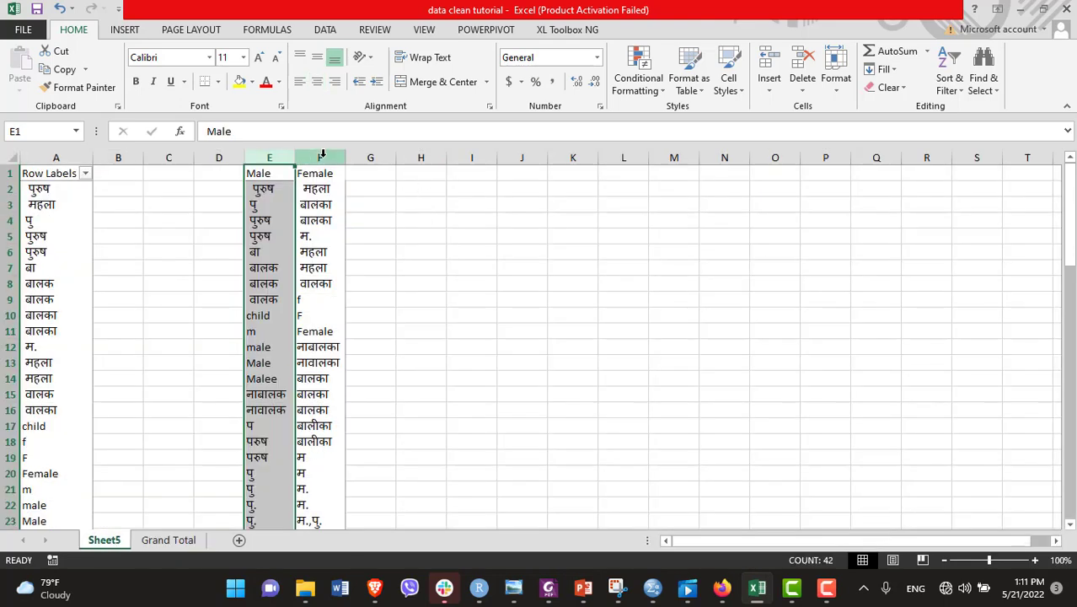
left_click(320, 157)
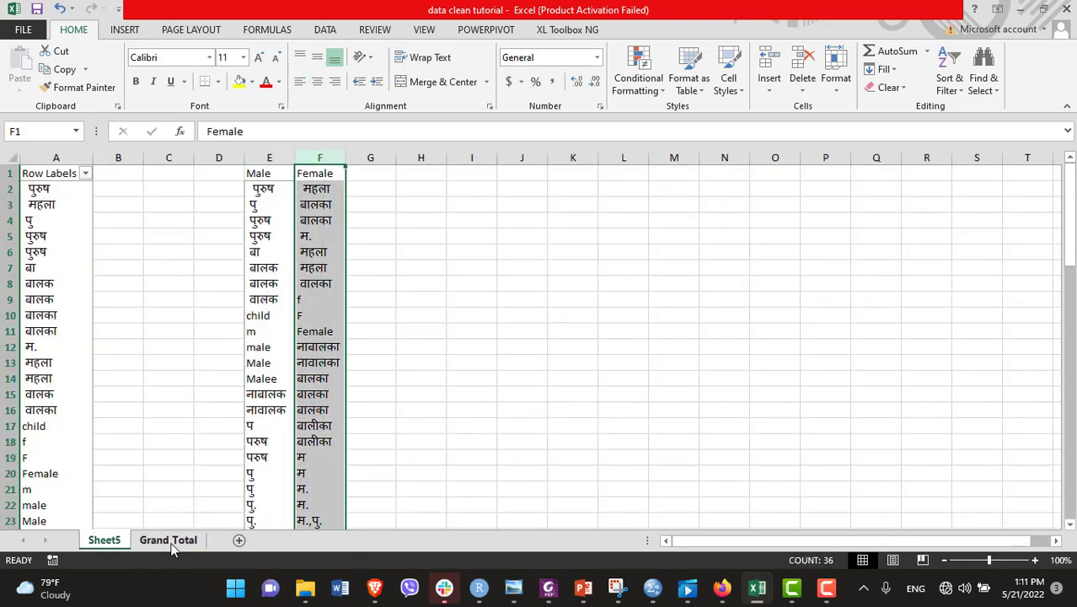
left_click(168, 539)
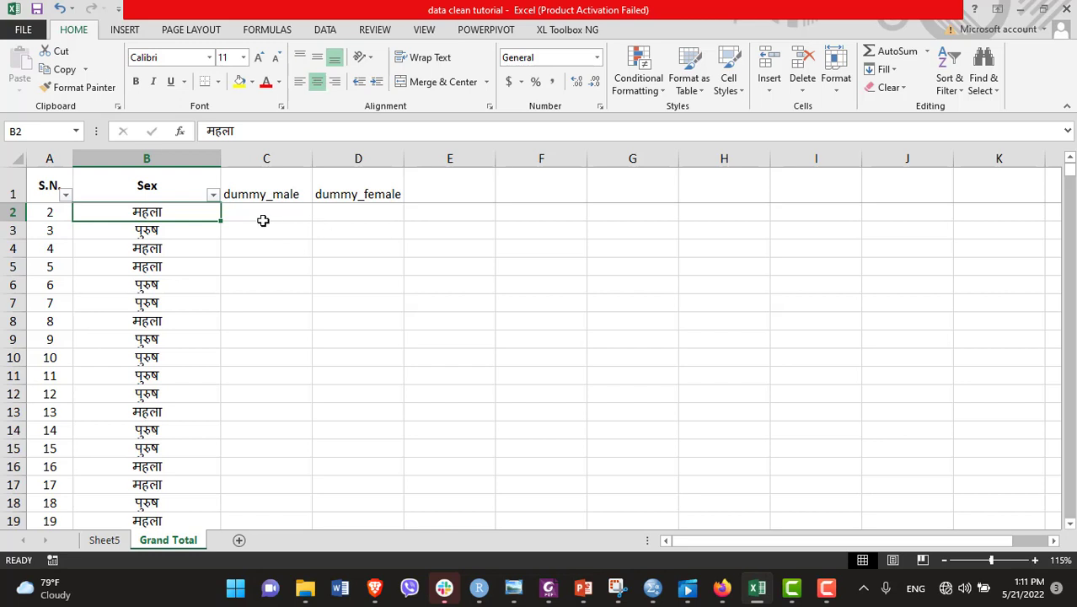
Step: Enter =MATCH(B2,Sheet5!E:E,0) in C2, looking up B2 in the Male list
left_click(267, 212)
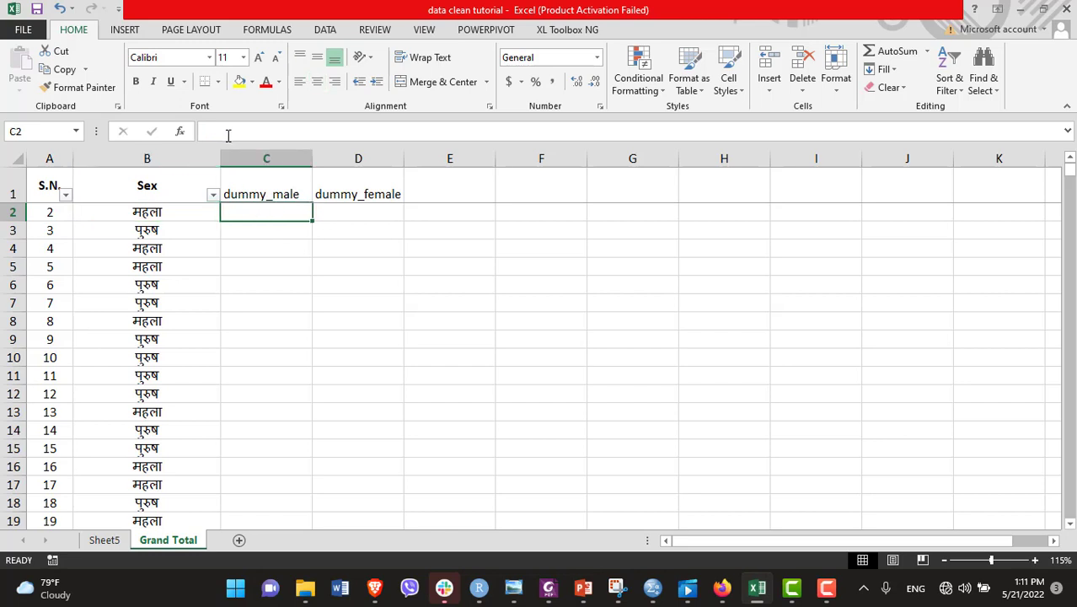
type("=")
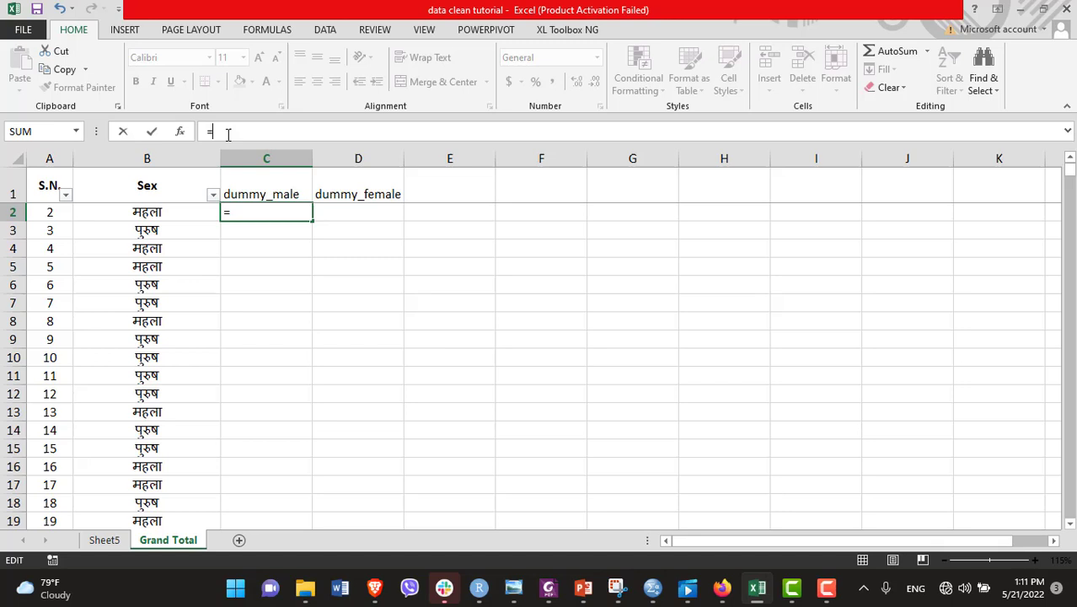
type("Match")
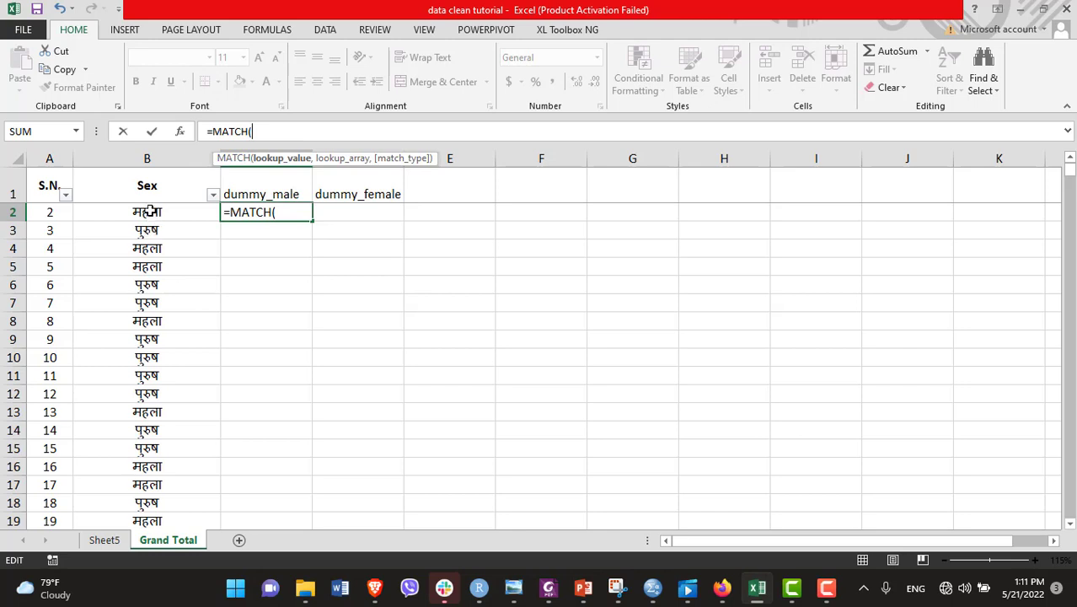
left_click(147, 212)
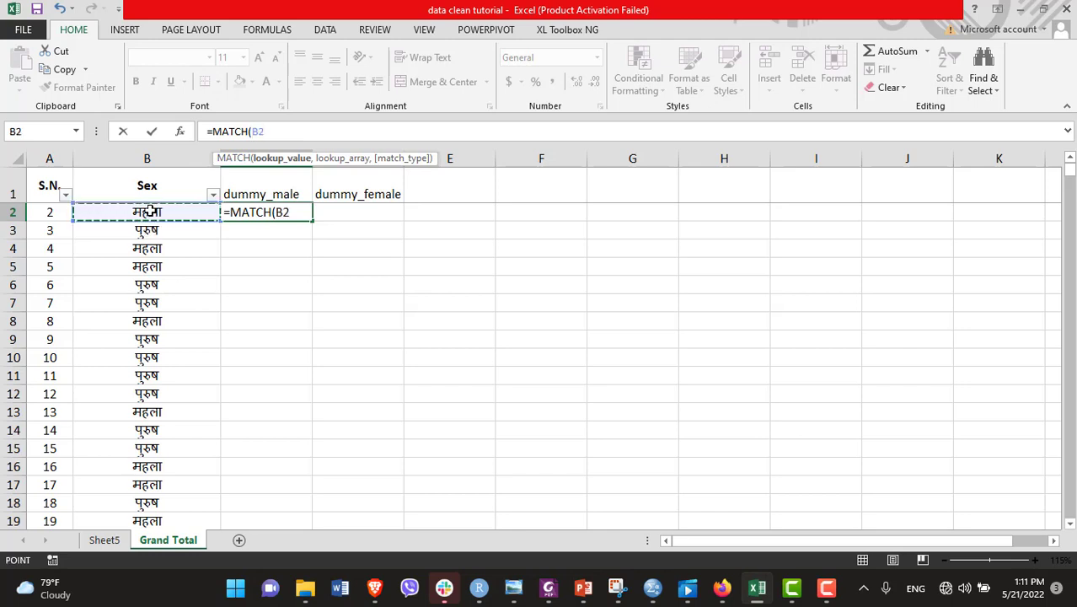
type(",")
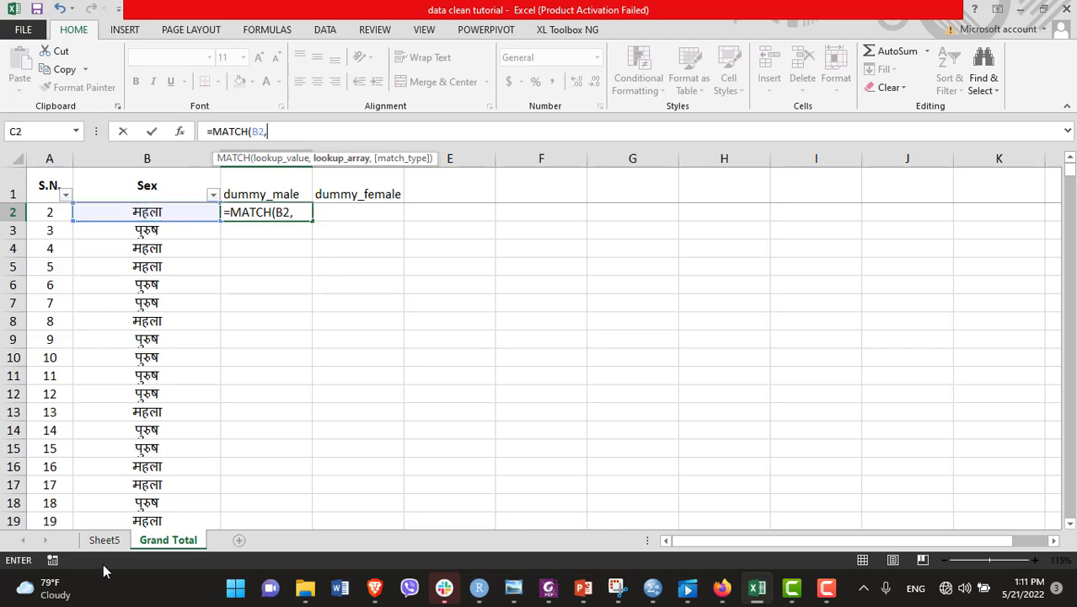
left_click(103, 539)
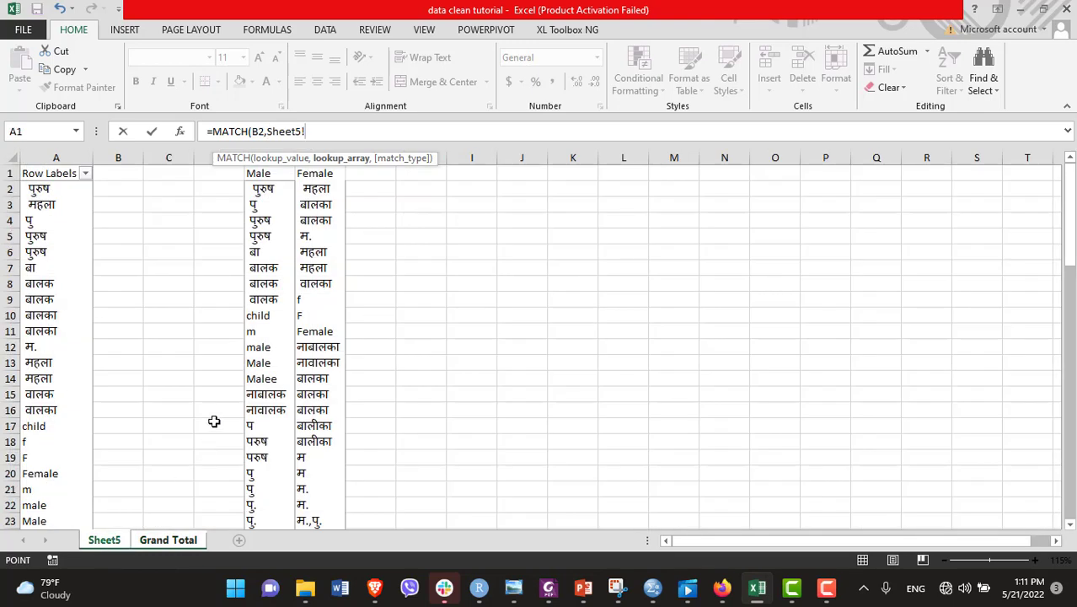
mouse_move(280, 158)
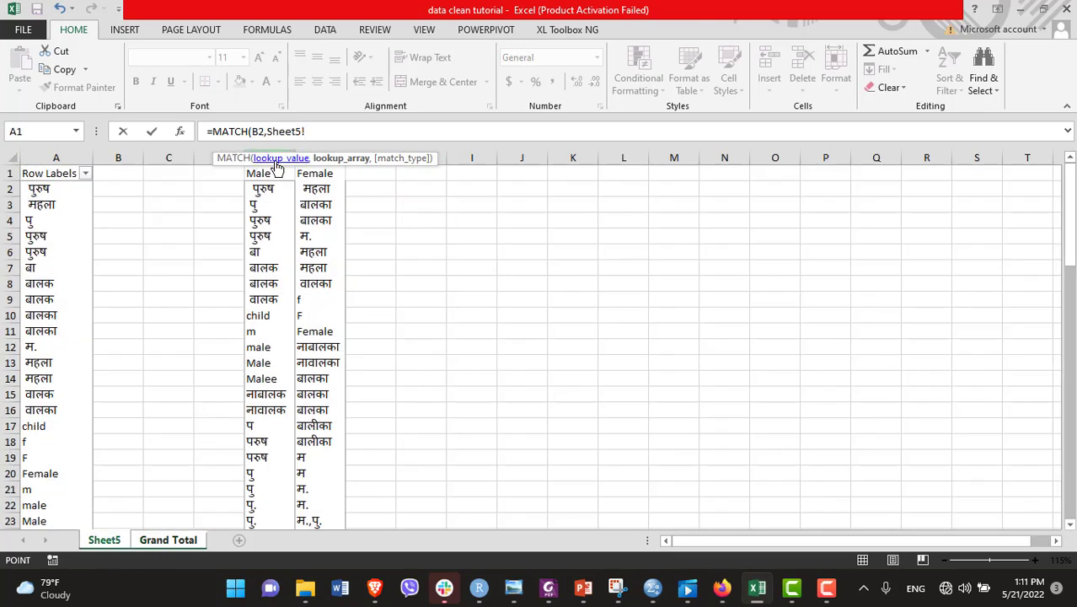
left_click(258, 173)
type("E:E,")
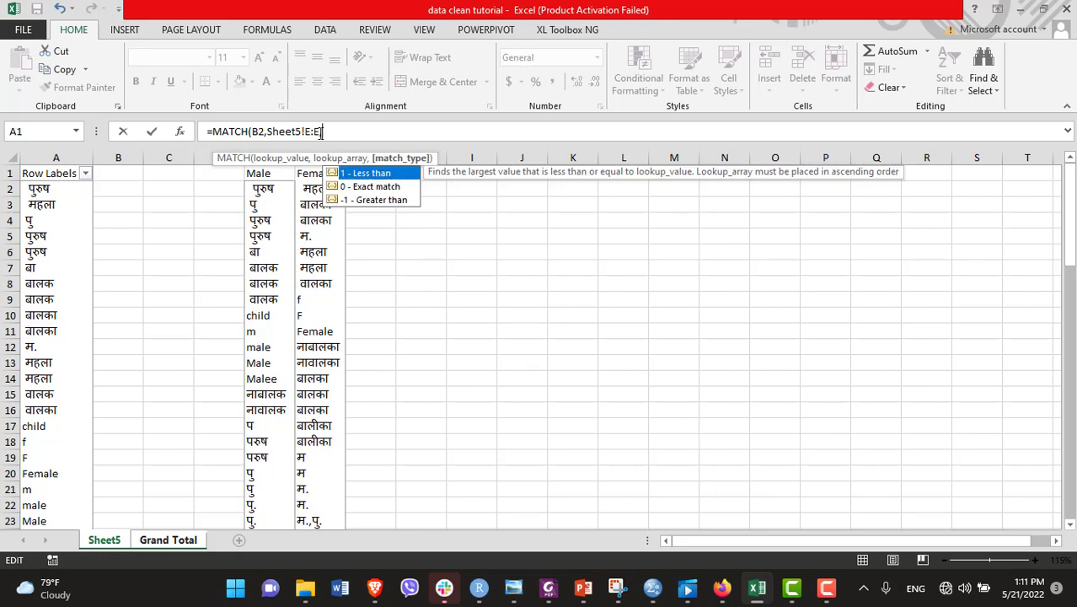
type("0")
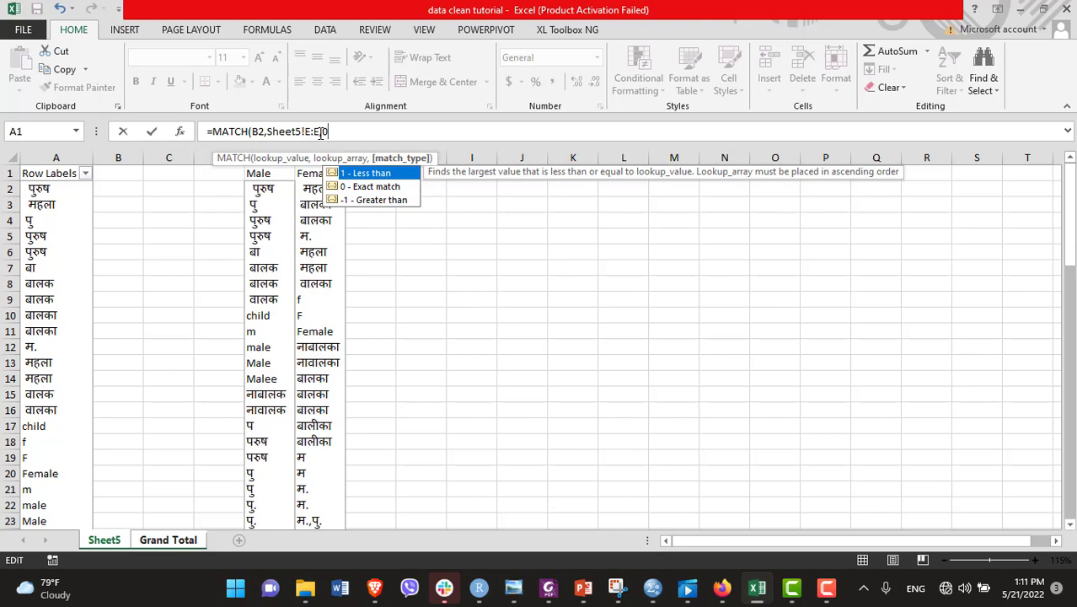
type("0)")
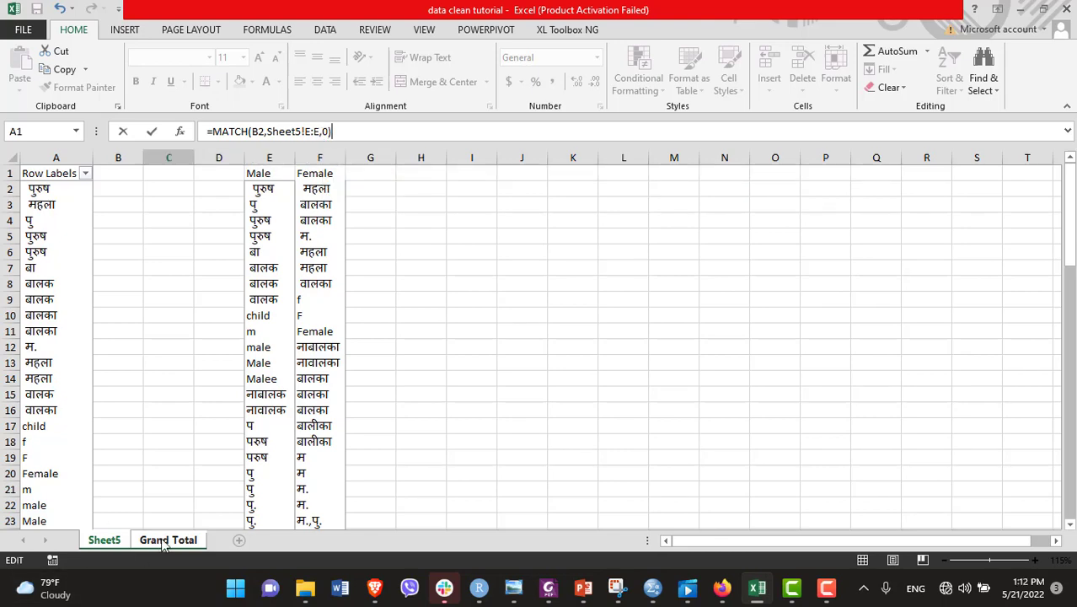
left_click(168, 539)
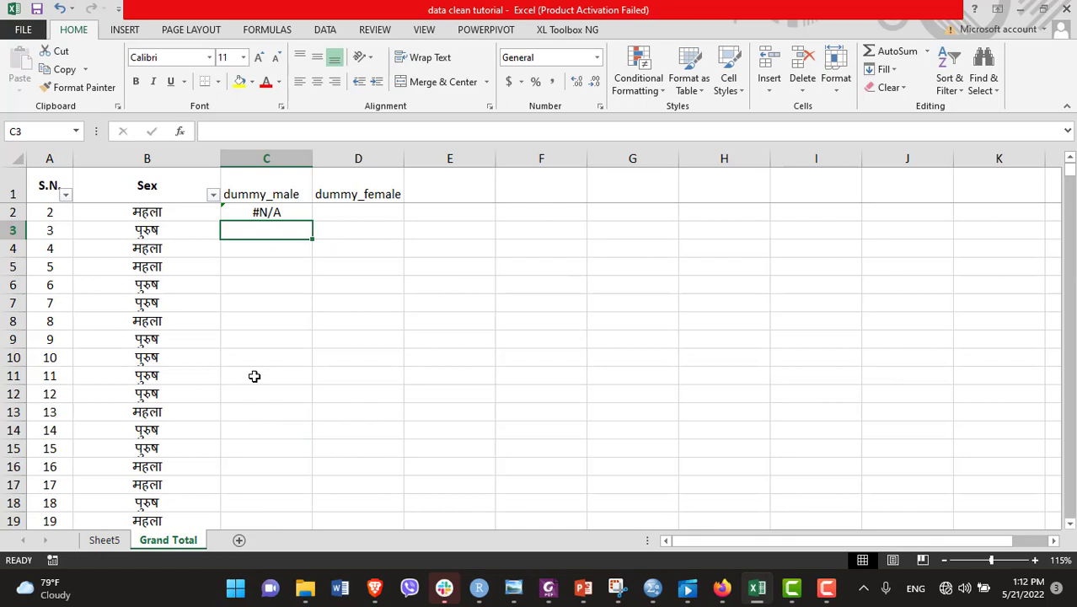
left_click(266, 212)
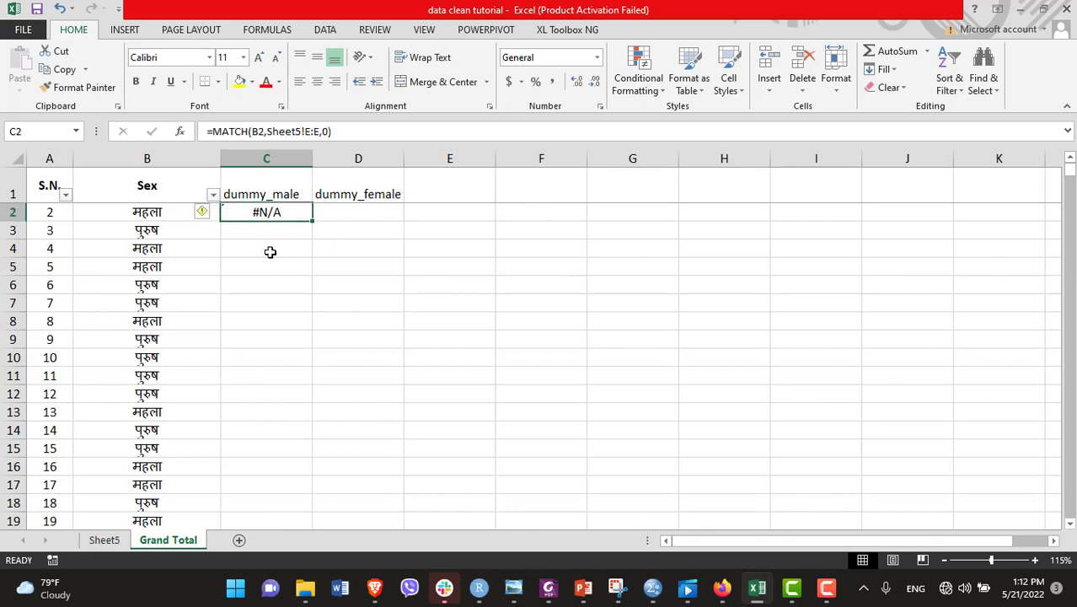
mouse_move(194, 219)
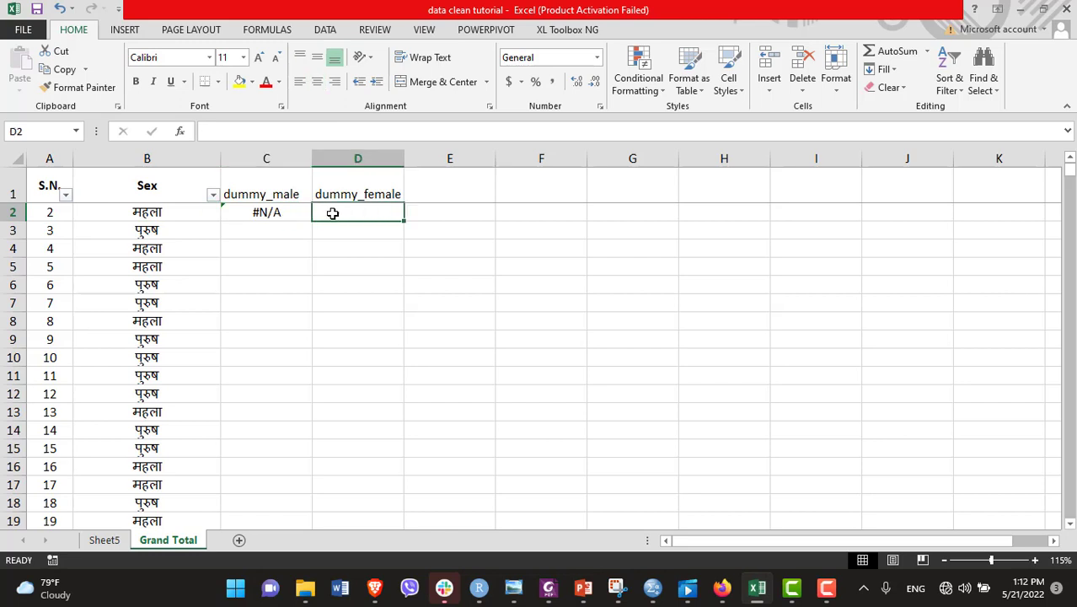
Step: Enter =MATCH(B2,Sheet5!F:F,0) in D2, which returns 27
type("=")
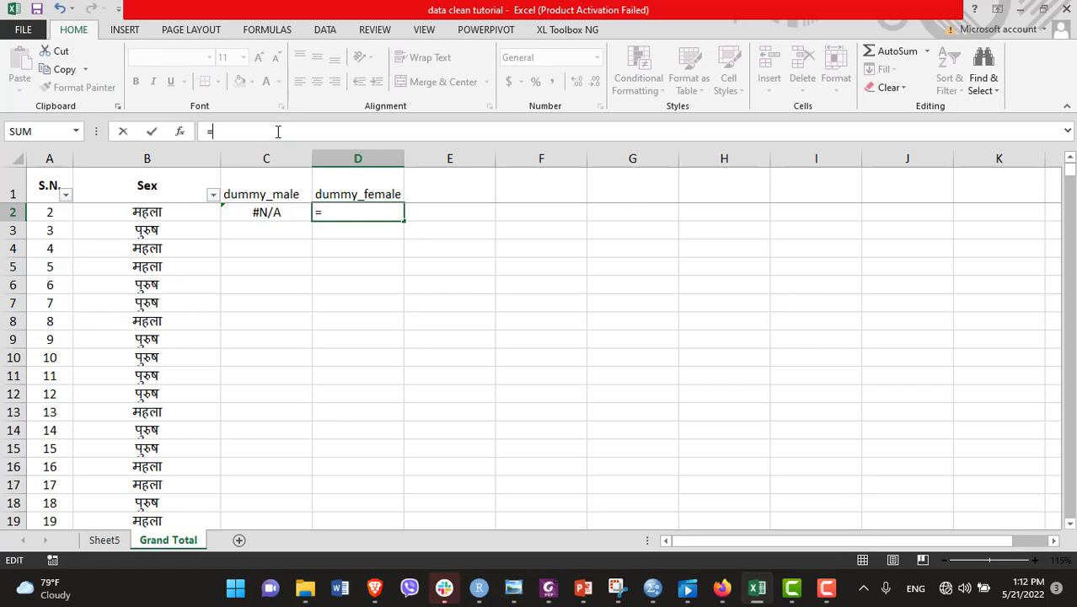
type("Mar")
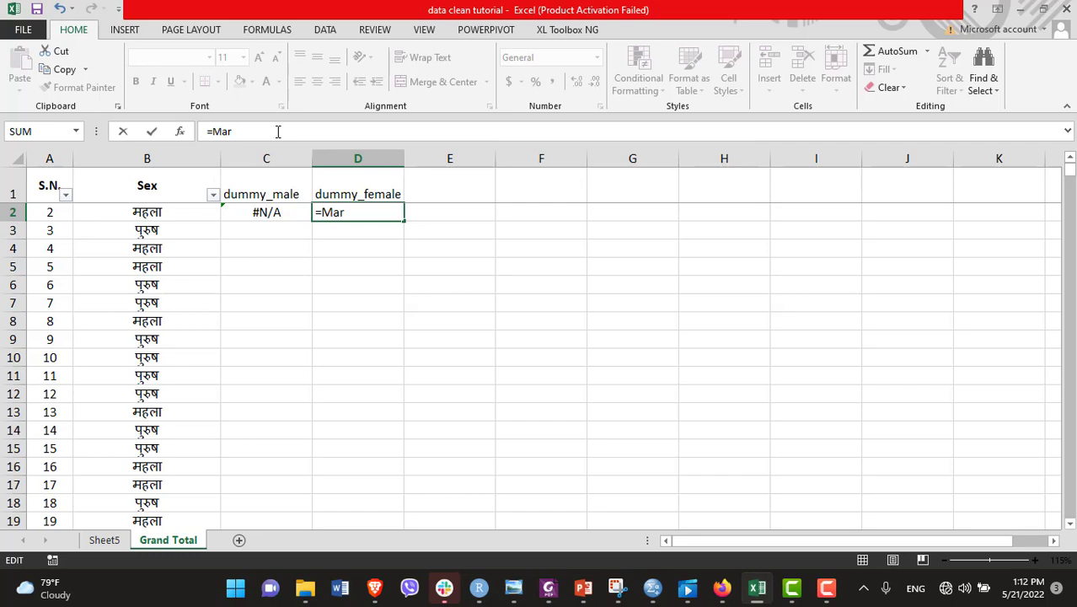
type("MATCH(")
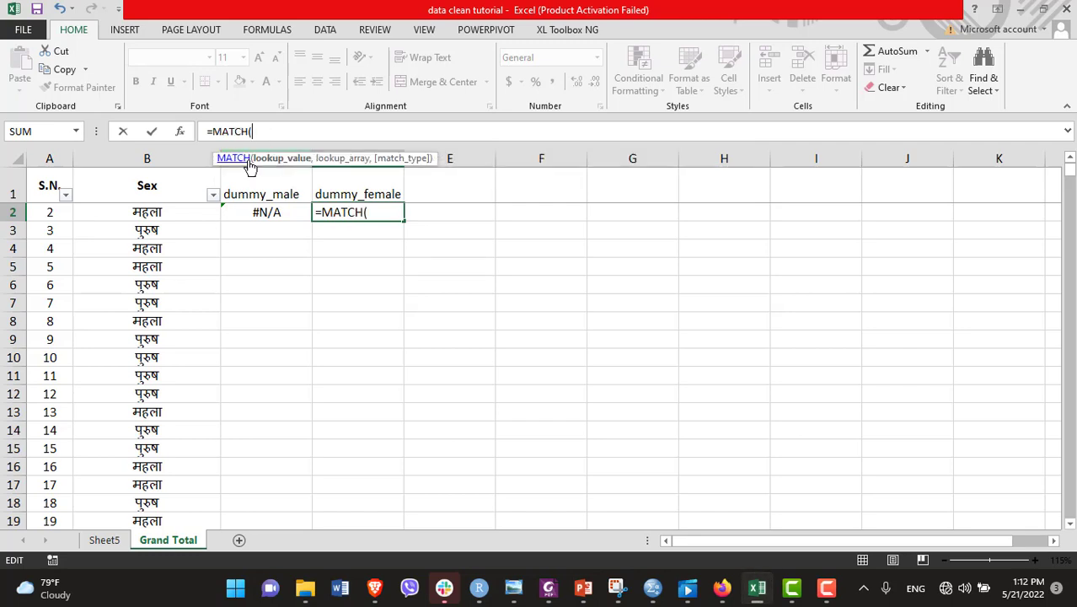
left_click(147, 212)
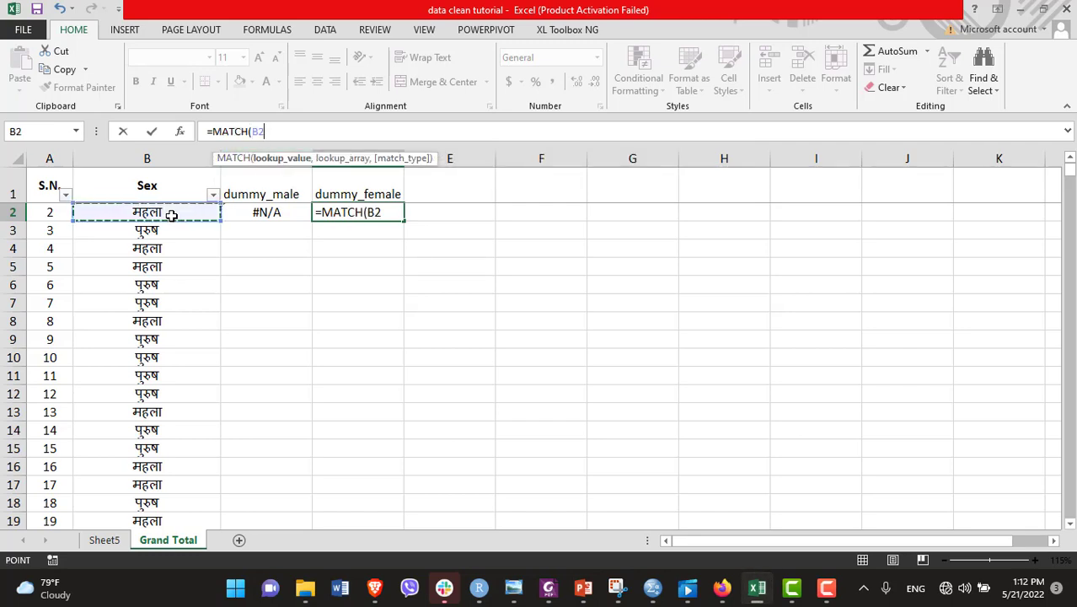
type(",")
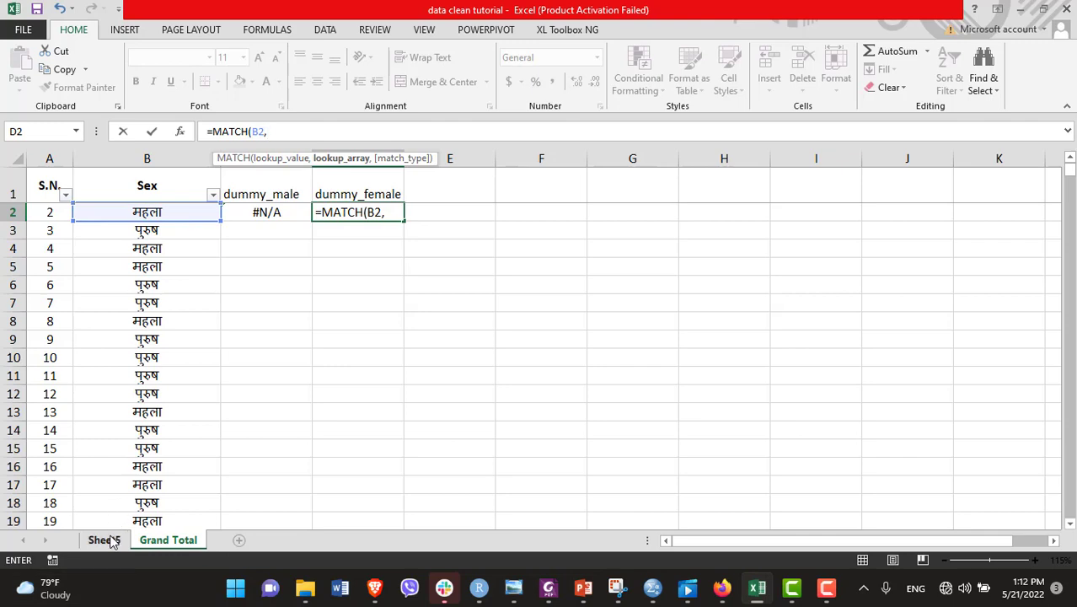
left_click(103, 540)
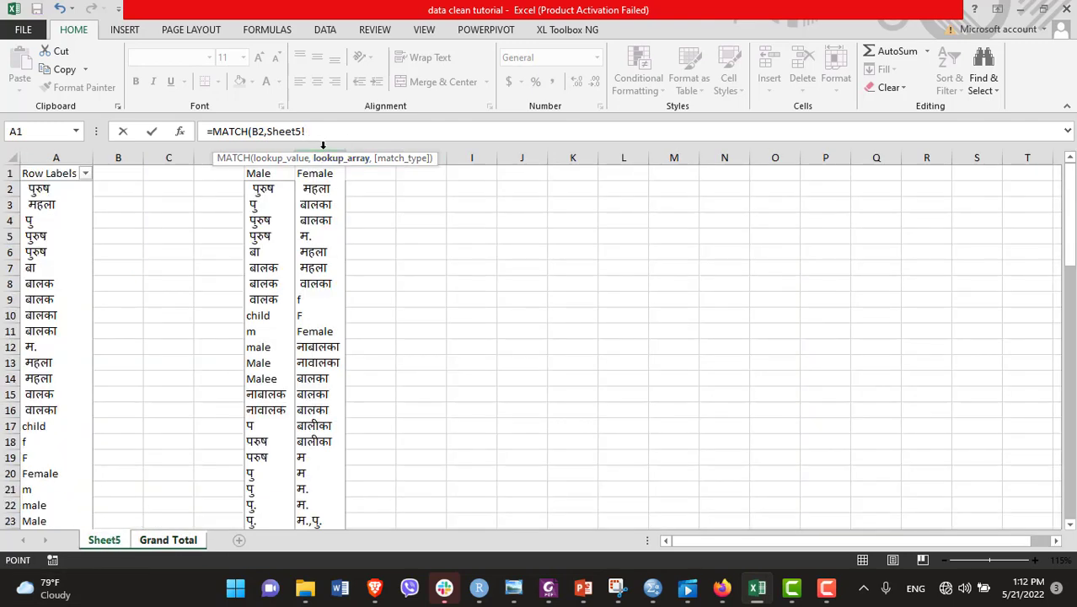
left_click(314, 173)
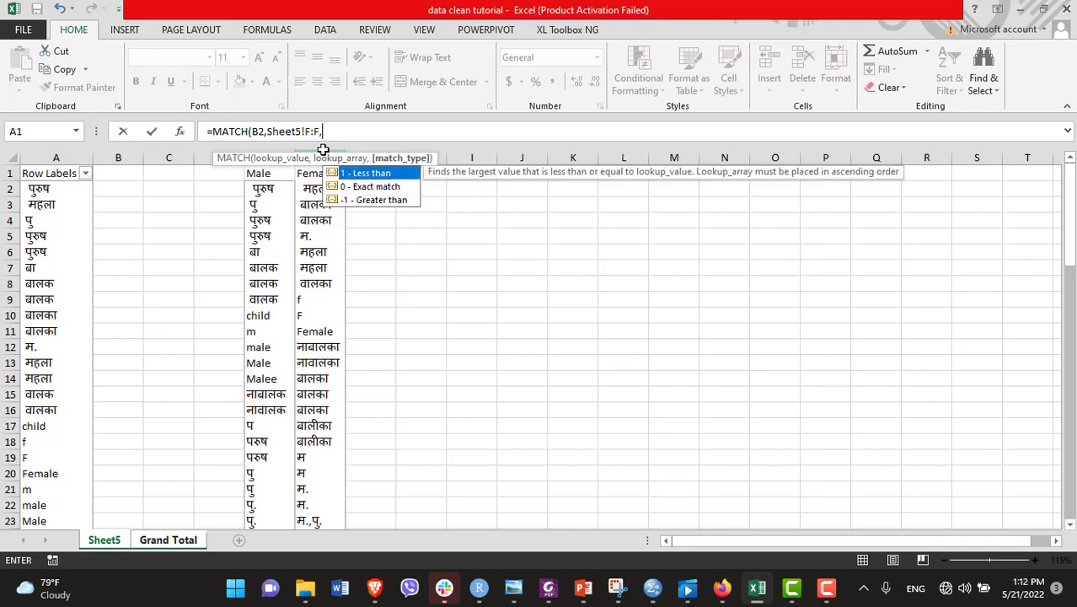
type("0)")
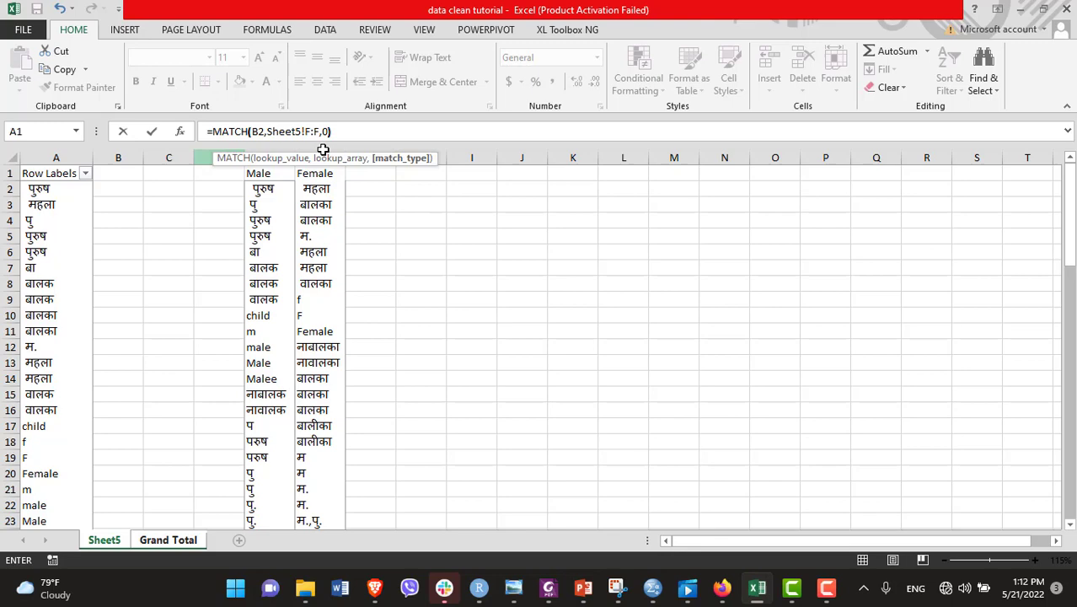
left_click(167, 540)
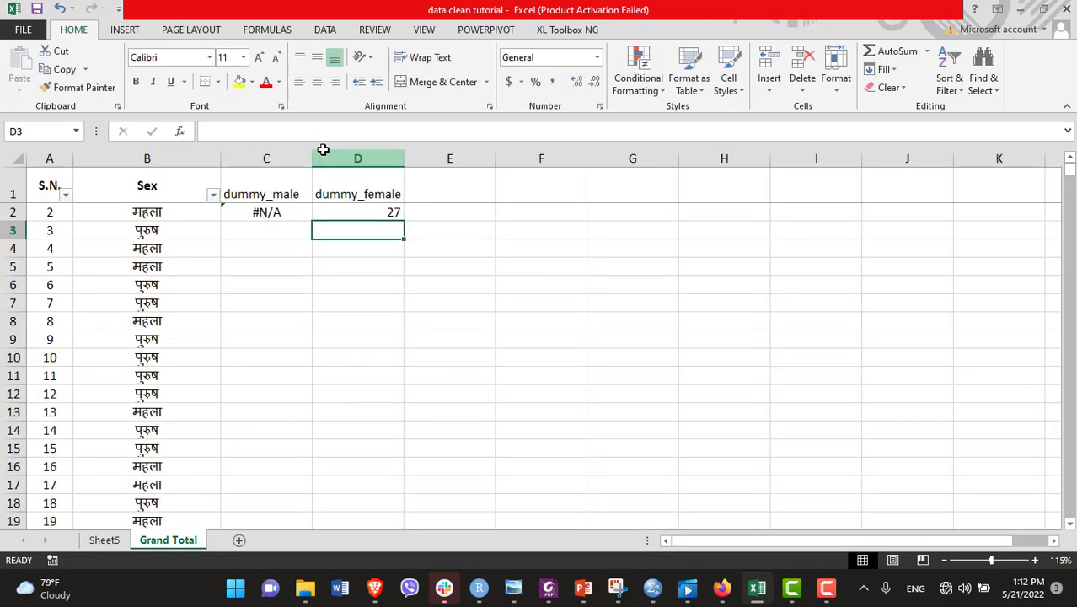
left_click(358, 211)
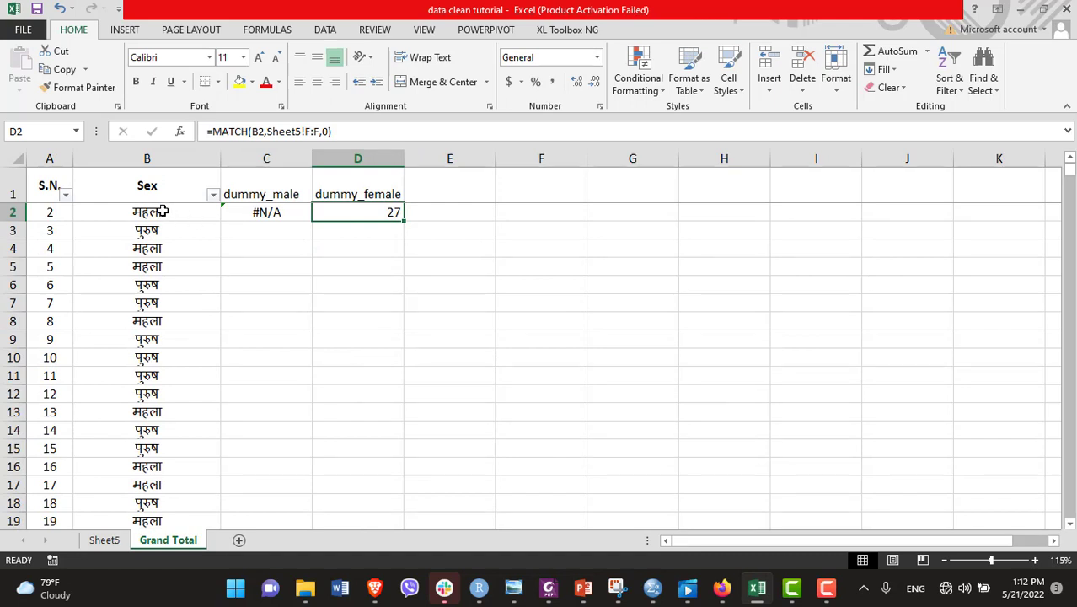
left_click(147, 212)
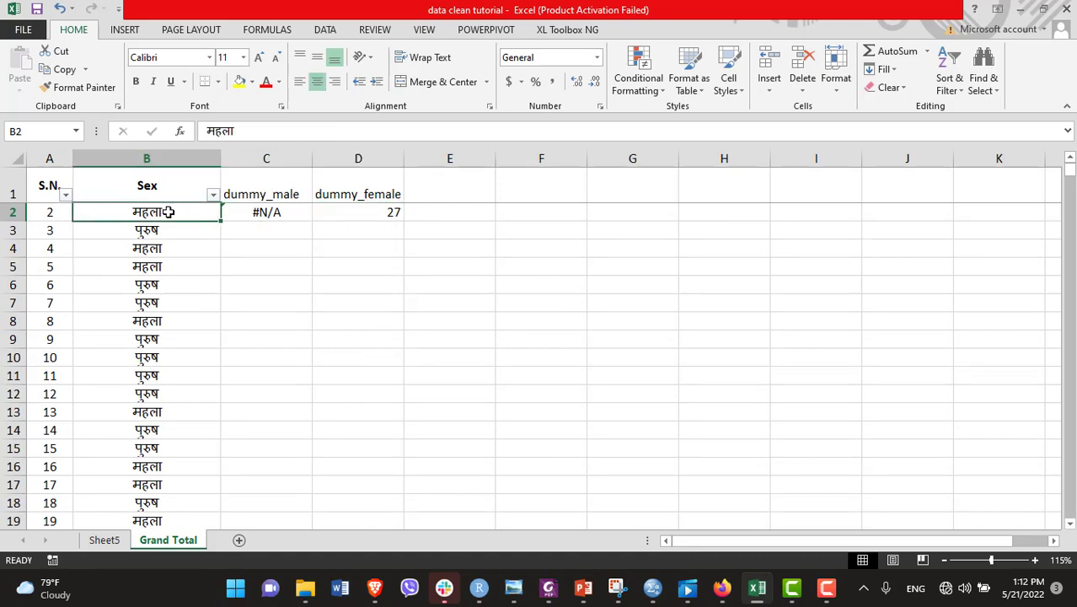
mouse_move(389, 212)
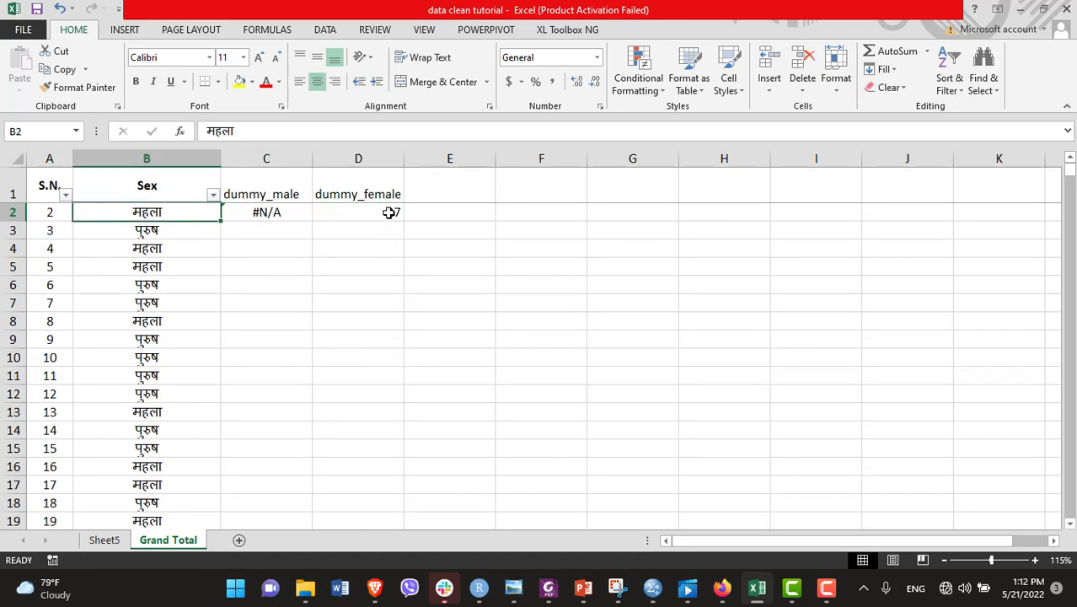
left_click(359, 211)
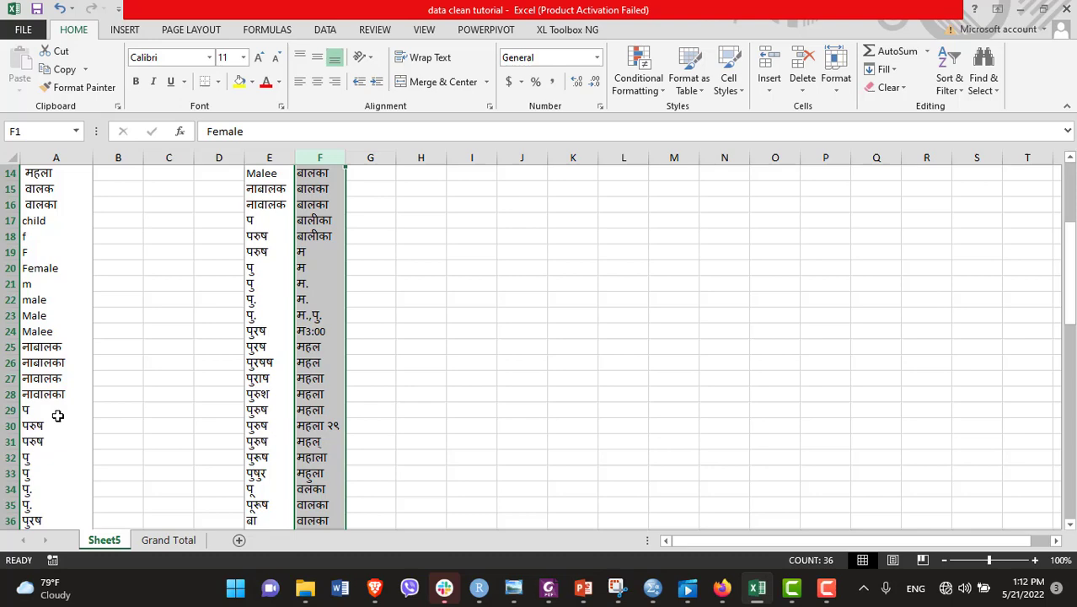
left_click(310, 378)
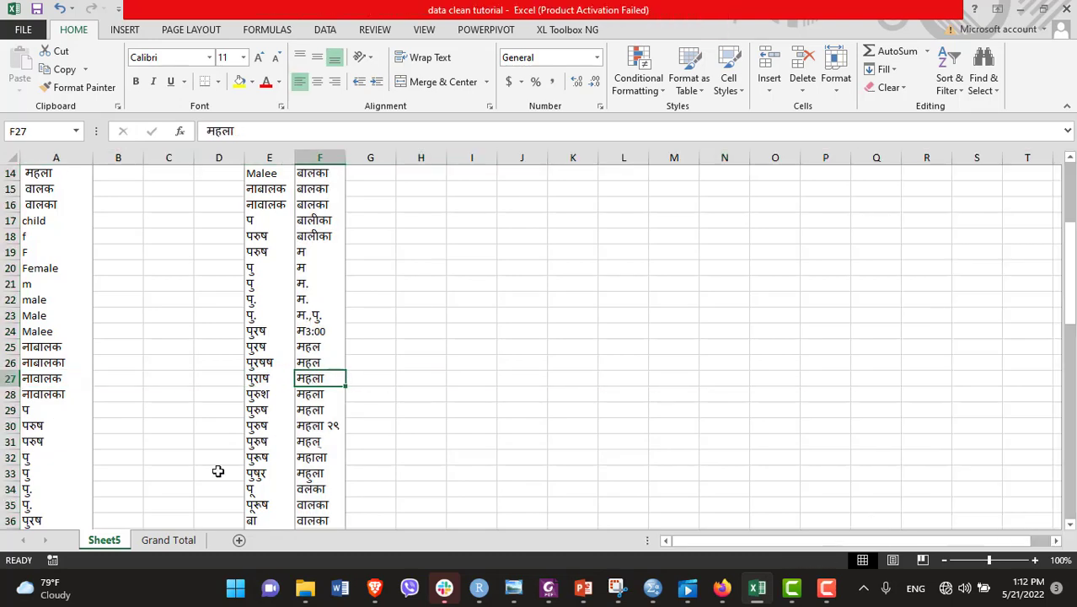
left_click(168, 539)
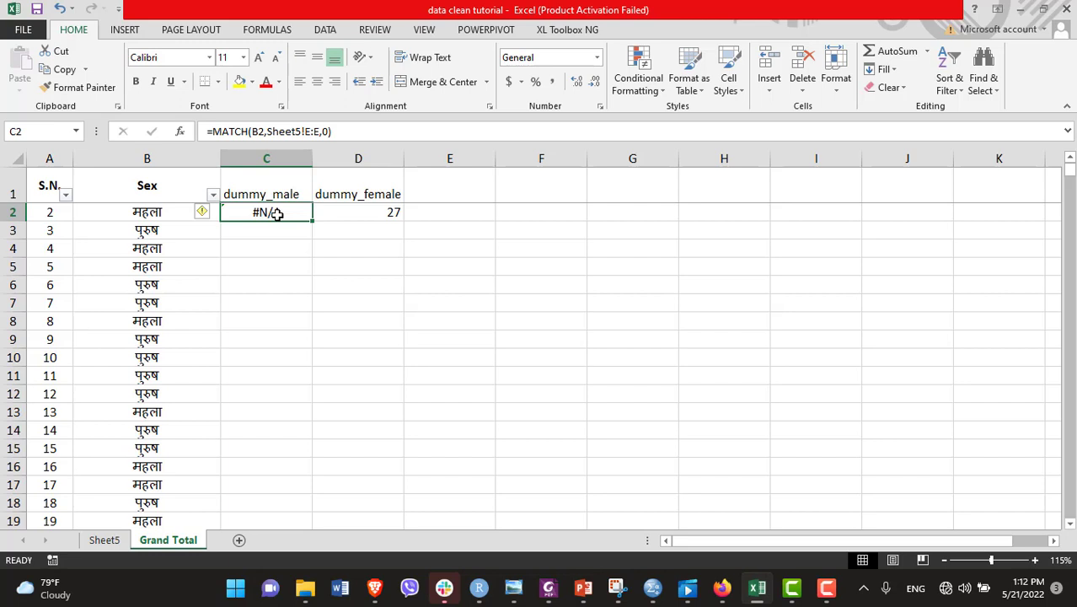
left_click(147, 212)
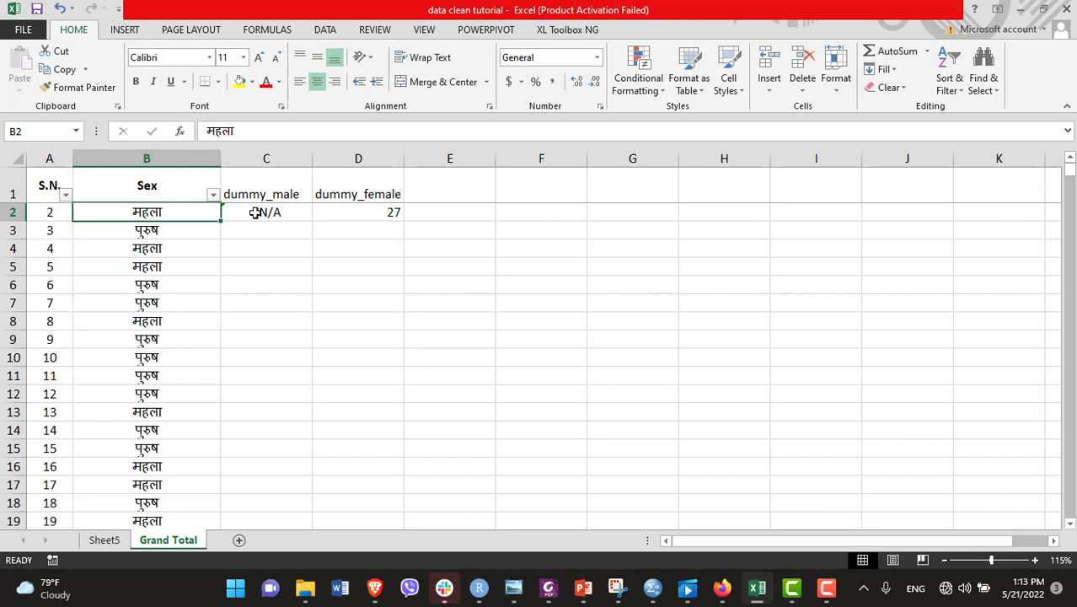
left_click(267, 211)
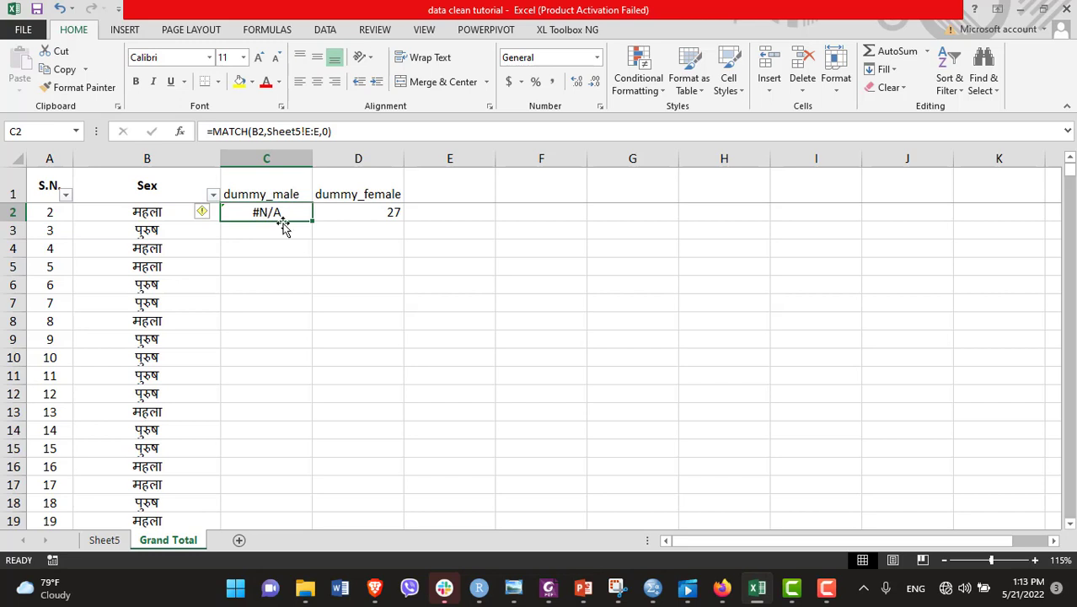
mouse_move(278, 215)
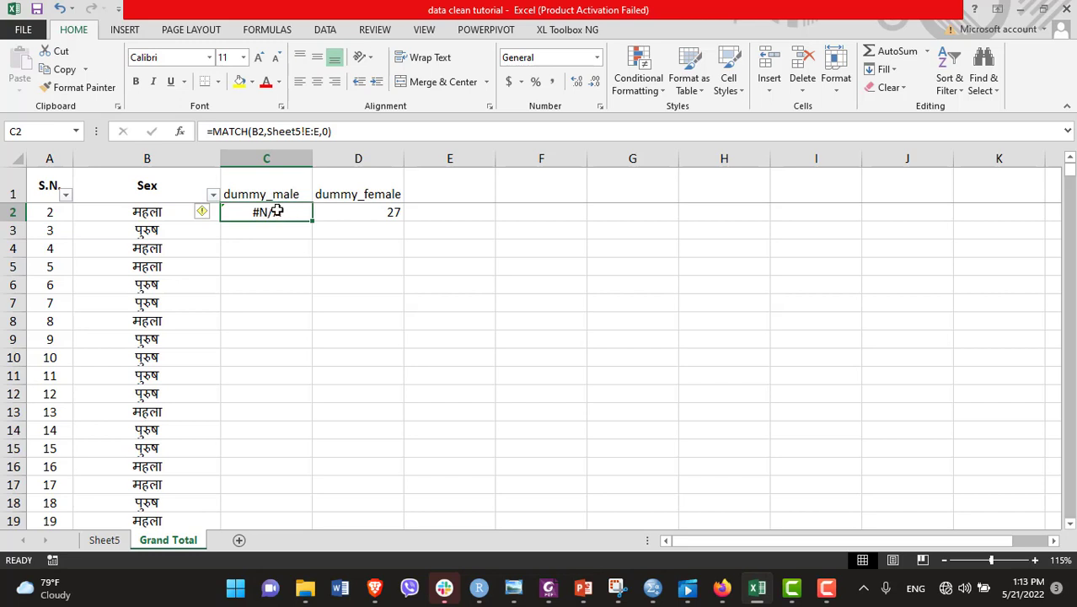
mouse_move(374, 233)
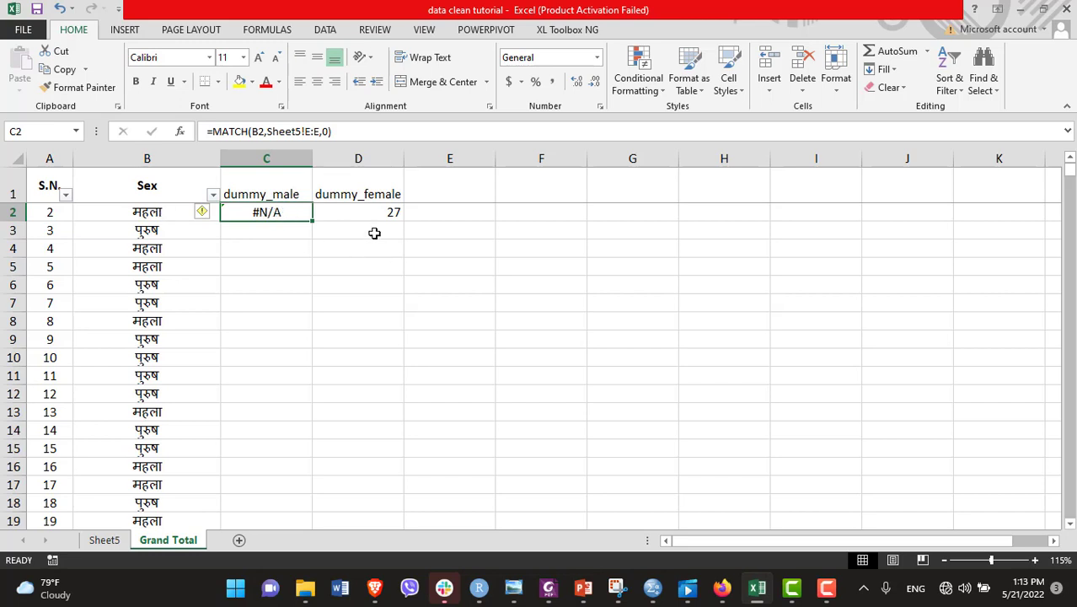
Step: Rewrite C2 as =IF(ISNUMBER(MATCH(B2,Sheet5!E:E,0)),1,0), now returning 0
left_click(358, 212)
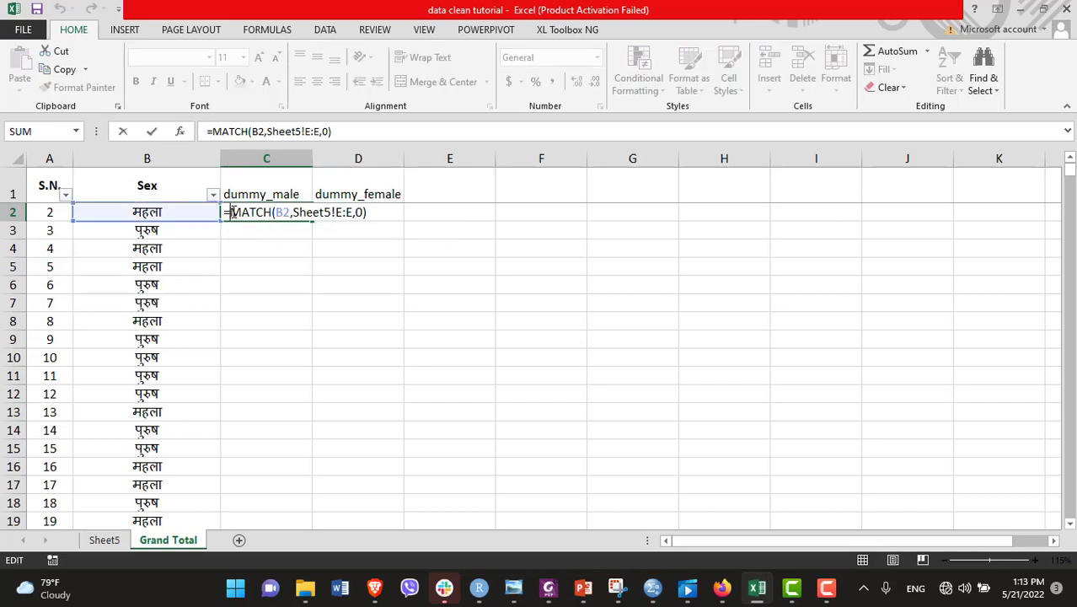
type("I")
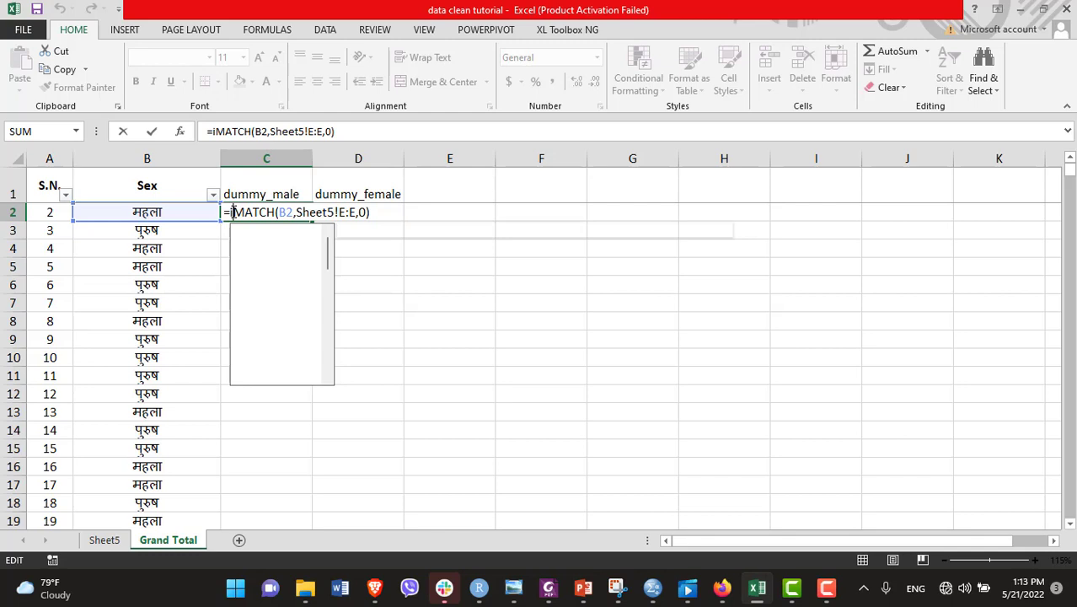
type("if(")
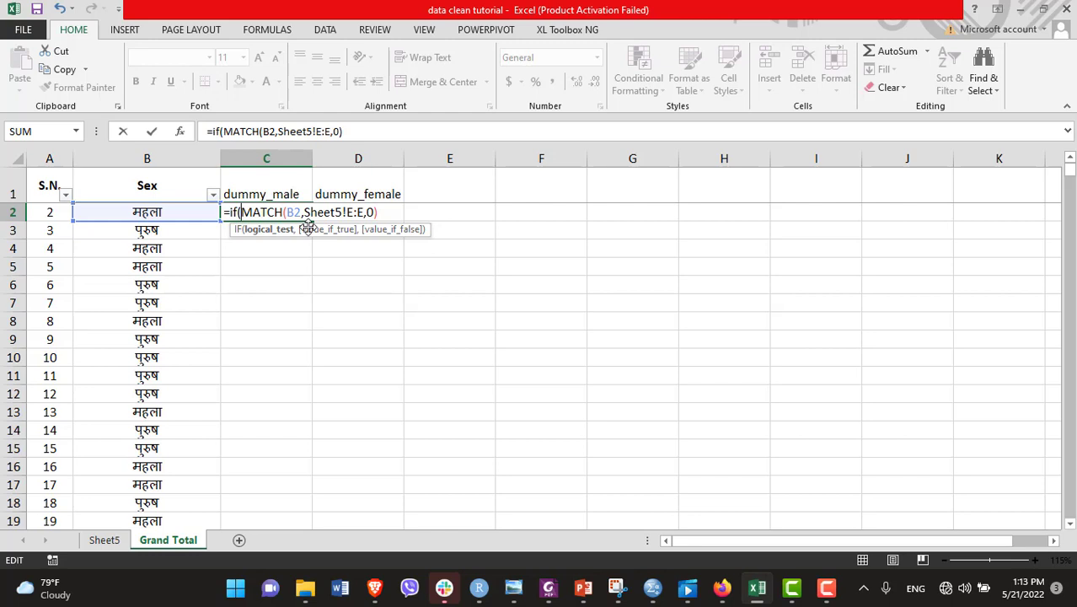
type("i")
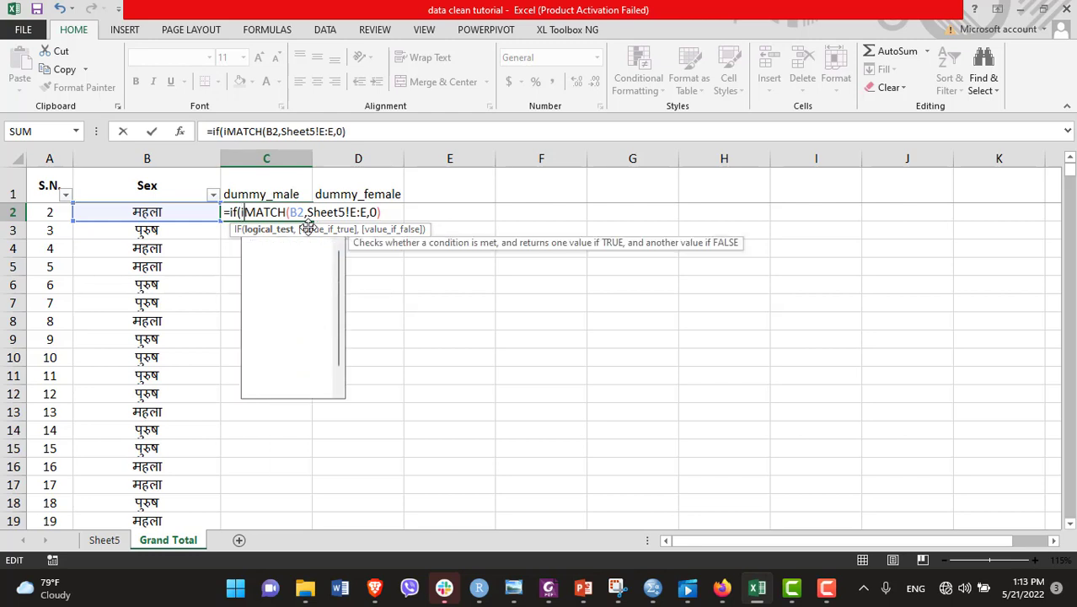
type("snumber(")
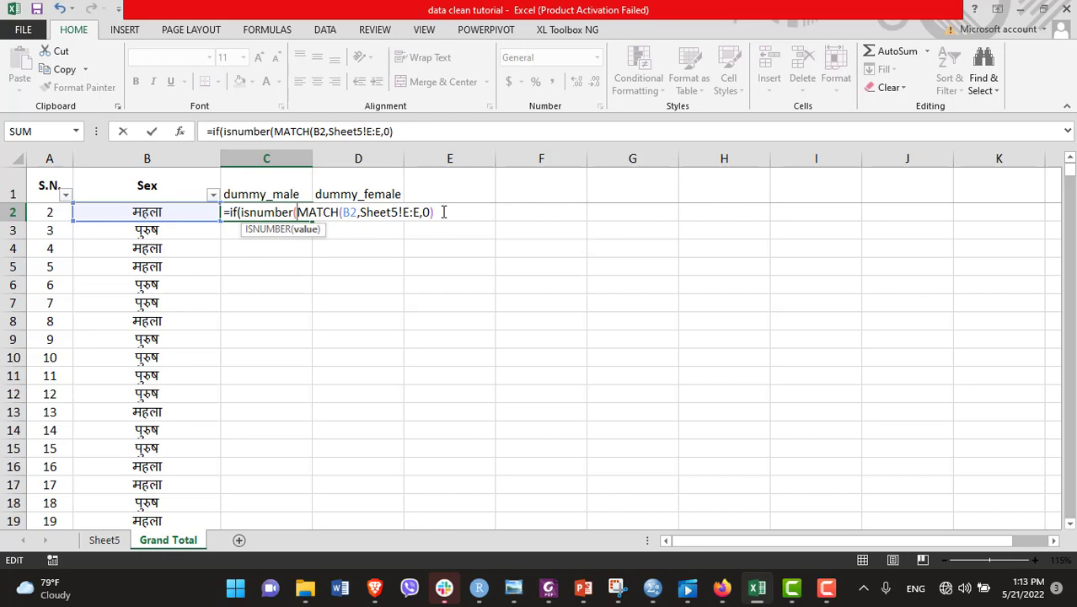
type(")),1")
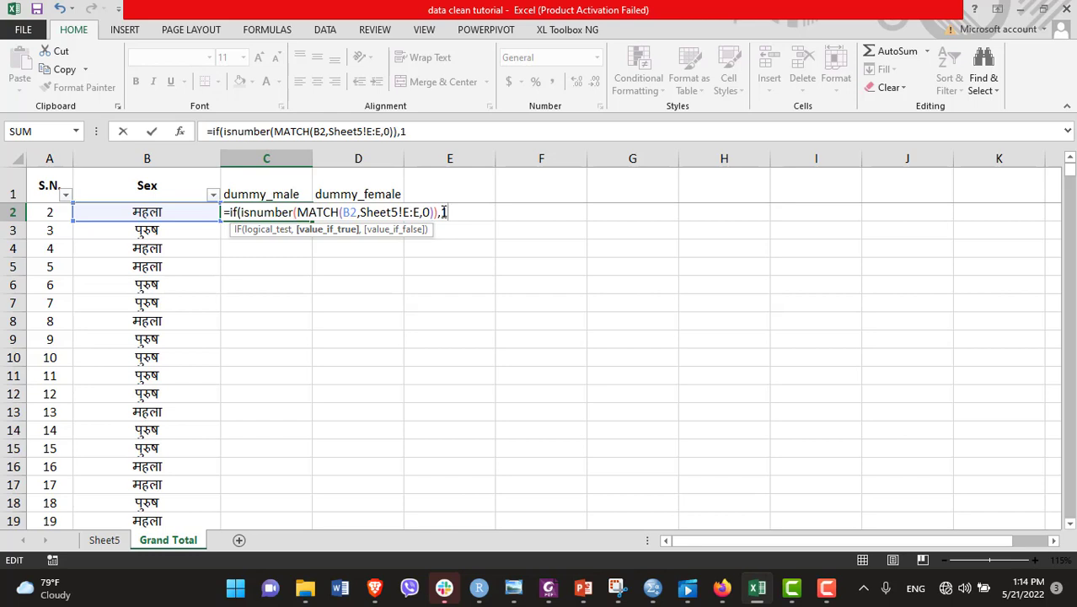
type(",0")
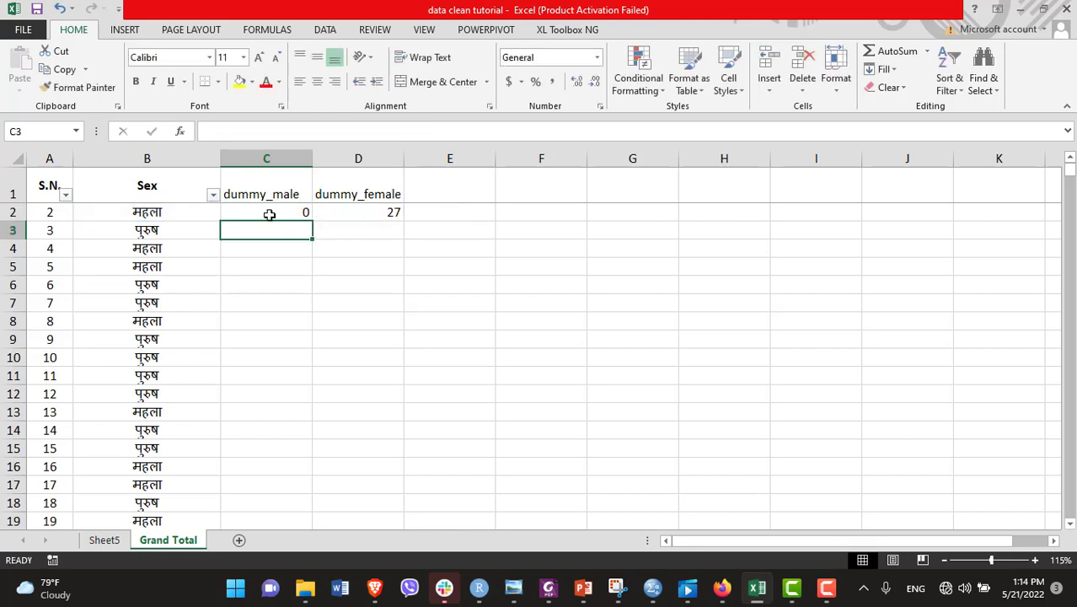
Step: Rewrite D2 as =IF(ISNUMBER(MATCH(B2,Sheet5!F:F,0)),1,0) to flag female entries
left_click(266, 211)
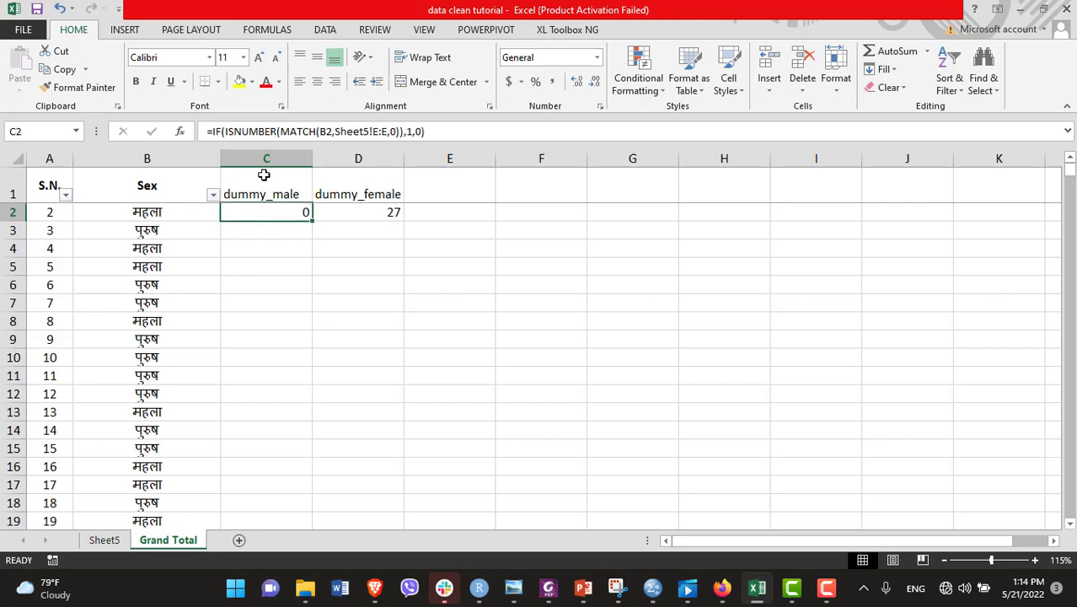
left_click(358, 211)
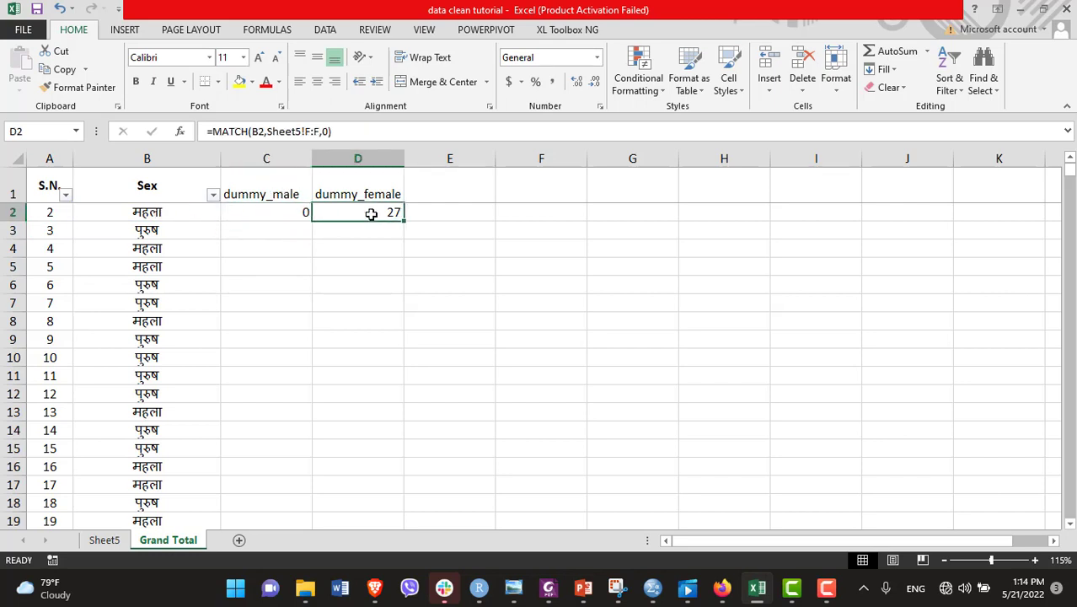
double_click(357, 212)
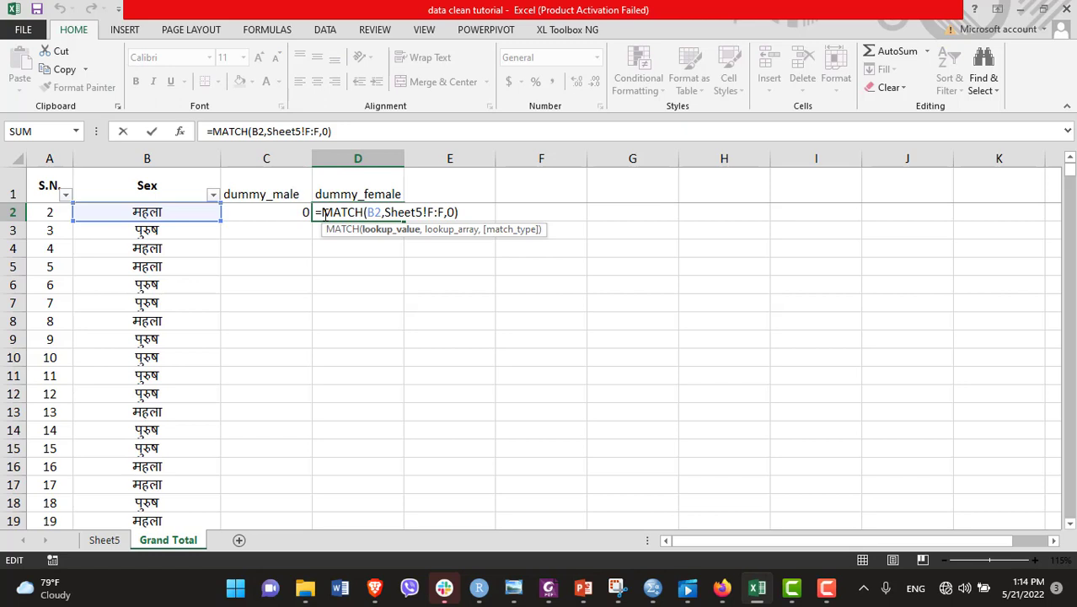
type("if(")
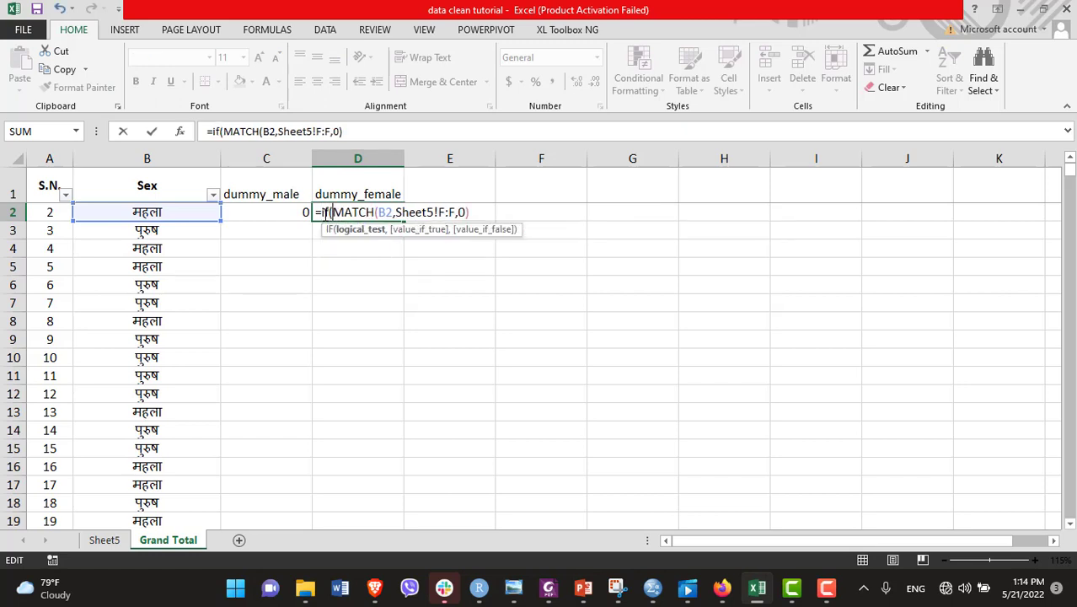
type("isnumber")
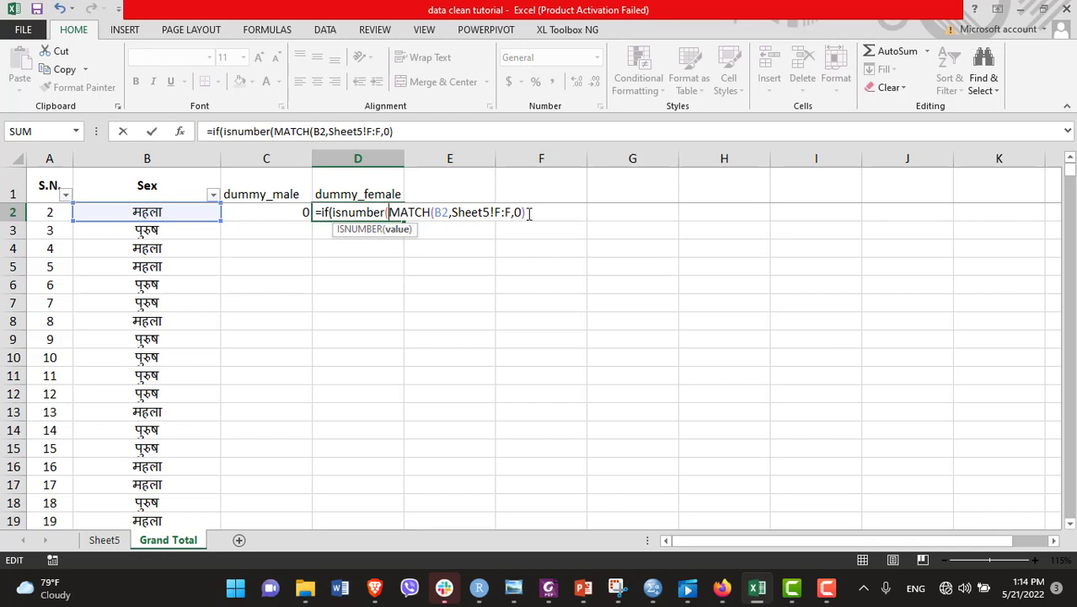
type(")")
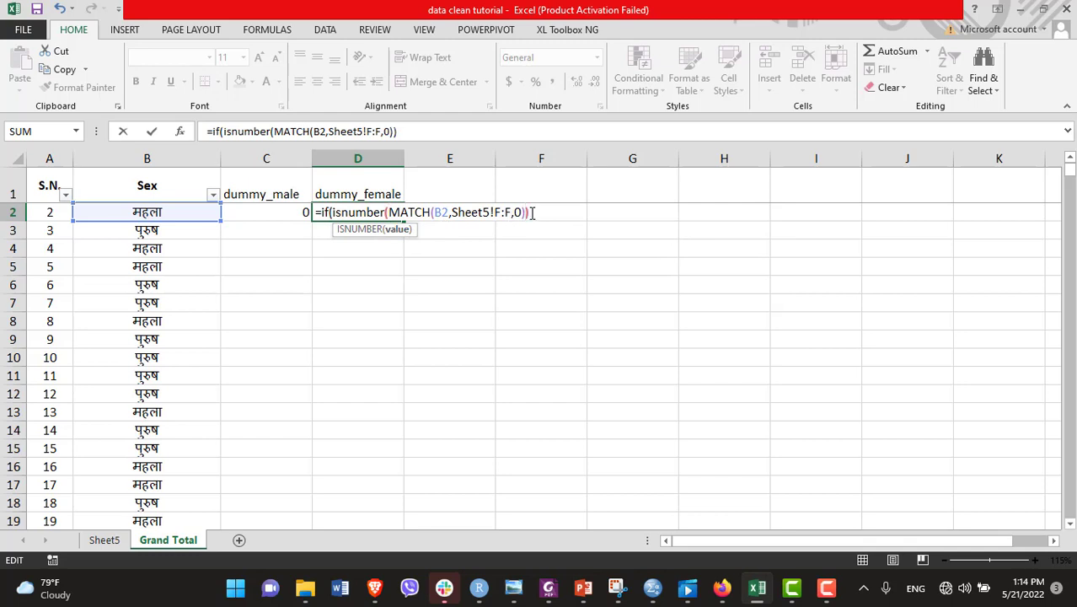
type(",1,")
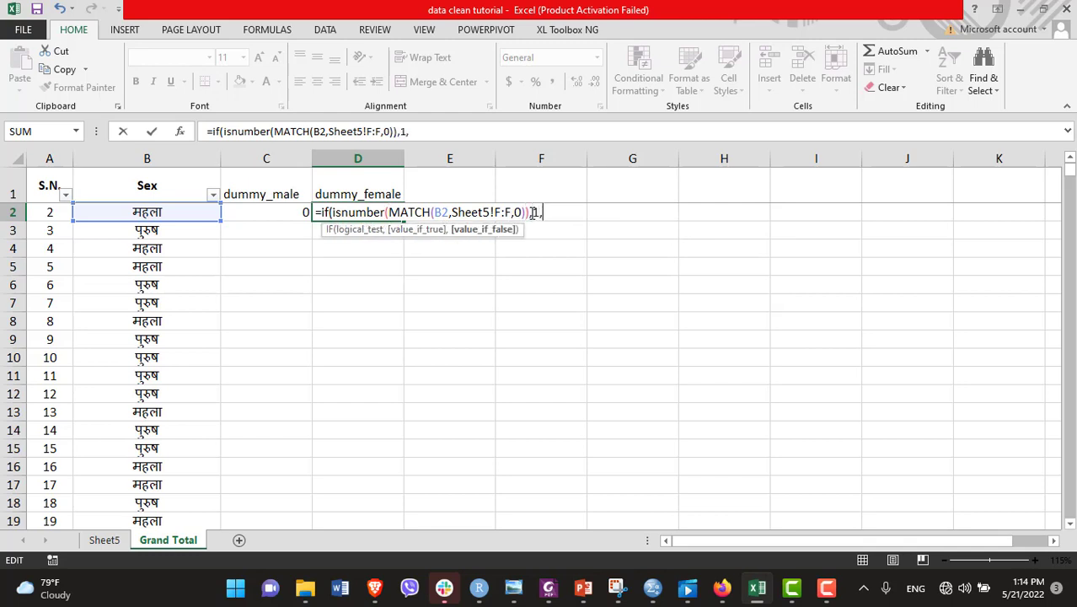
type(",0")
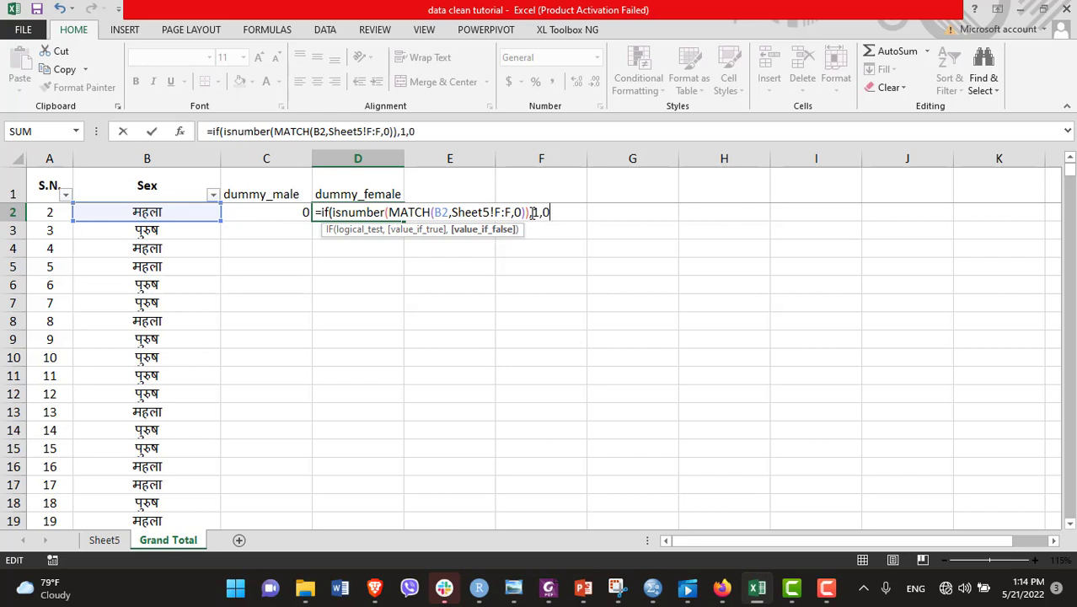
key("enter")
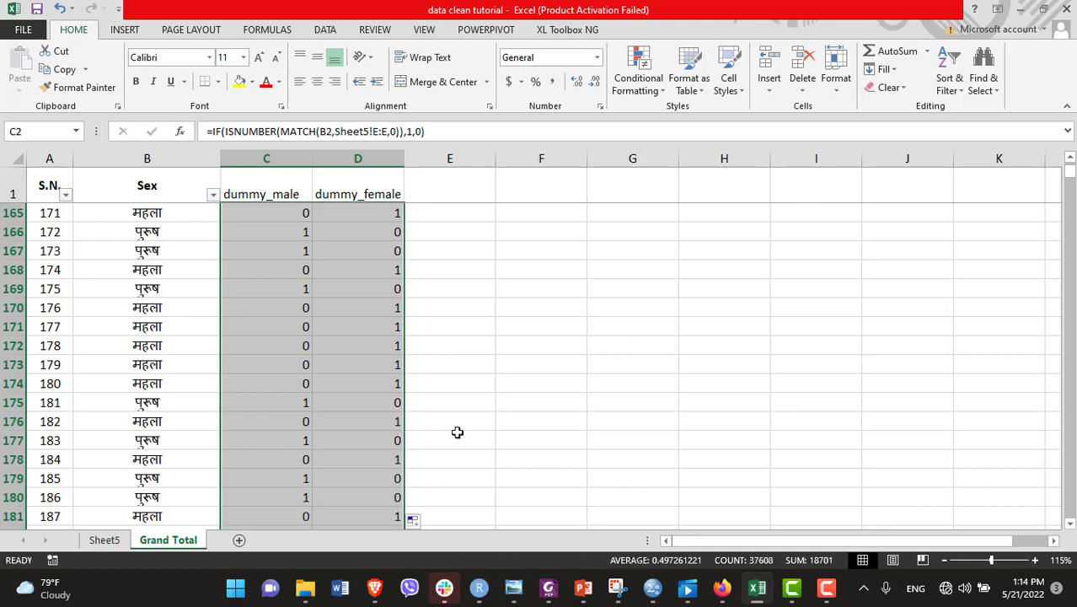
scroll("down", 3)
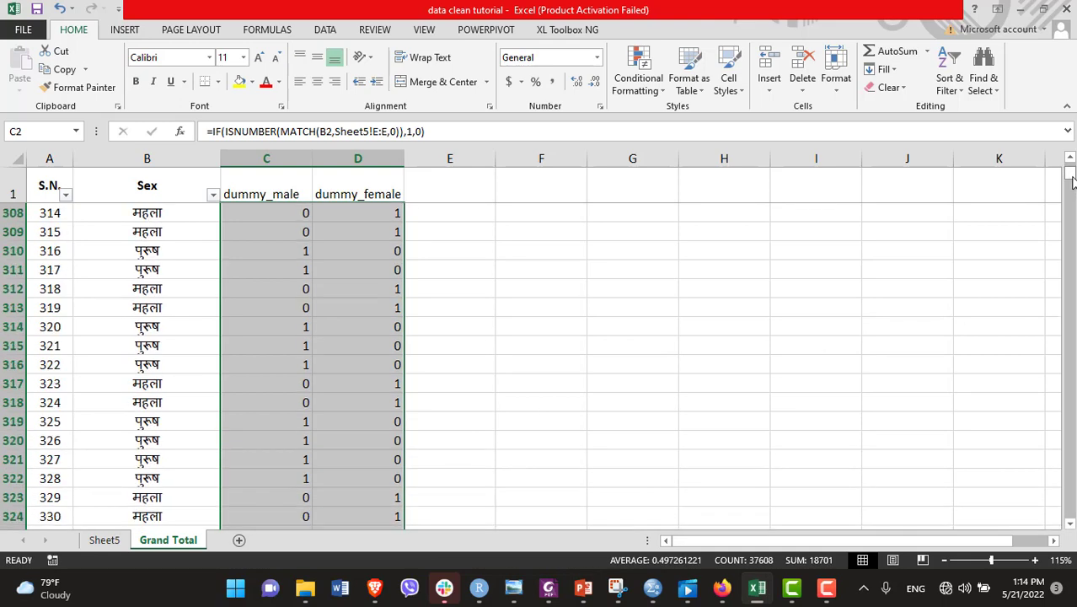
left_click_drag(1070, 182, 1071, 359)
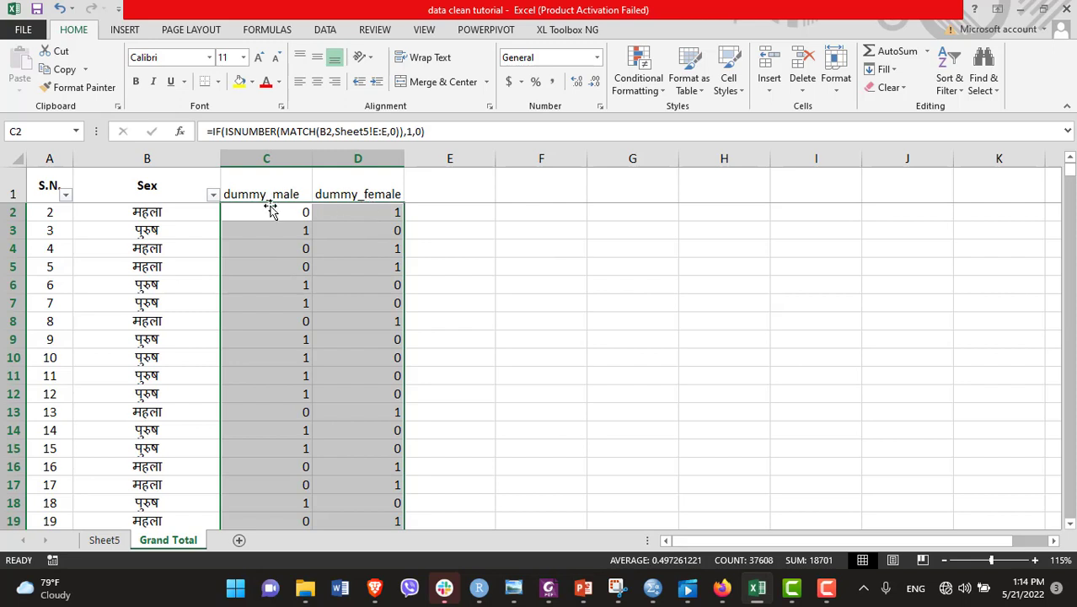
left_click(450, 184)
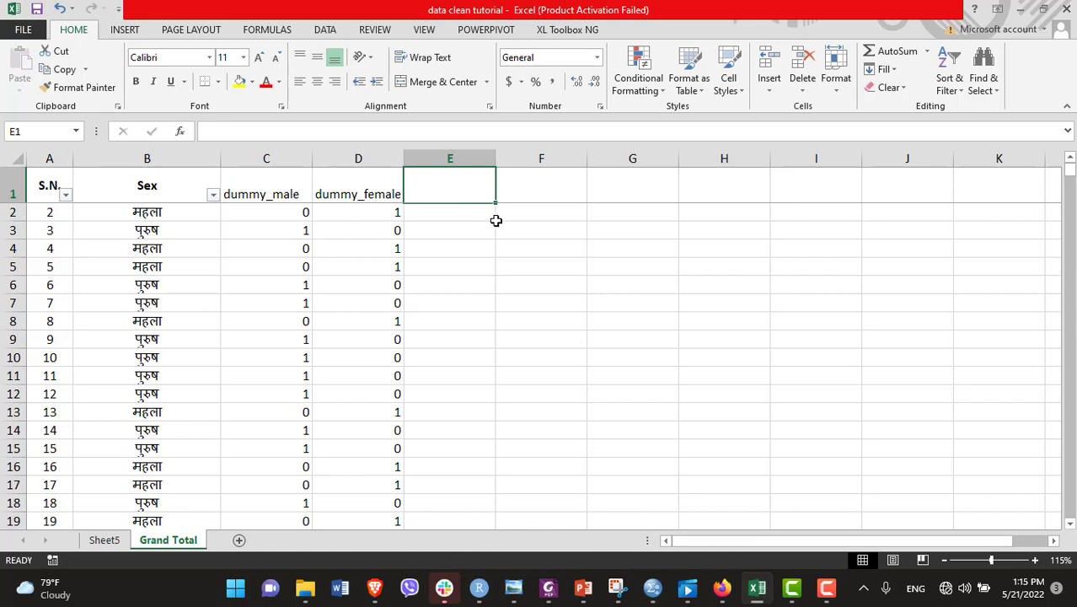
mouse_move(414, 190)
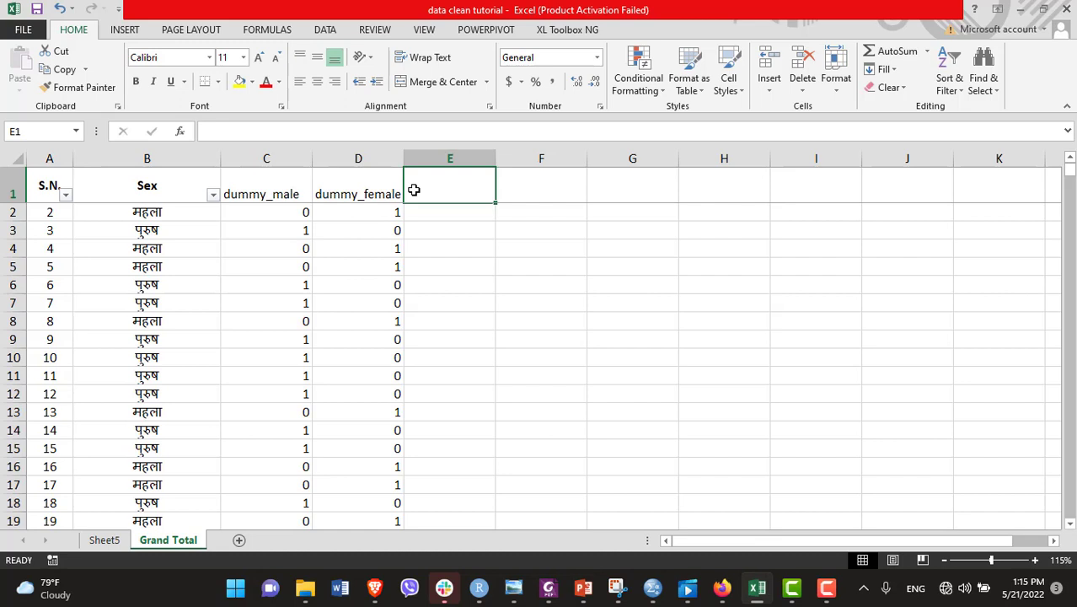
Step: Add a 'check' header in E1, fill =C2+D2 down column E, then clear the filter
type("ce")
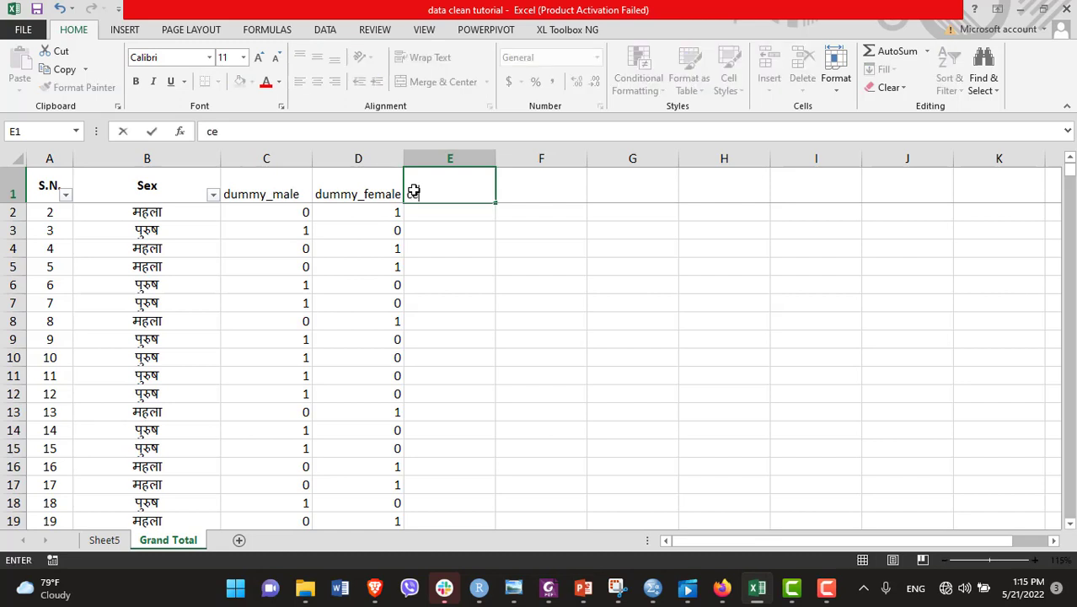
type("chek")
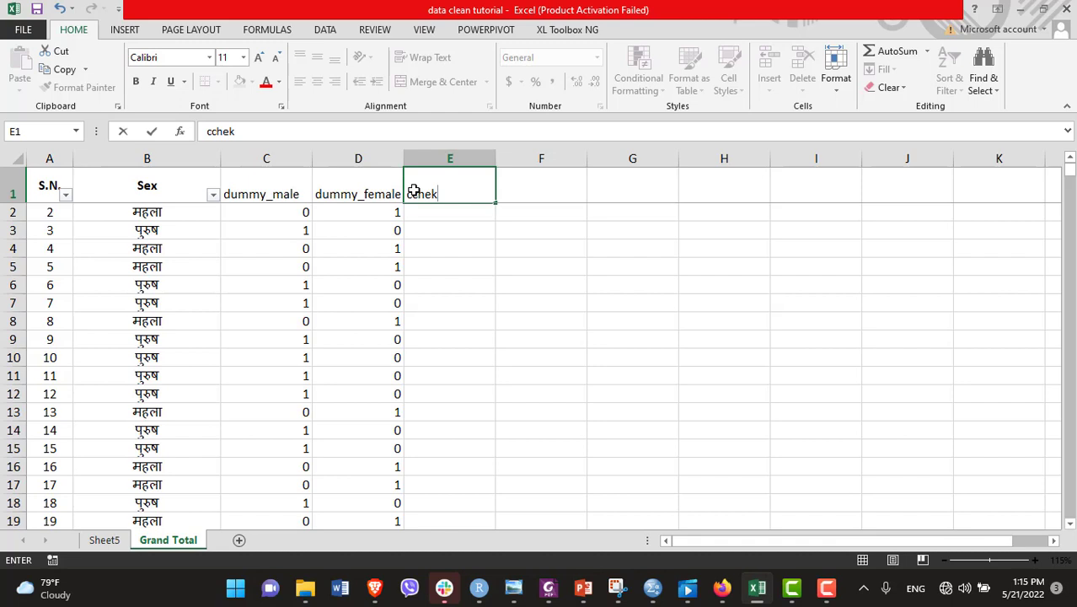
type("check")
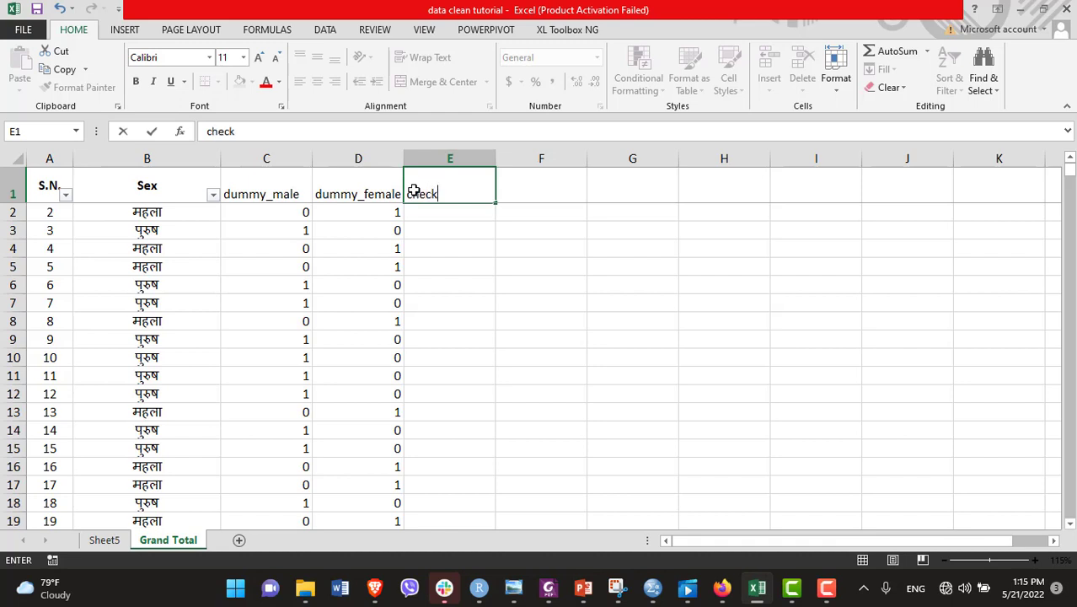
key("enter")
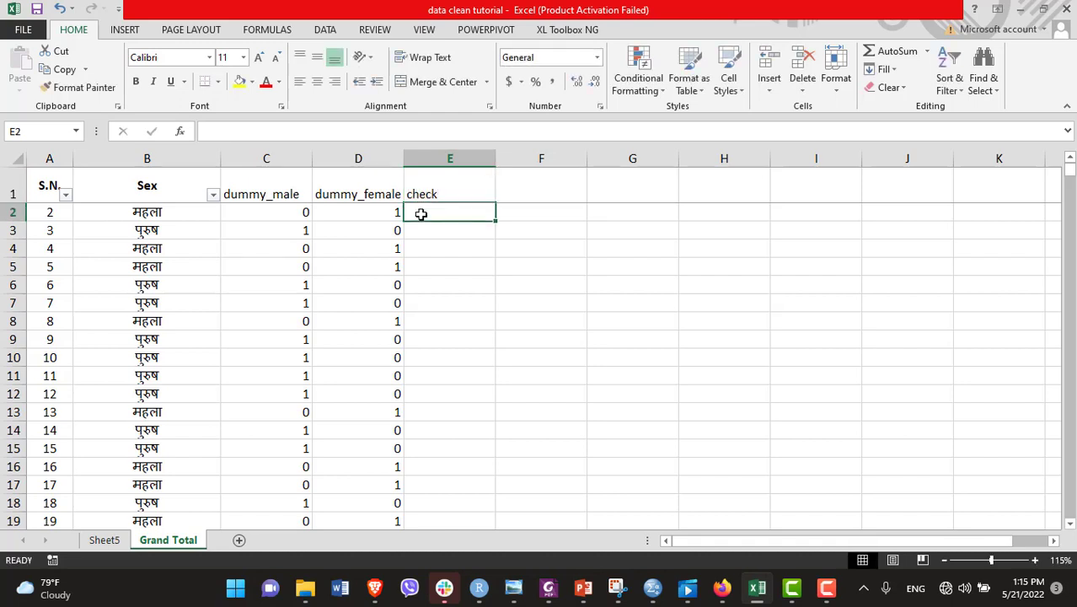
type("=C2+D2")
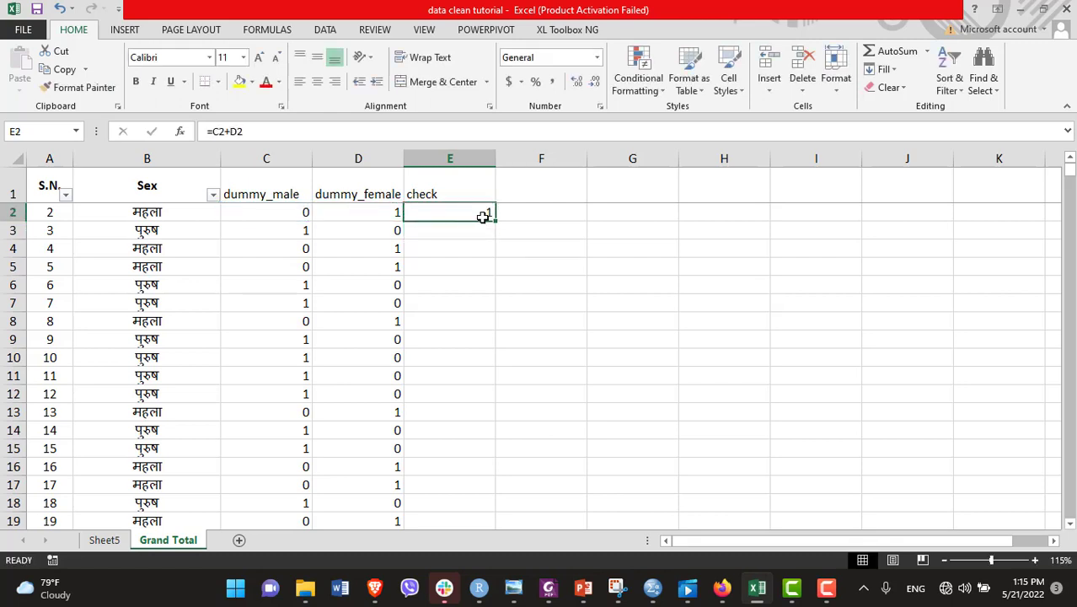
left_click_drag(487, 212, 488, 521)
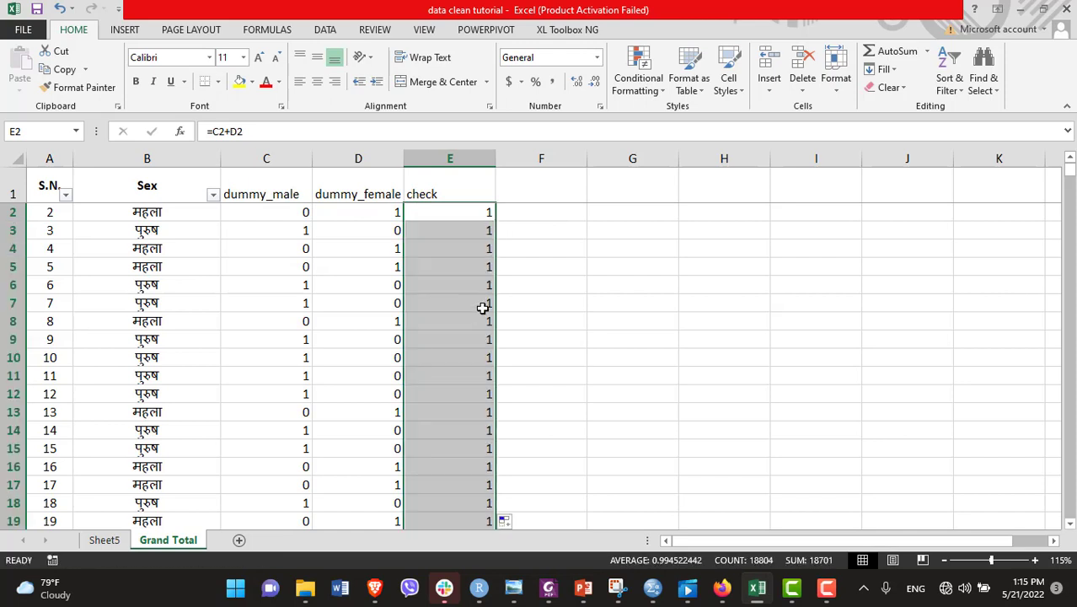
left_click(449, 194)
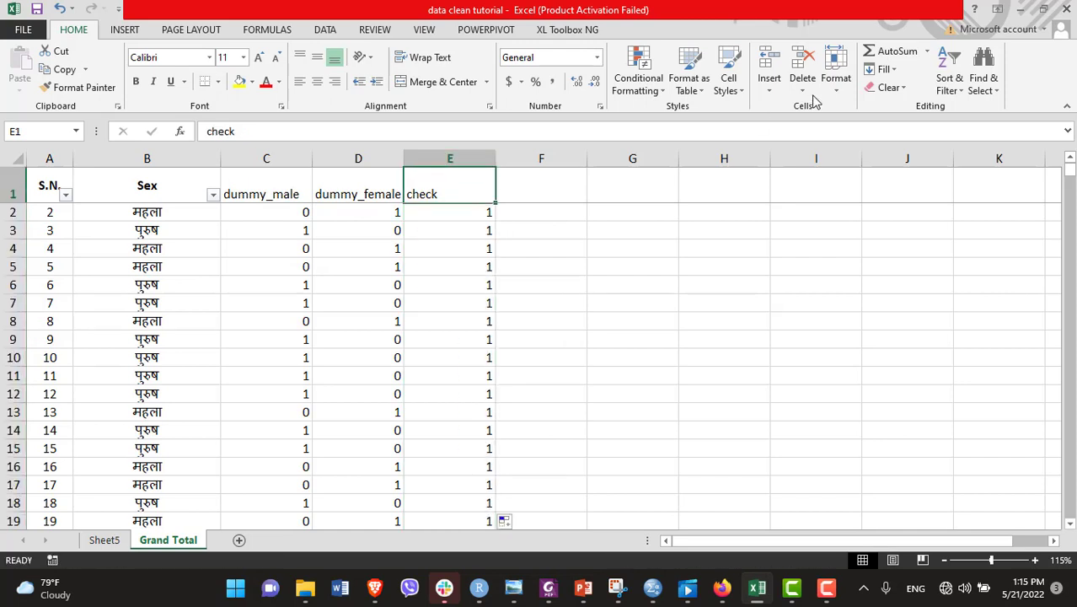
left_click(950, 72)
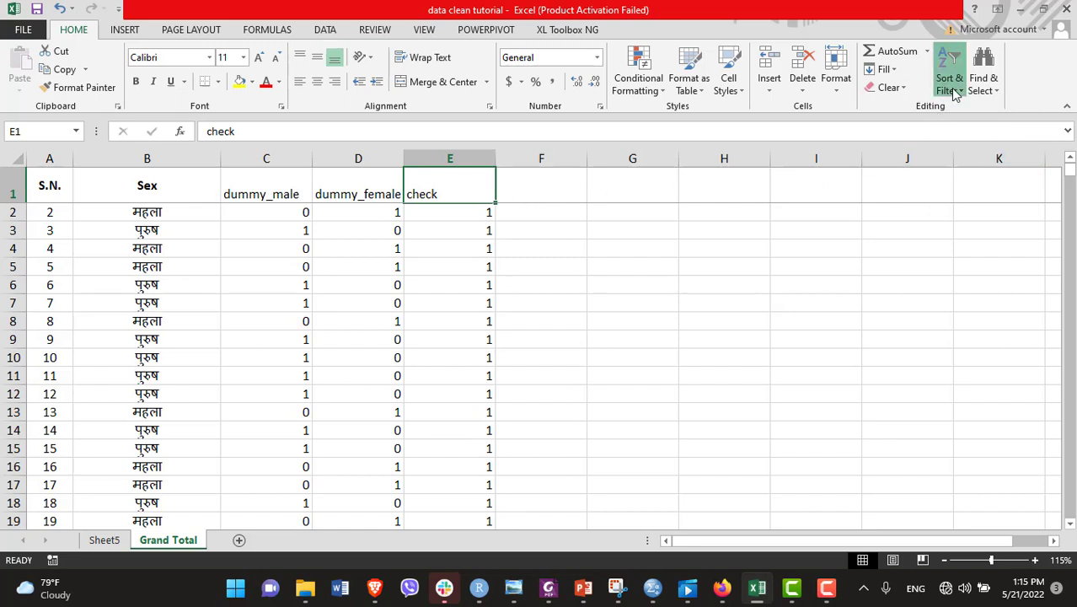
Step: Reapply filters, show only rows where check is 0, then include all check values again
left_click(949, 69)
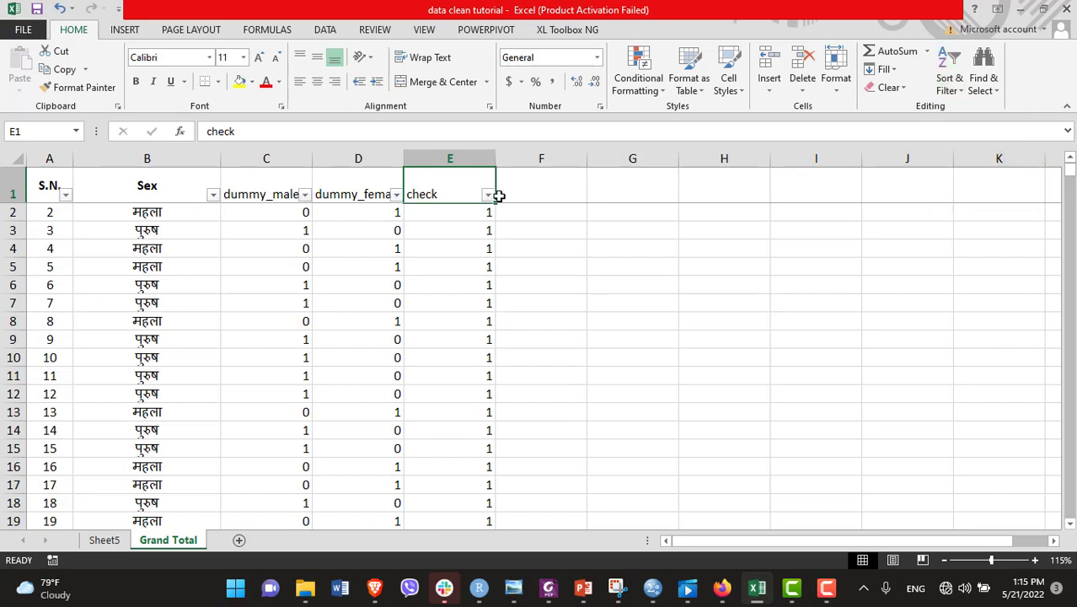
left_click(487, 194)
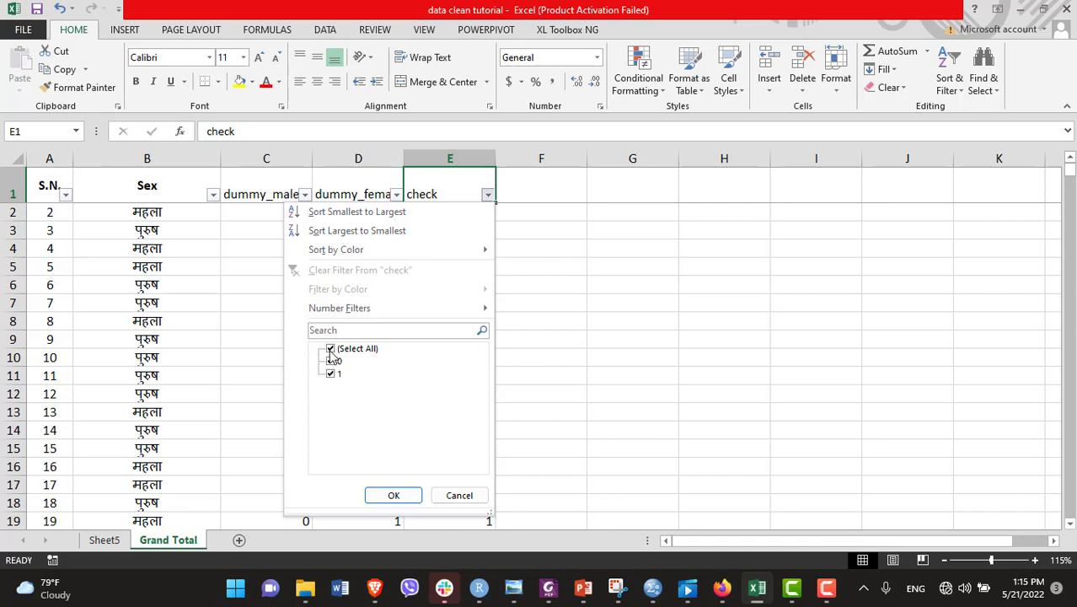
left_click(330, 373)
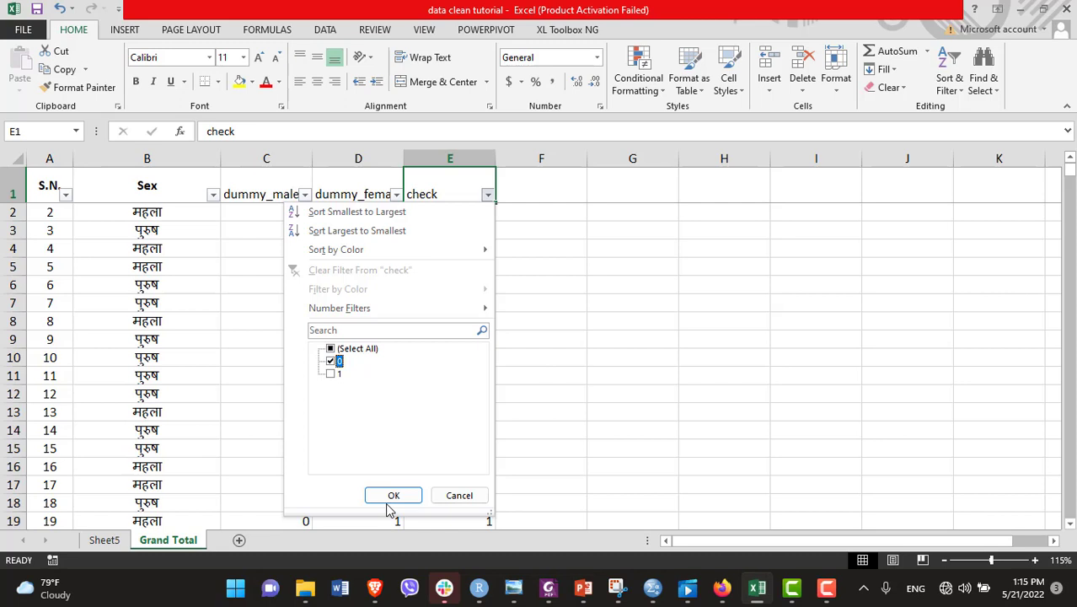
left_click(394, 495)
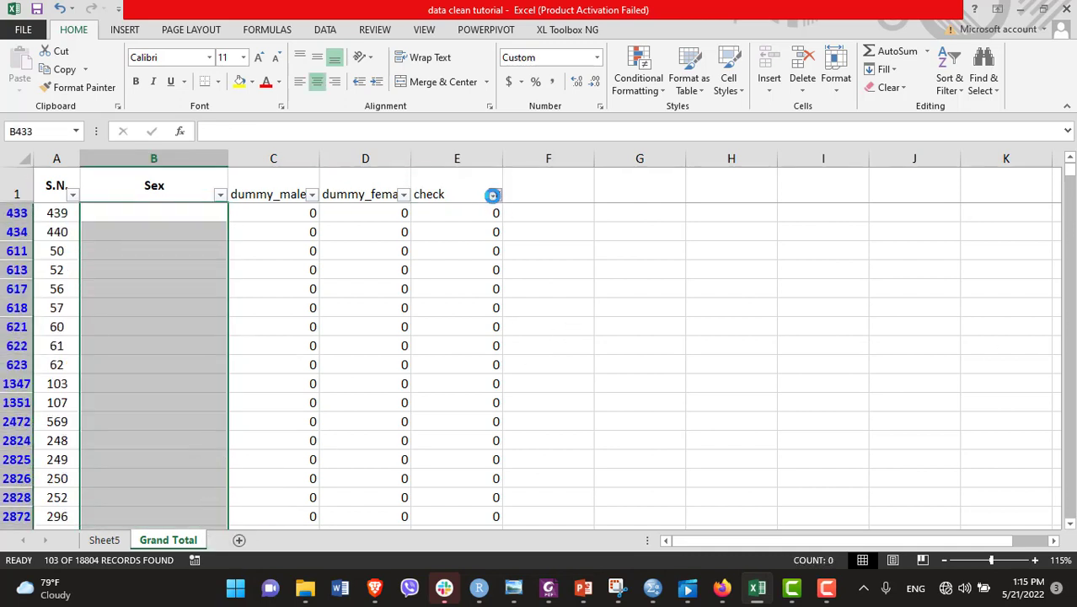
left_click(495, 194)
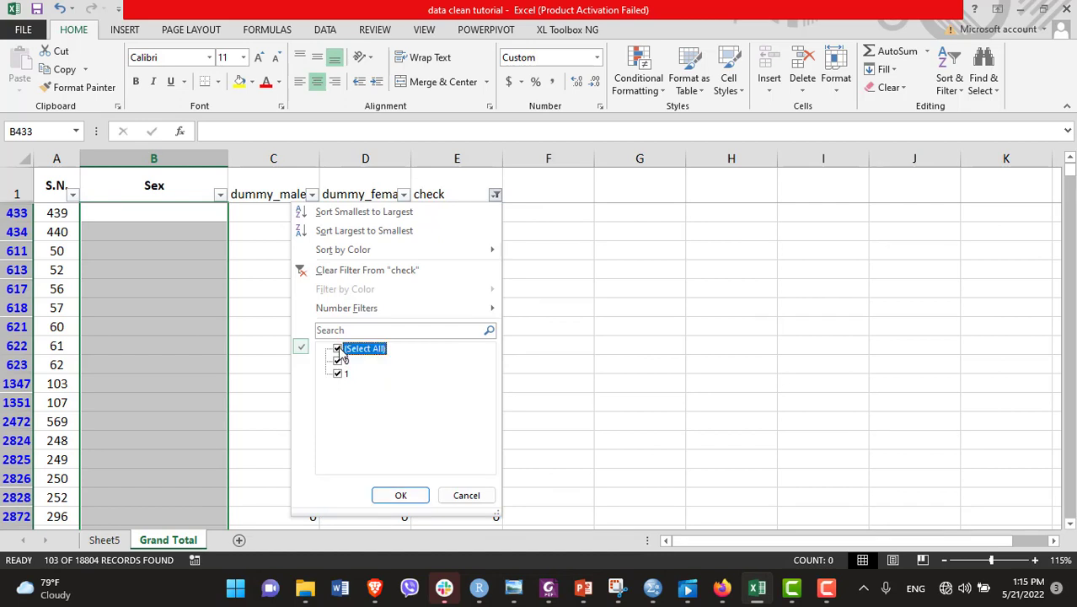
left_click(400, 495)
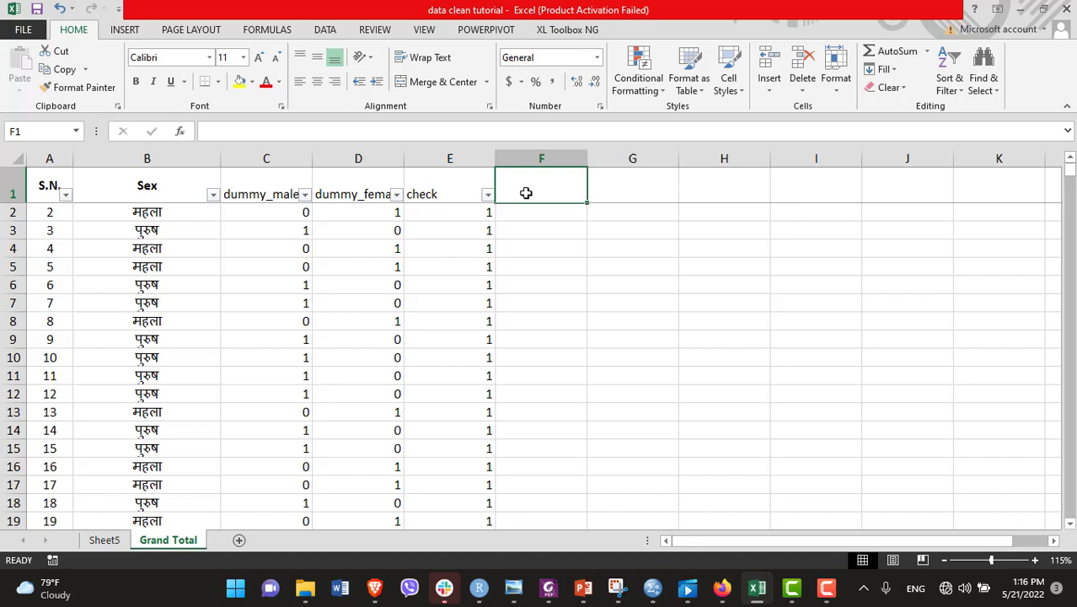
Step: Head column F 'Sex_cleaned var' and start =IF(E2=1, ..., "NA") in F2
type("Sex_cleaned")
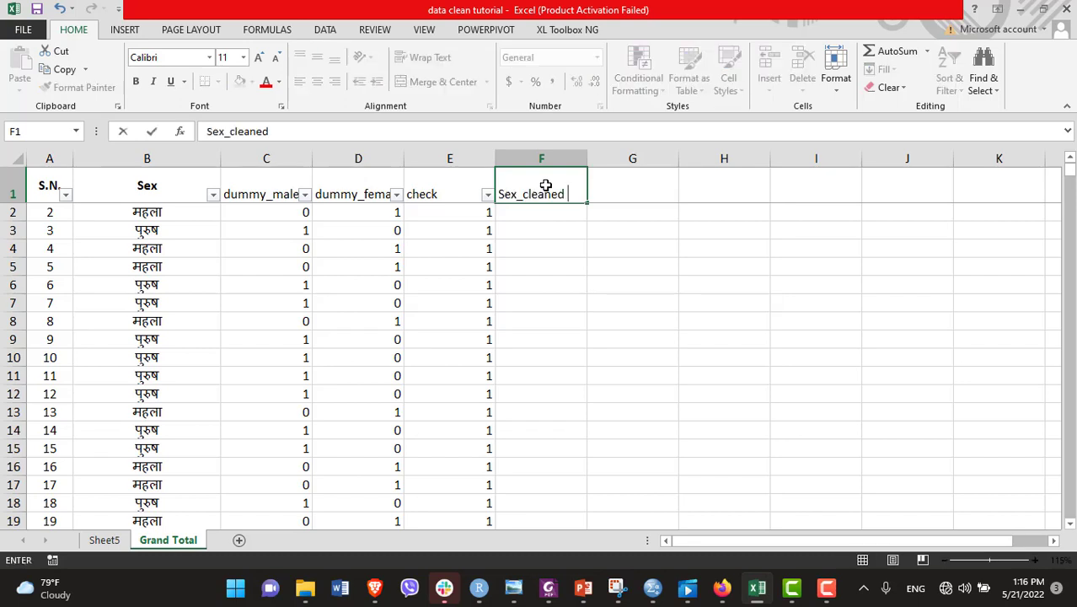
type("var")
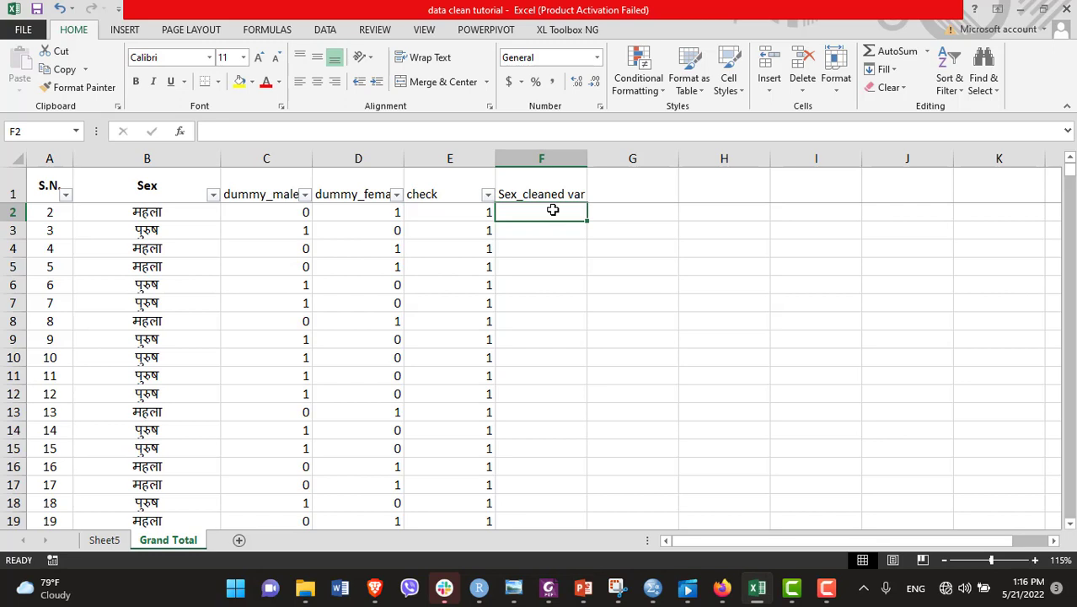
type("=")
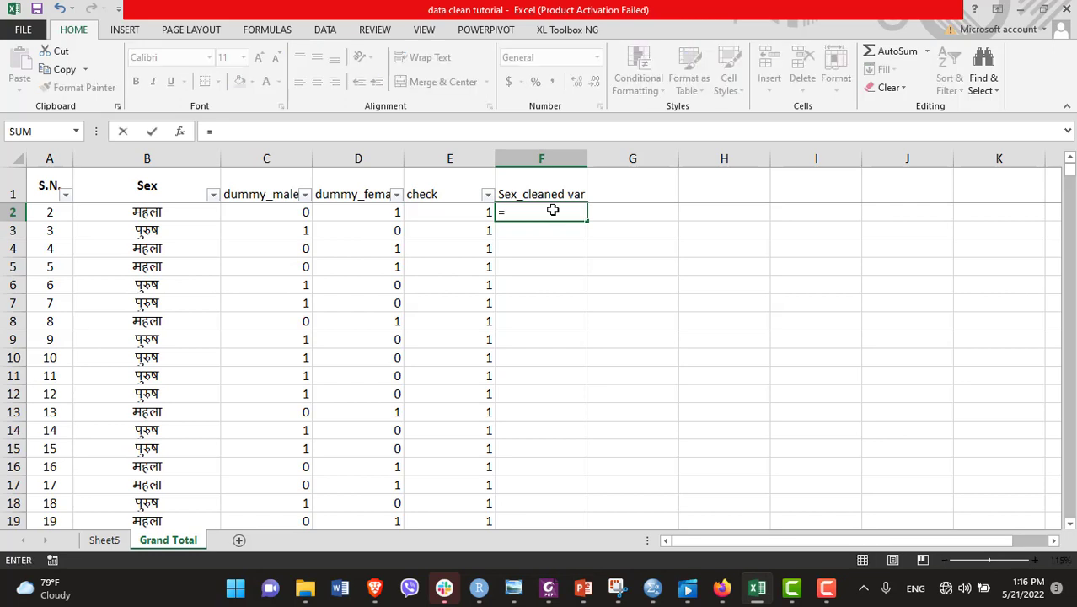
type("if(")
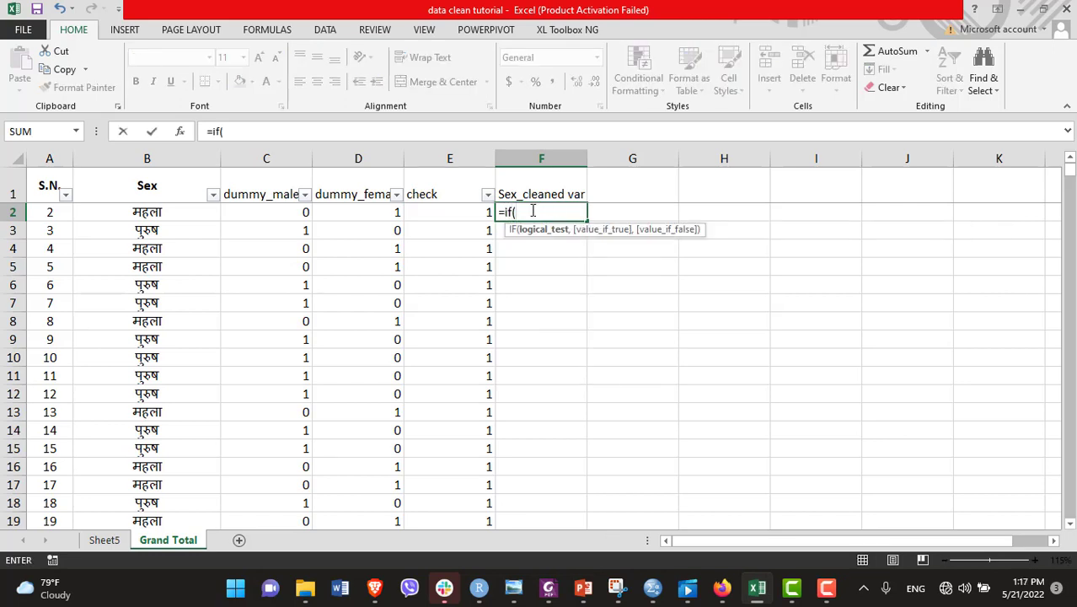
left_click(449, 211)
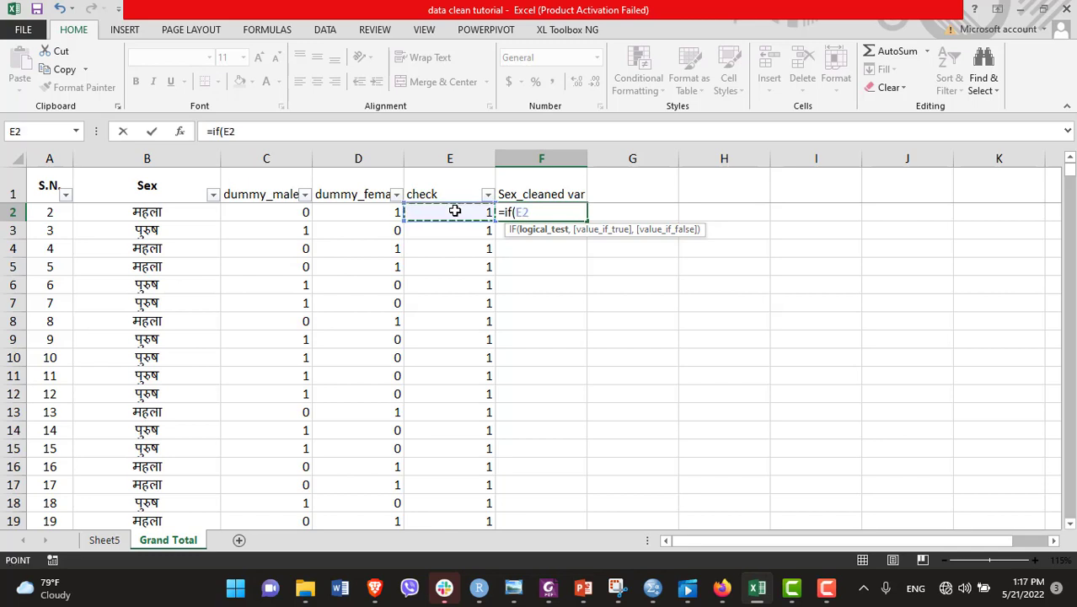
type("=1")
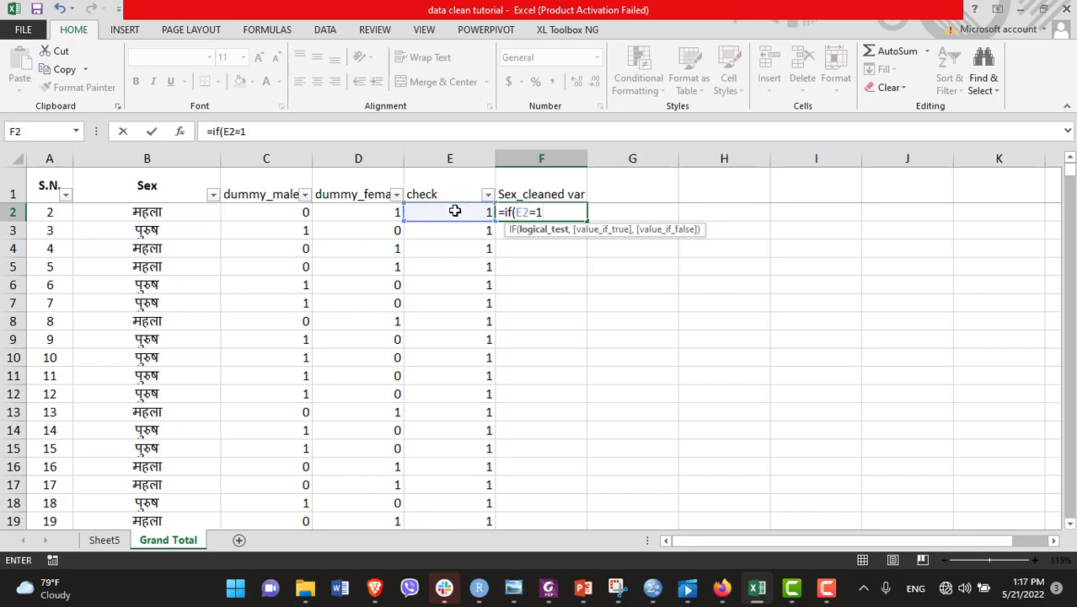
type(",")
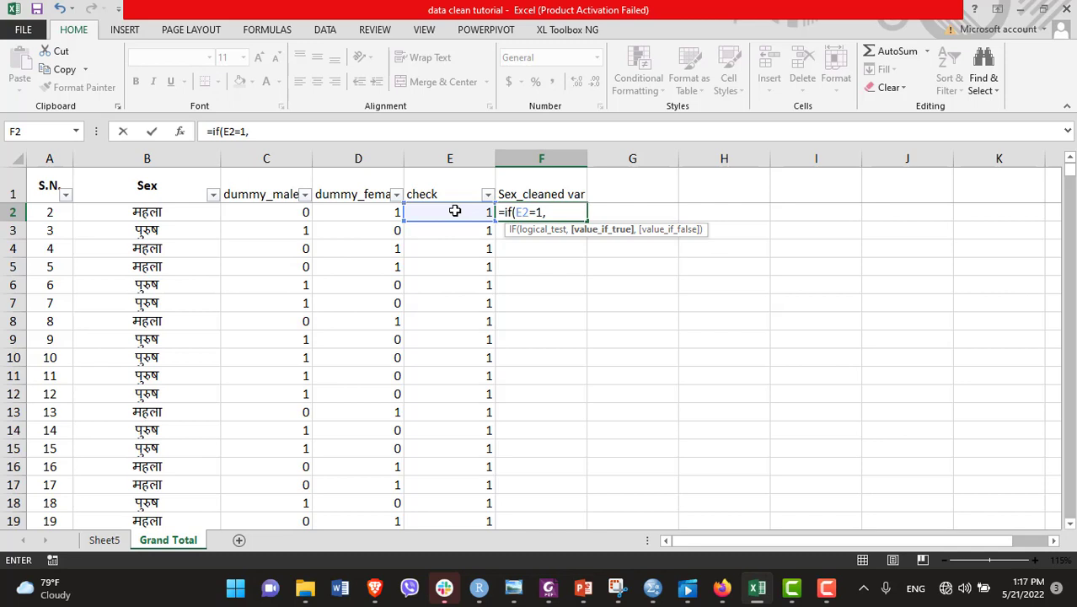
mouse_move(411, 212)
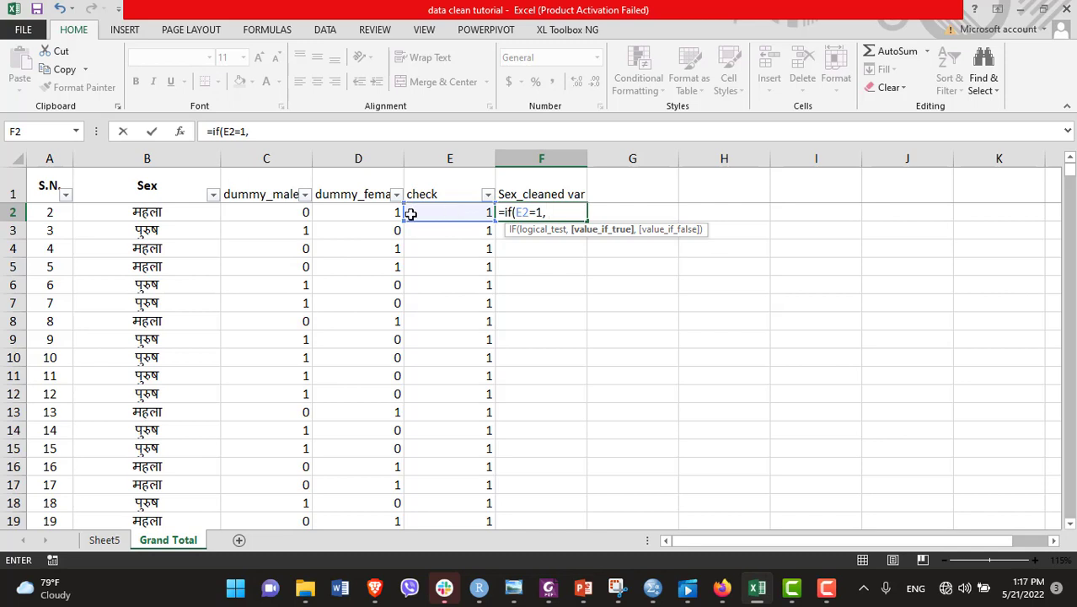
mouse_move(236, 252)
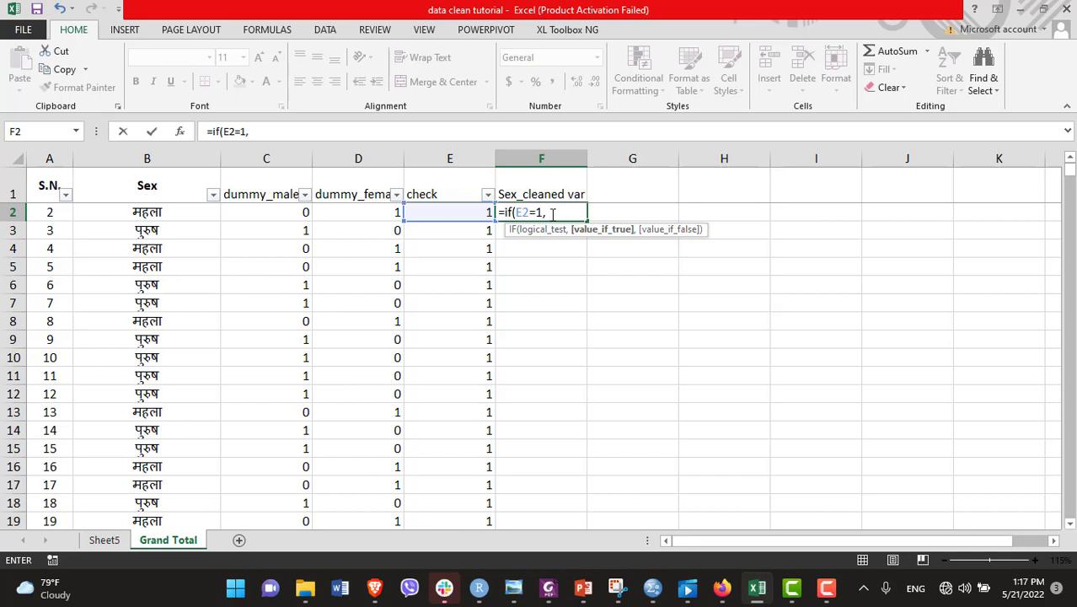
type(",")
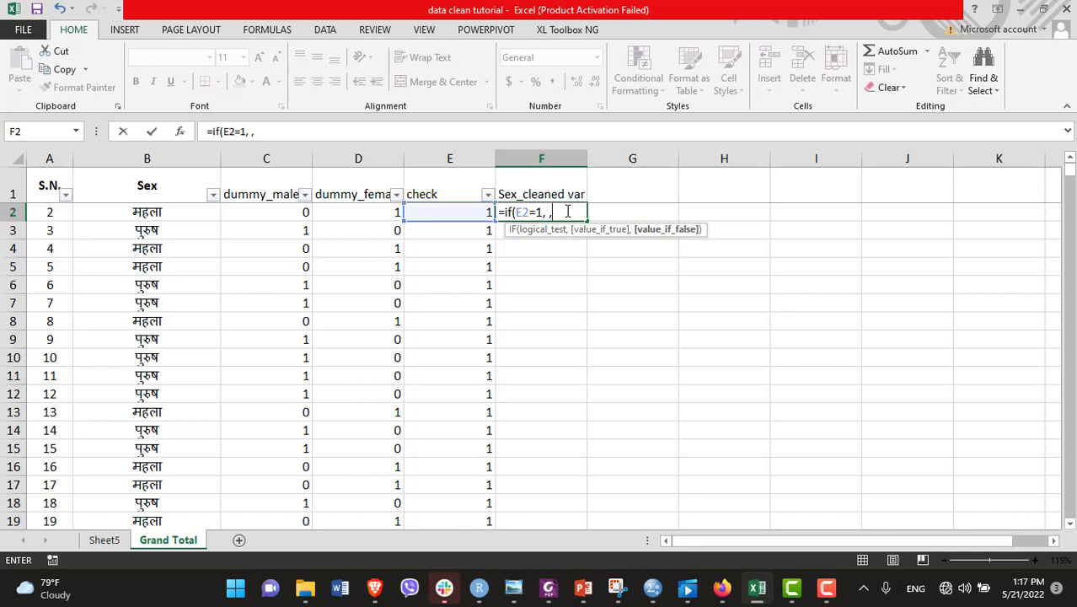
type("\"NA\"")
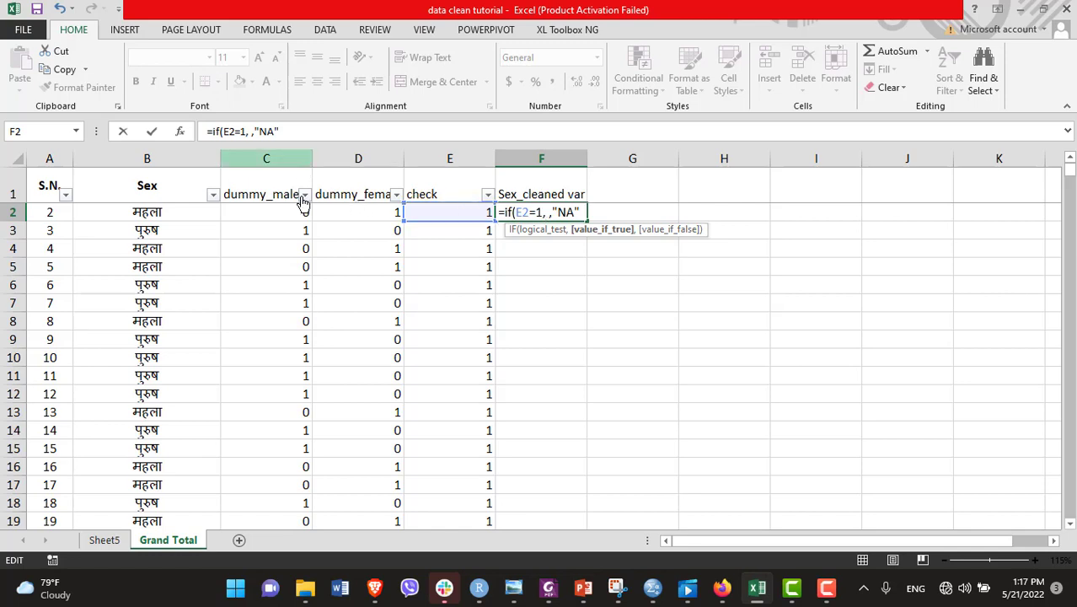
Step: Nest IF(C2=1,"Male","Female") inside the F2 formula and confirm it
type("if(")
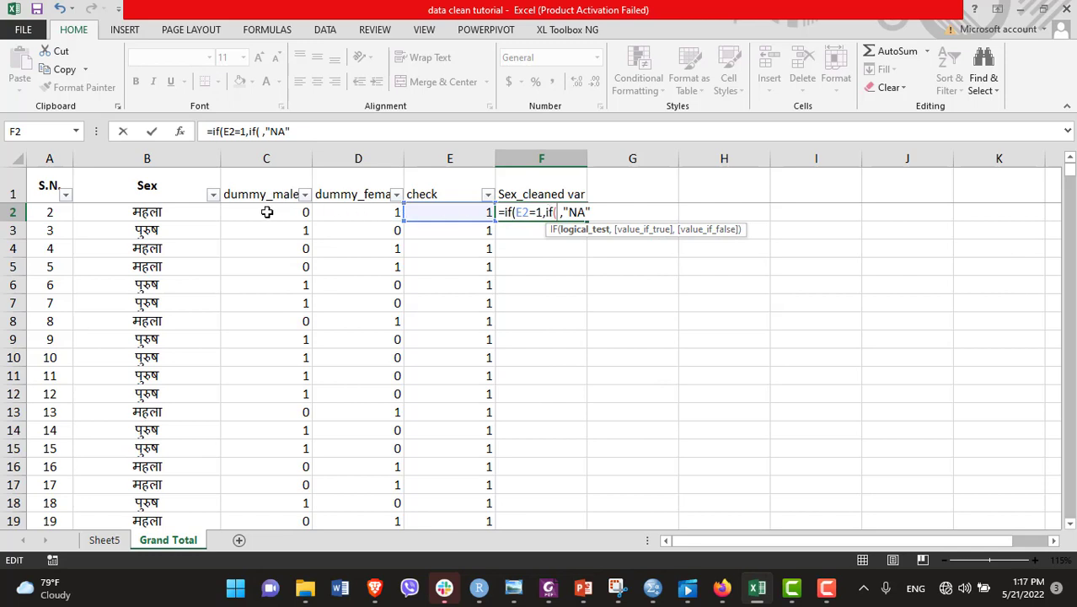
left_click(267, 212)
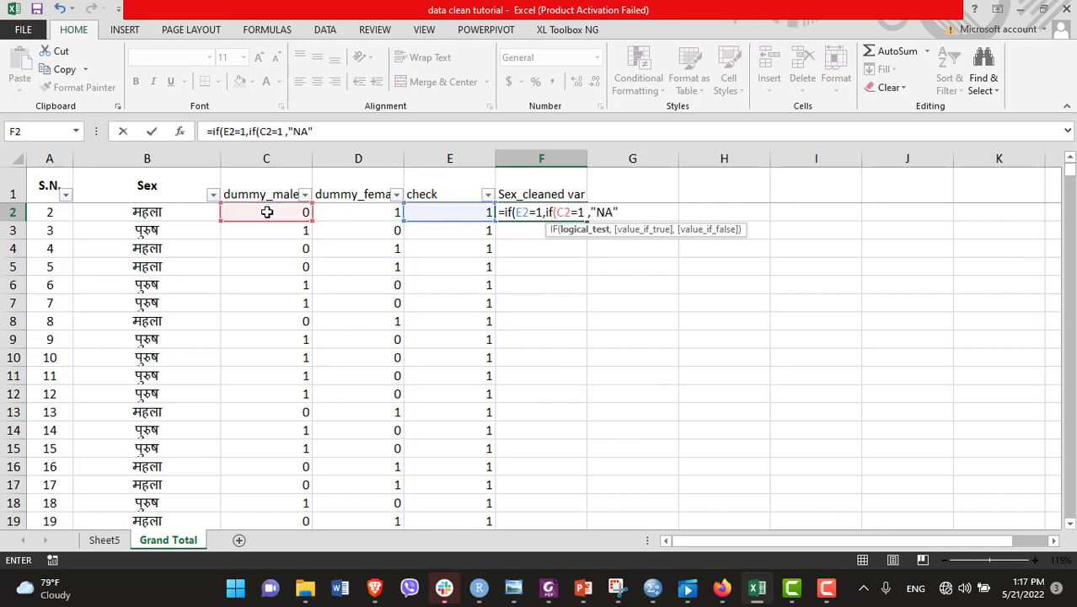
type(",")
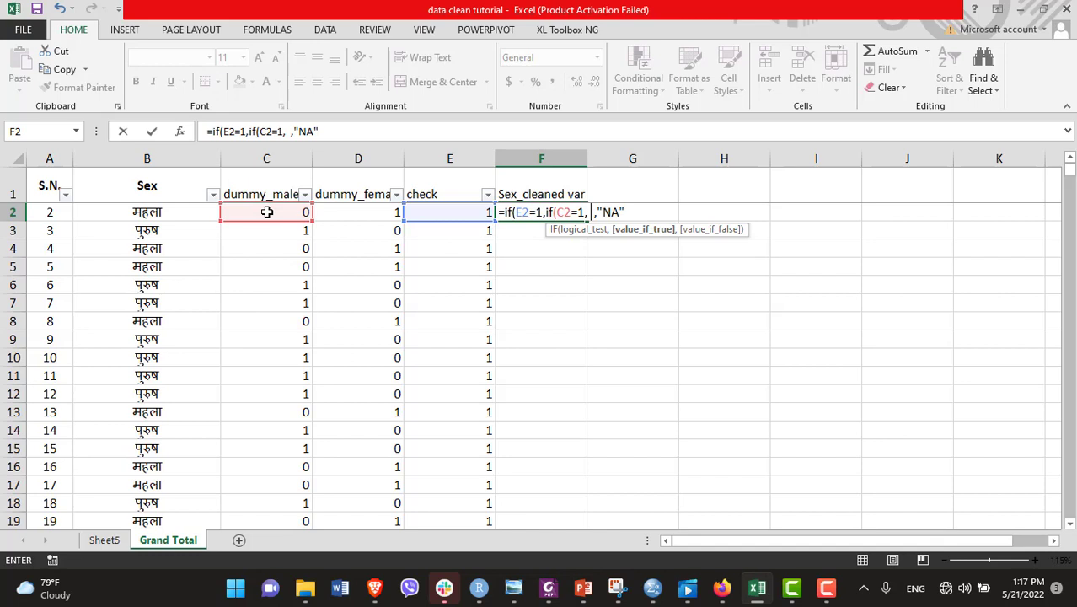
type("\"Male \"")
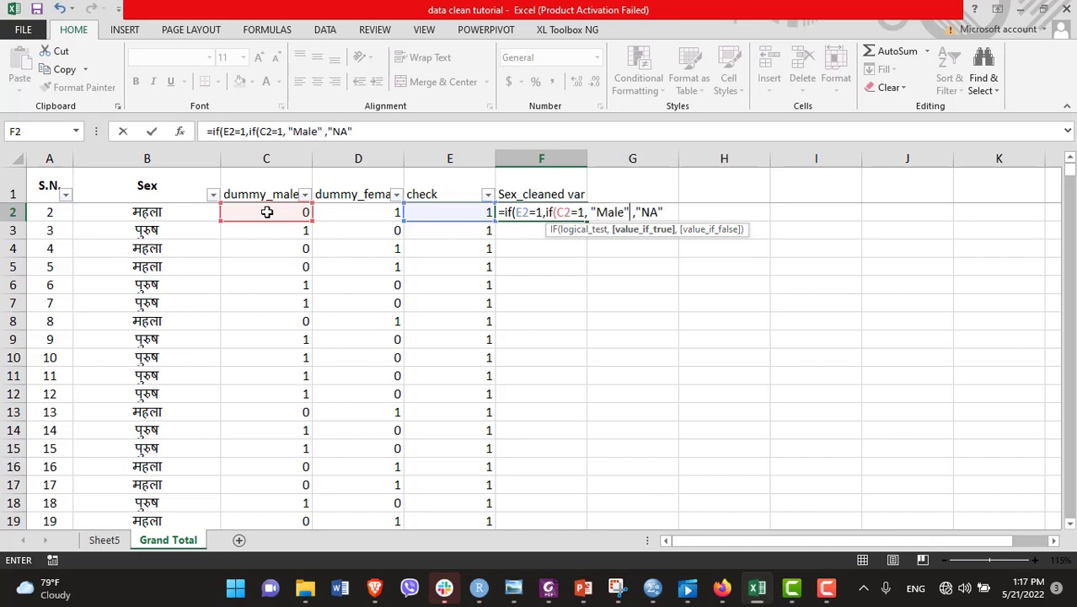
type("Fe")
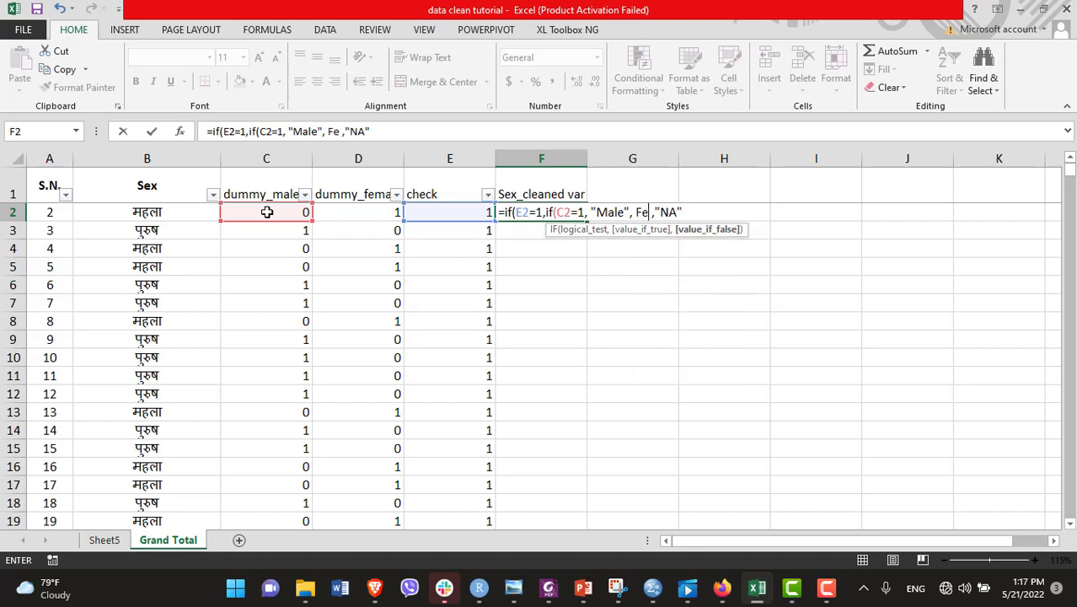
key("Backspace")
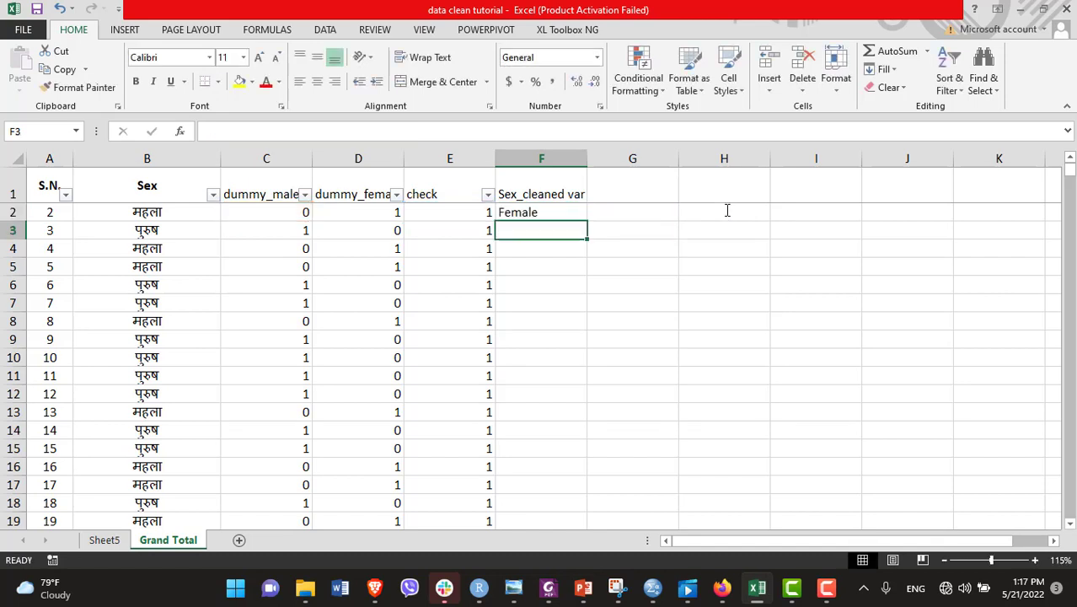
left_click(541, 211)
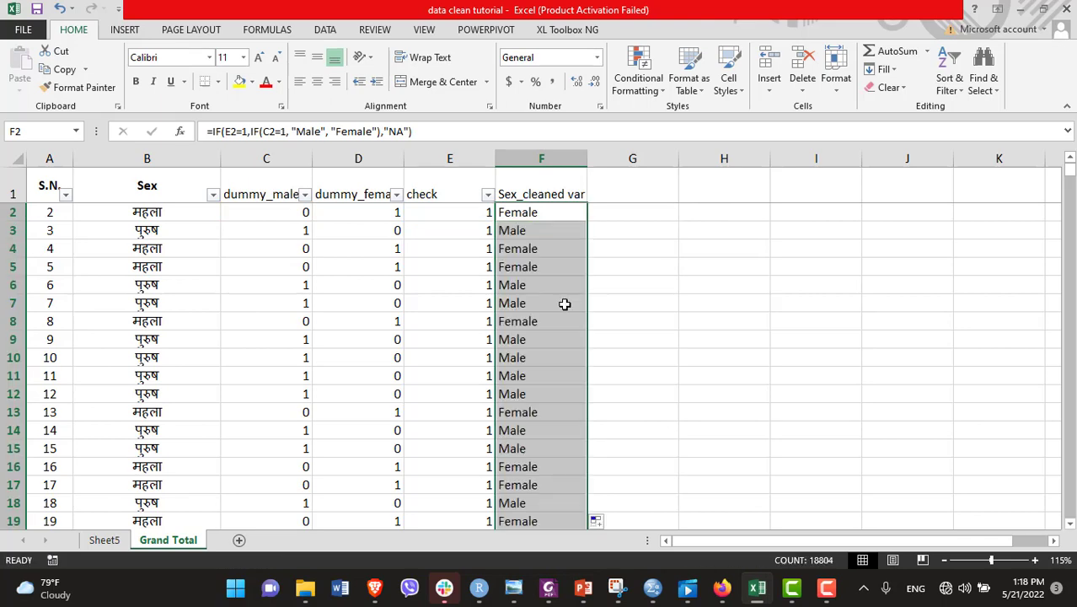
mouse_move(556, 329)
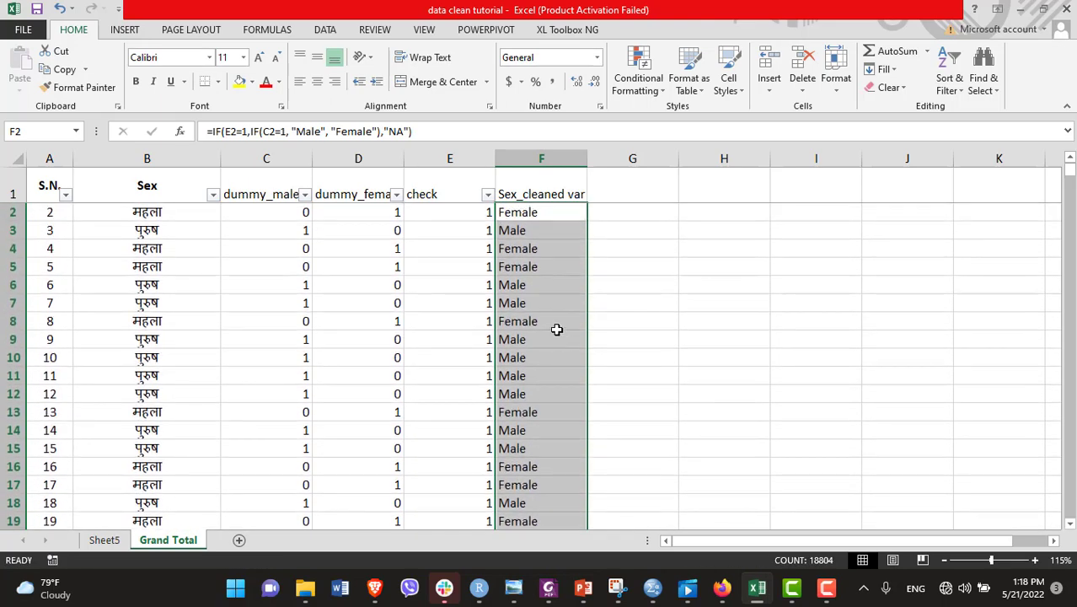
mouse_move(536, 326)
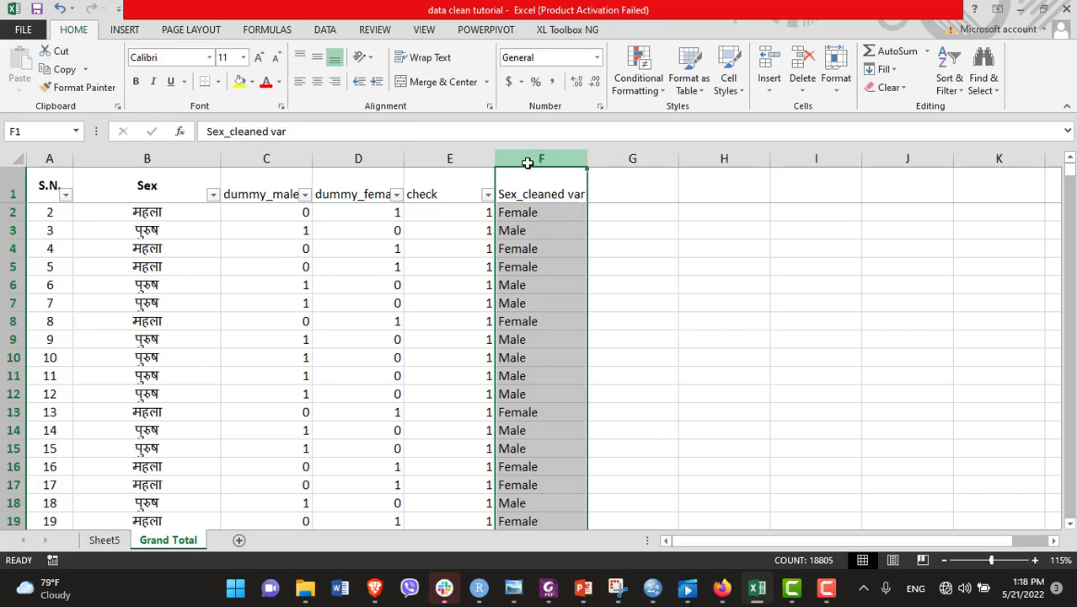
Step: Copy the Sex_cleaned var column and paste it back as plain values
key("ctrl+c")
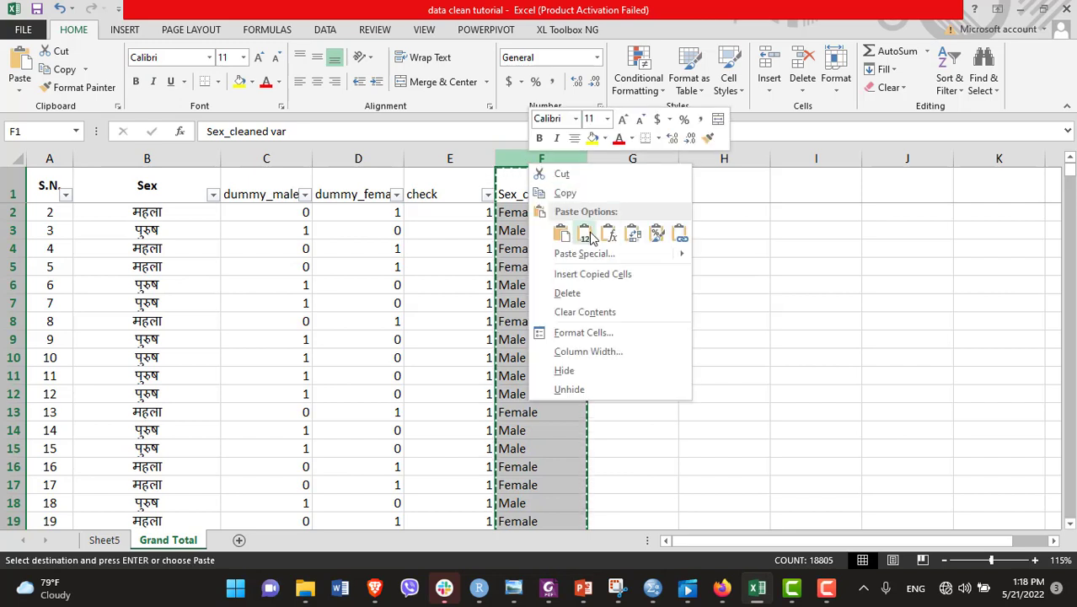
left_click(583, 233)
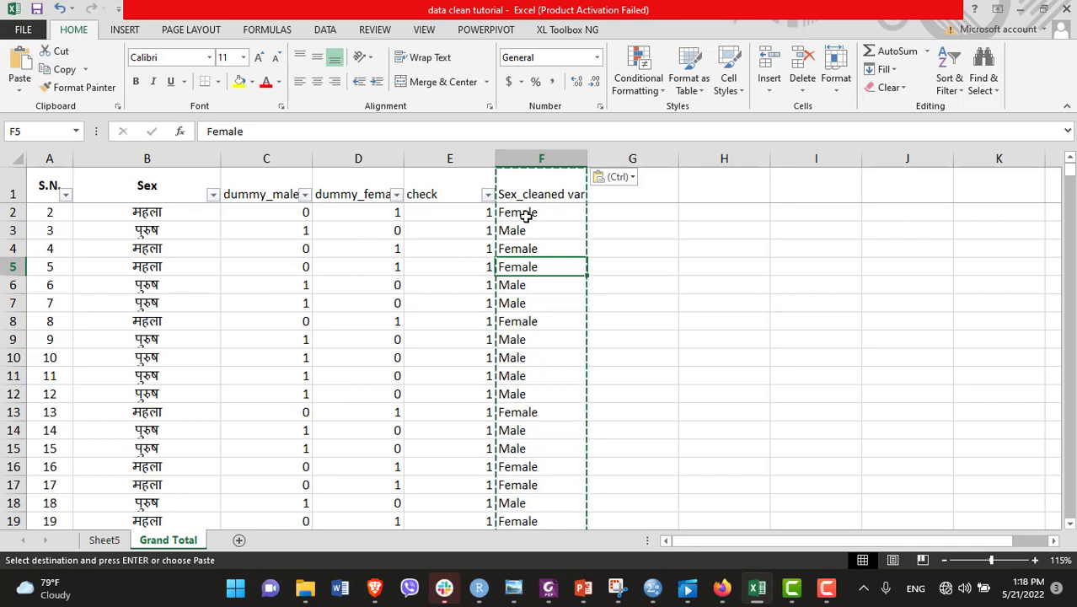
left_click(449, 159)
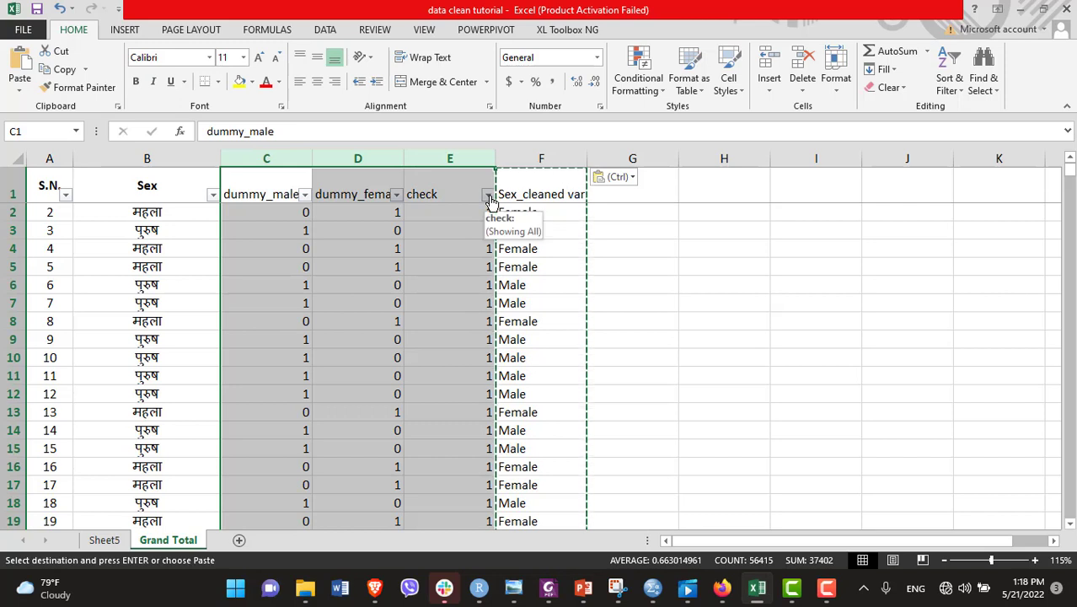
left_click(487, 194)
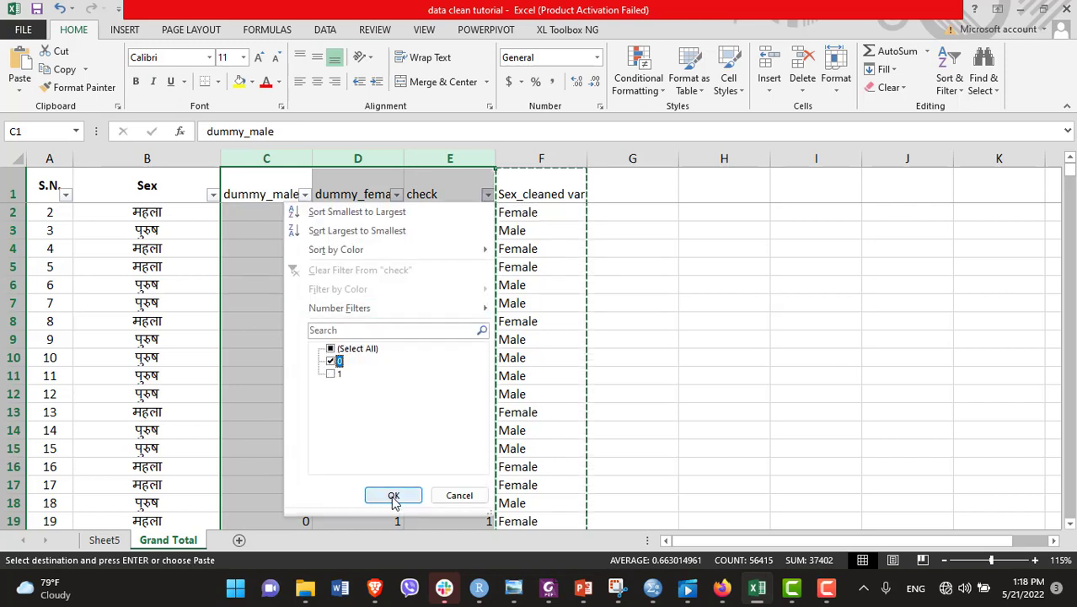
left_click(393, 494)
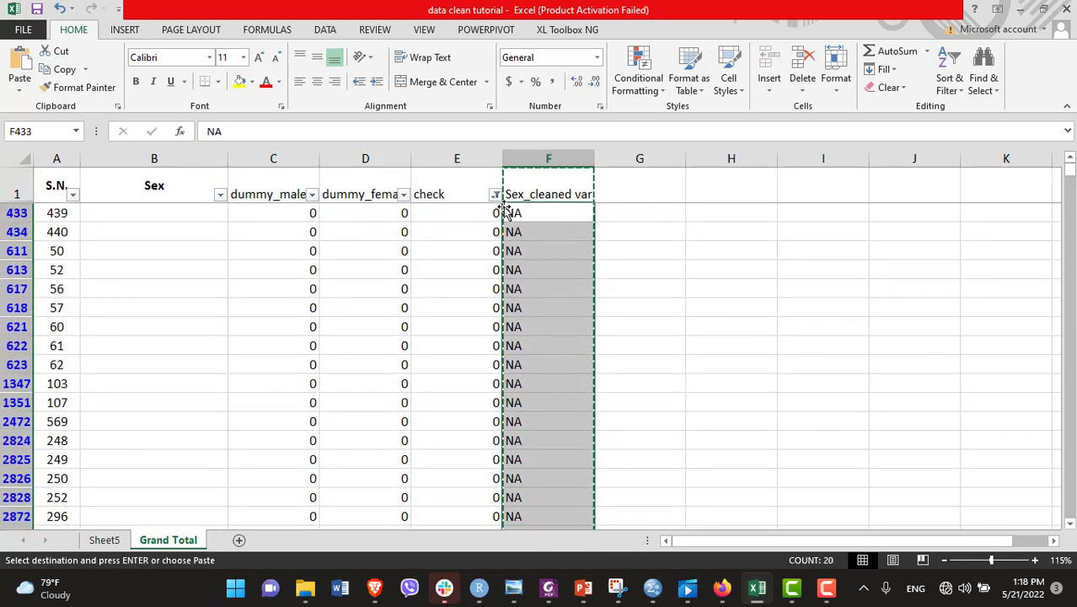
left_click(496, 194)
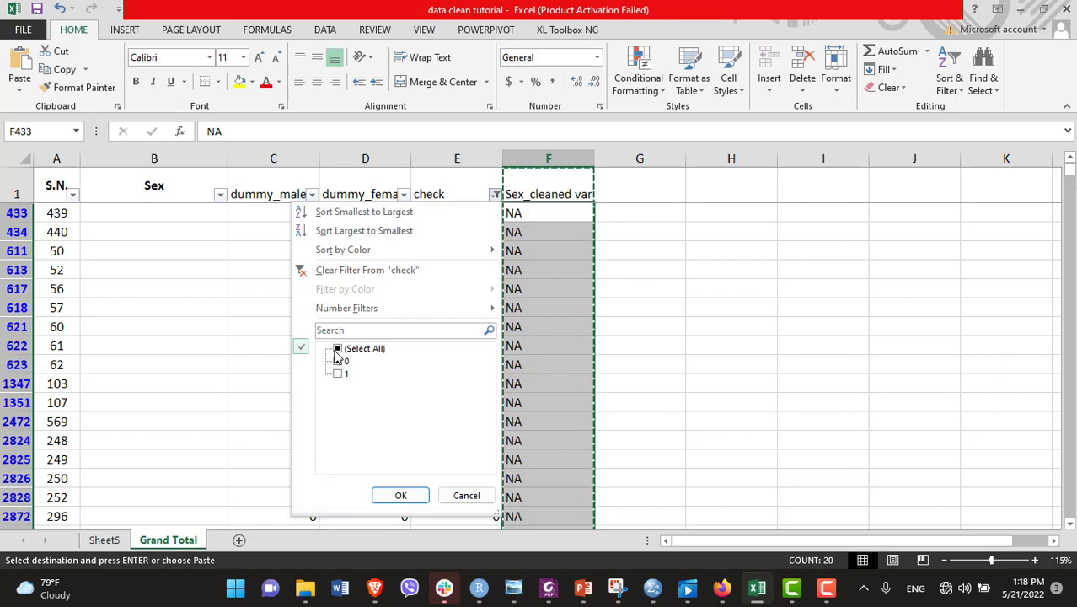
left_click(337, 348)
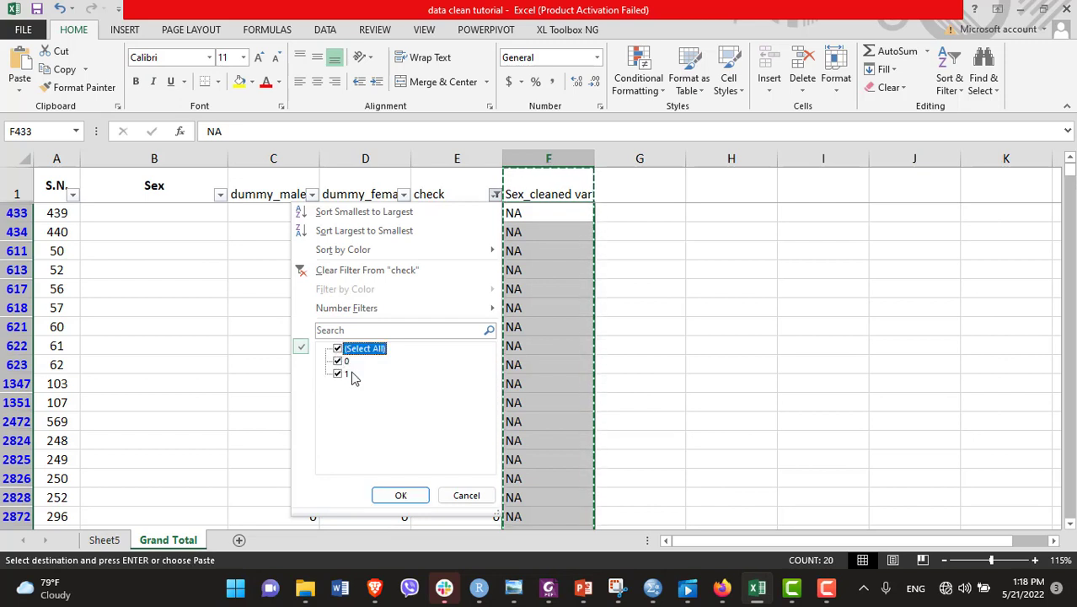
left_click(400, 495)
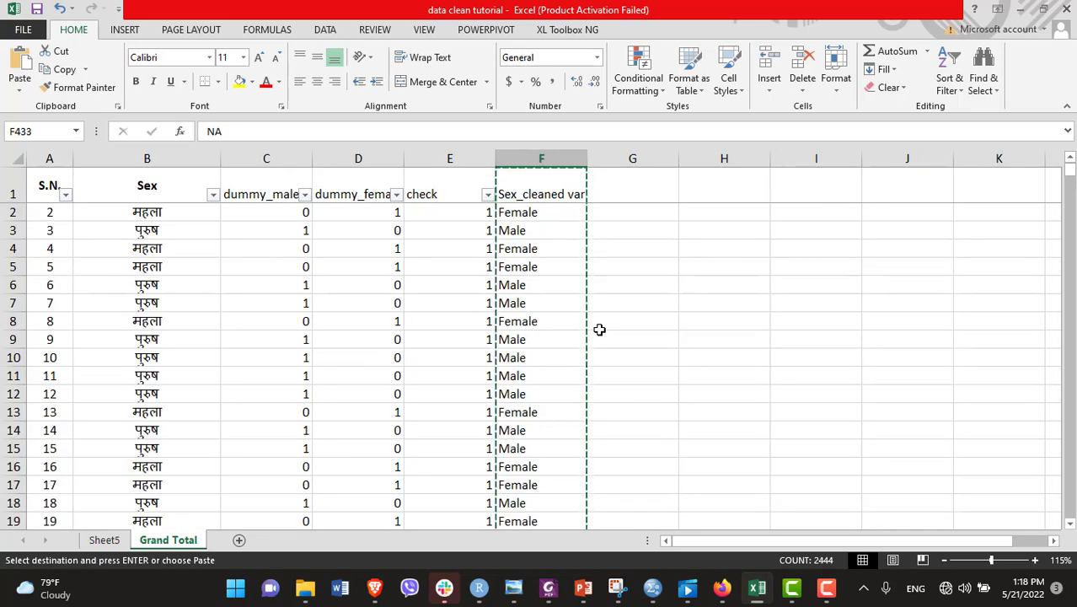